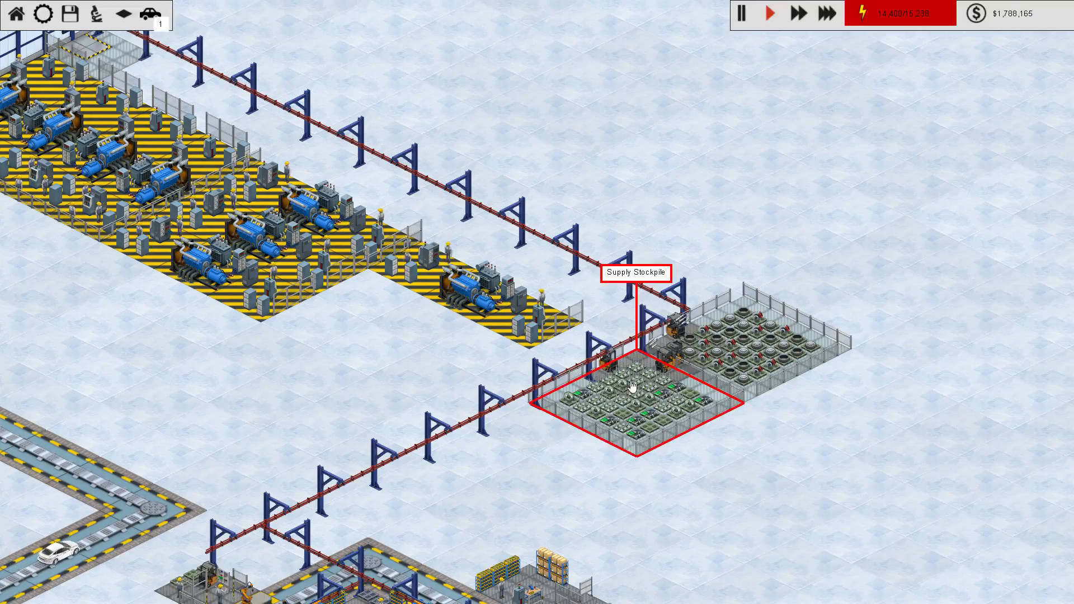
{"action": "mouse_move", "coordinate": [671, 370]}
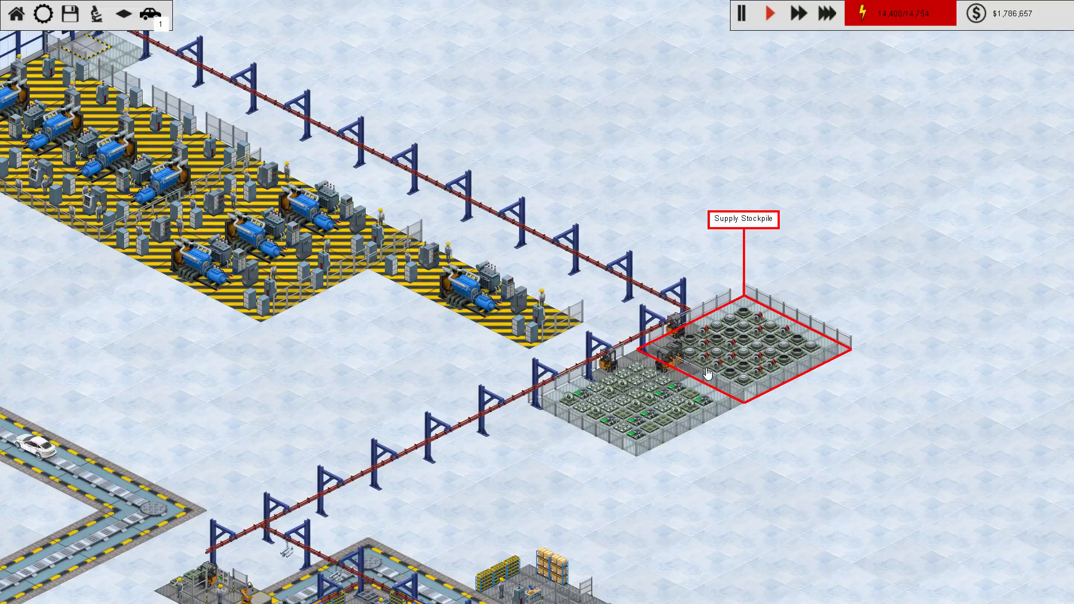
Step: View the supply stockpile's item list, then reopen its details as Electric Windows research completes
{"action": "left_click", "coordinate": [710, 371]}
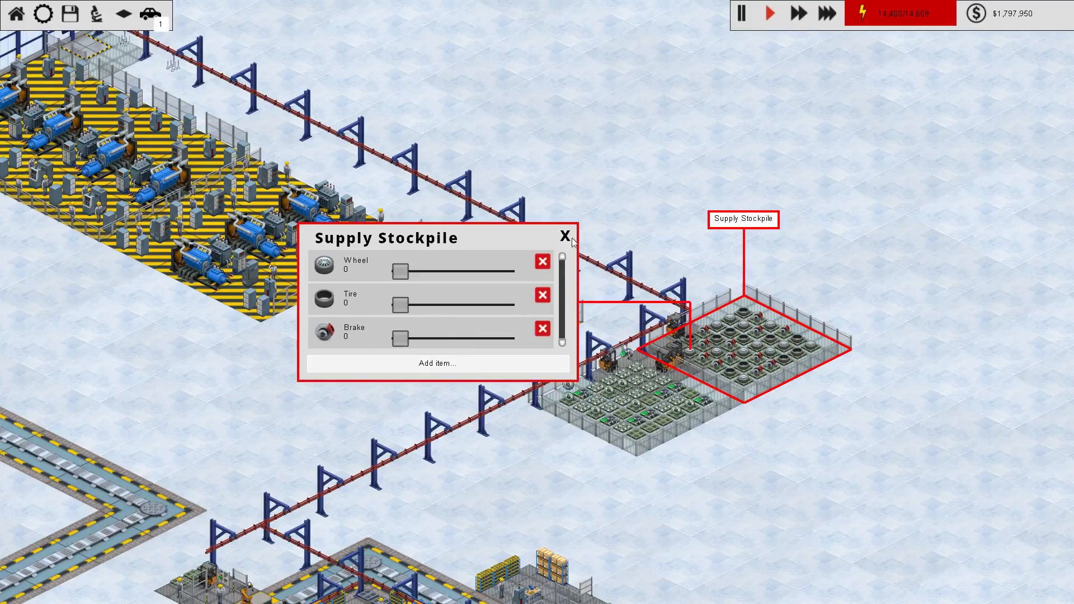
{"action": "left_click", "coordinate": [563, 236]}
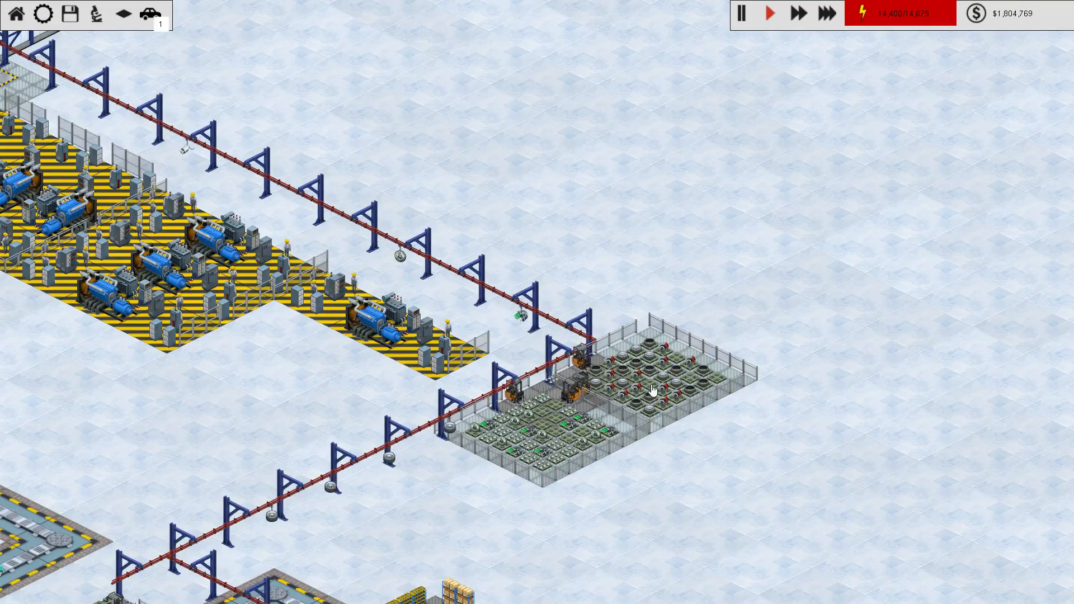
{"action": "scroll", "scroll_direction": "down", "scroll_amount": 3}
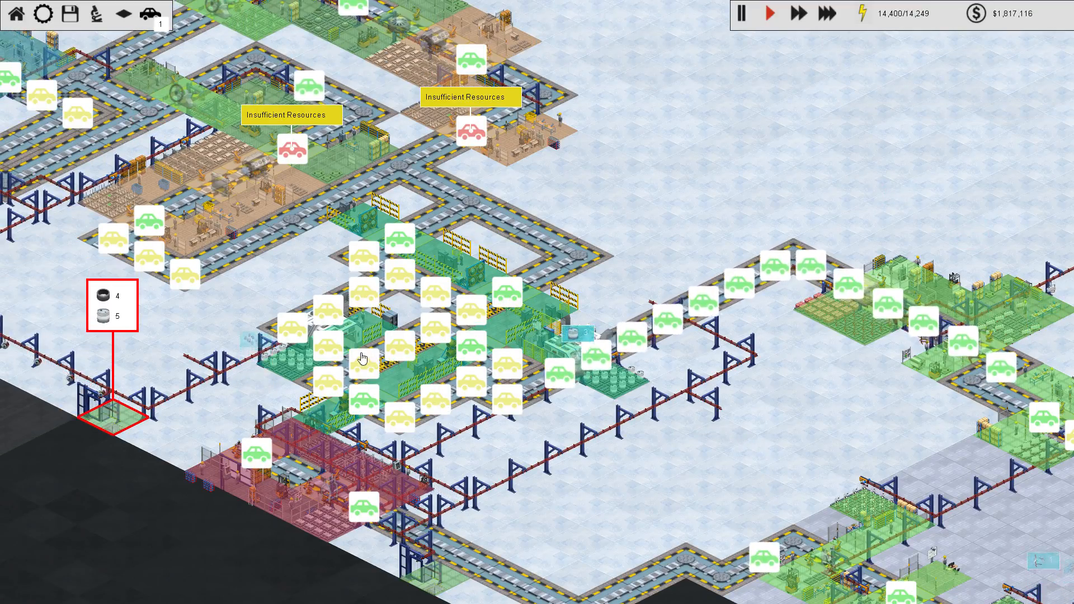
{"action": "scroll", "scroll_direction": "up", "scroll_amount": 3}
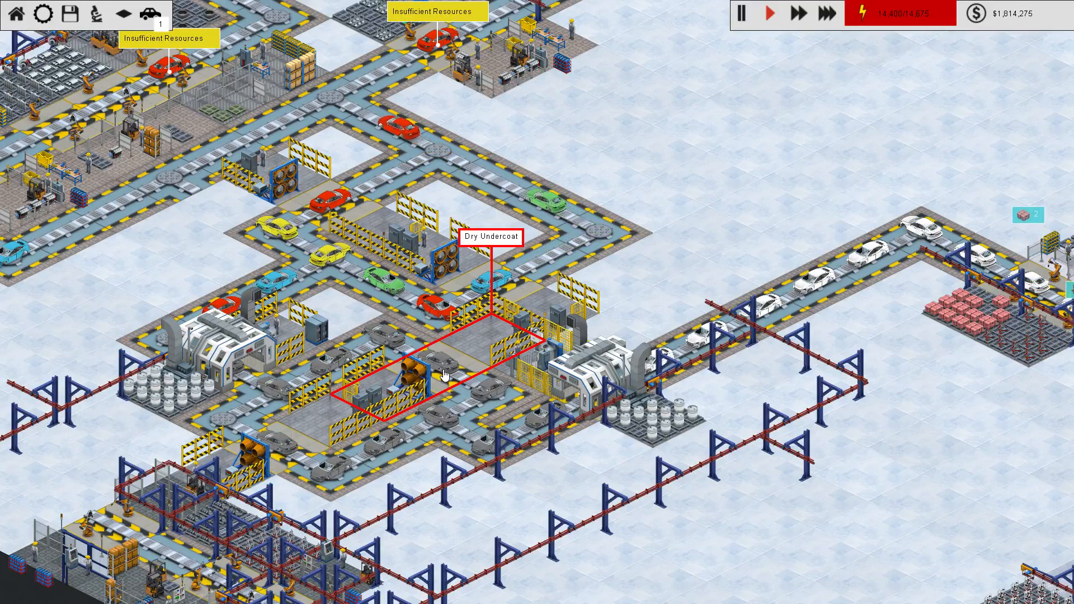
{"action": "left_click", "coordinate": [226, 368]}
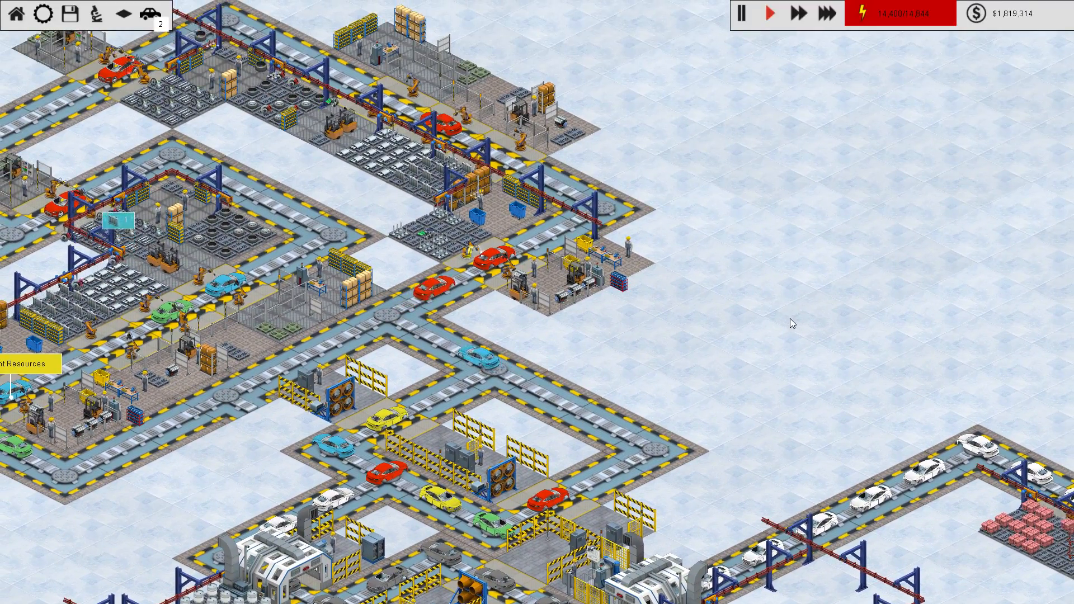
{"action": "left_click", "coordinate": [472, 252]}
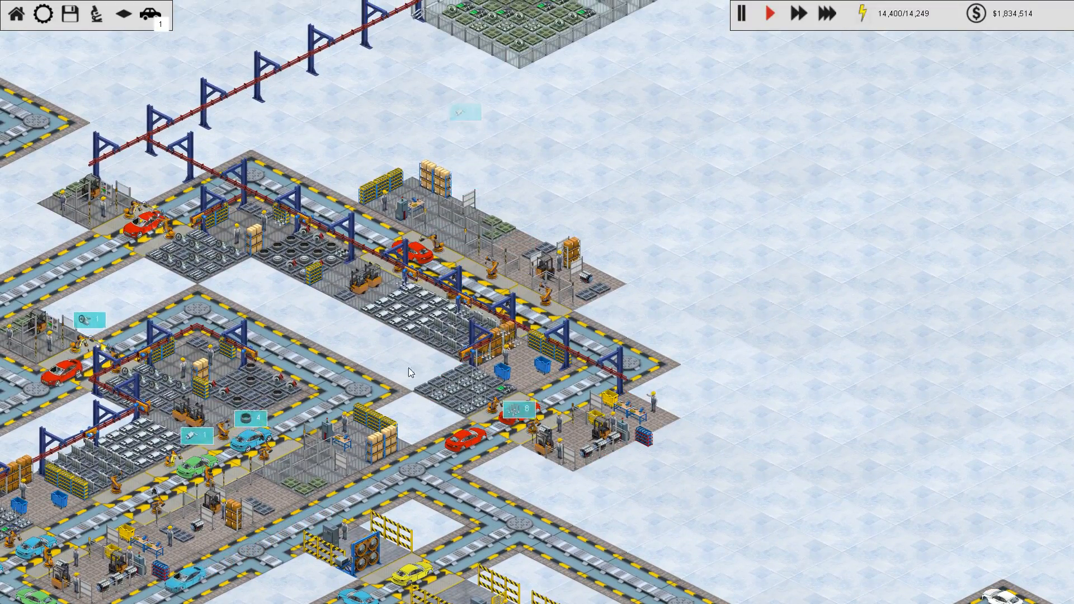
{"action": "left_click", "coordinate": [396, 295]}
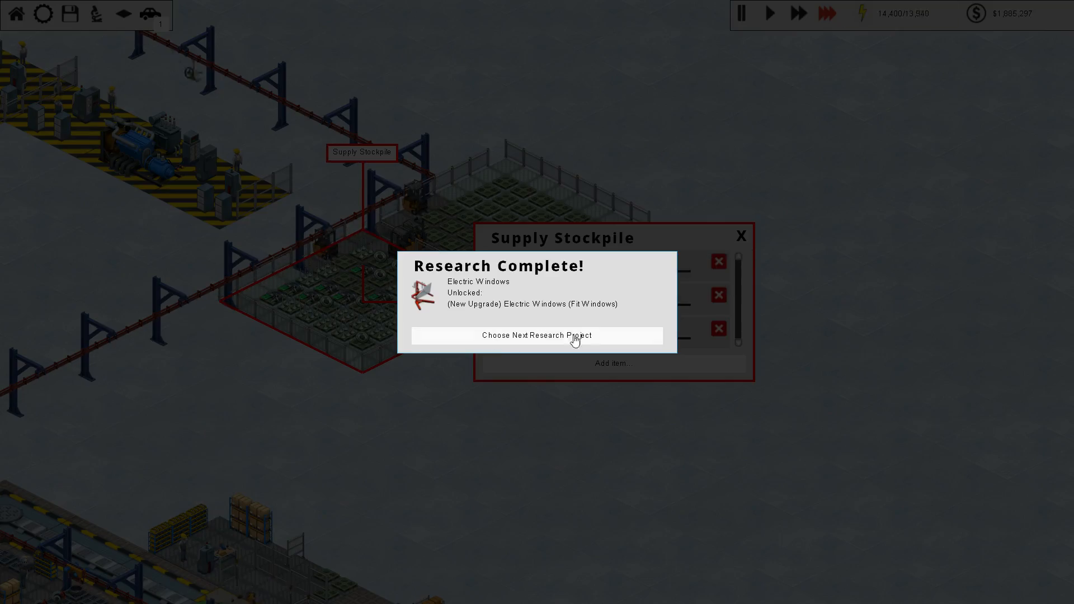
Step: Go to Choose Next Research Project, look over the R&D tree and close it
{"action": "left_click", "coordinate": [537, 336]}
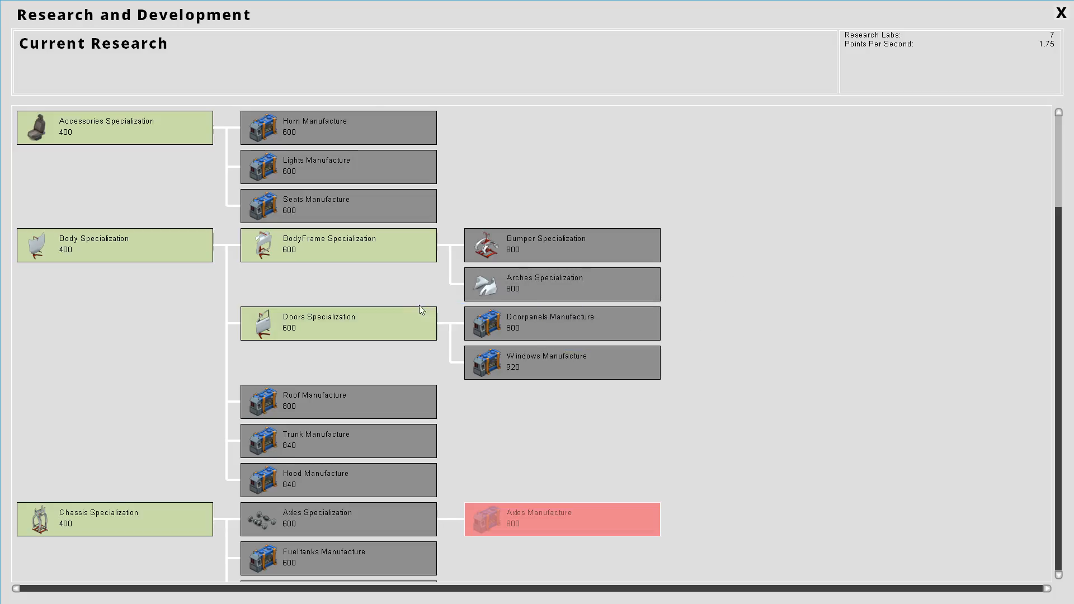
{"action": "mouse_move", "coordinate": [585, 255]}
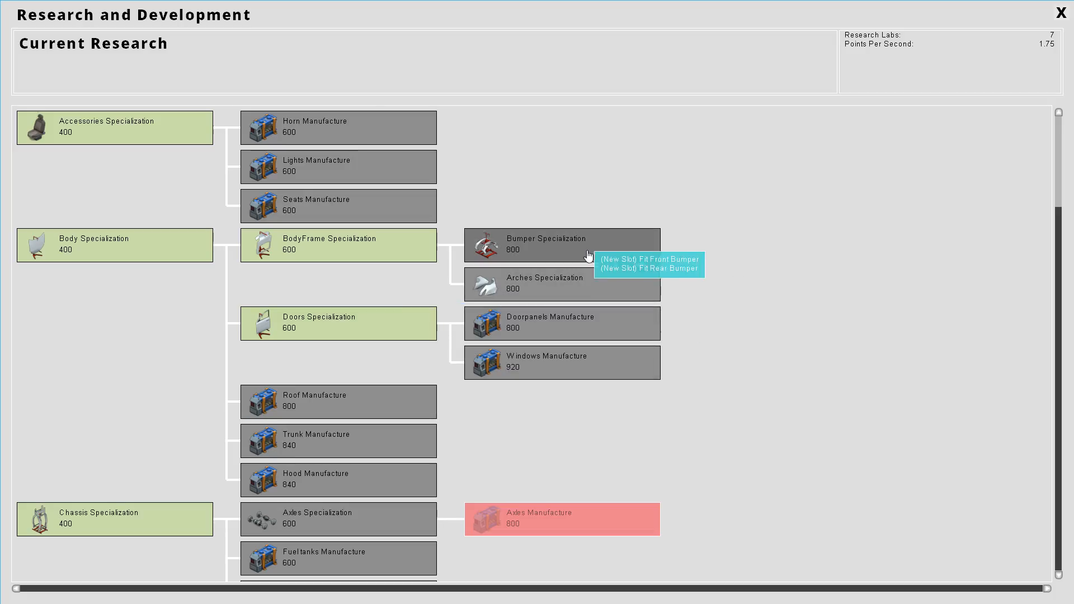
{"action": "left_click", "coordinate": [1060, 12]}
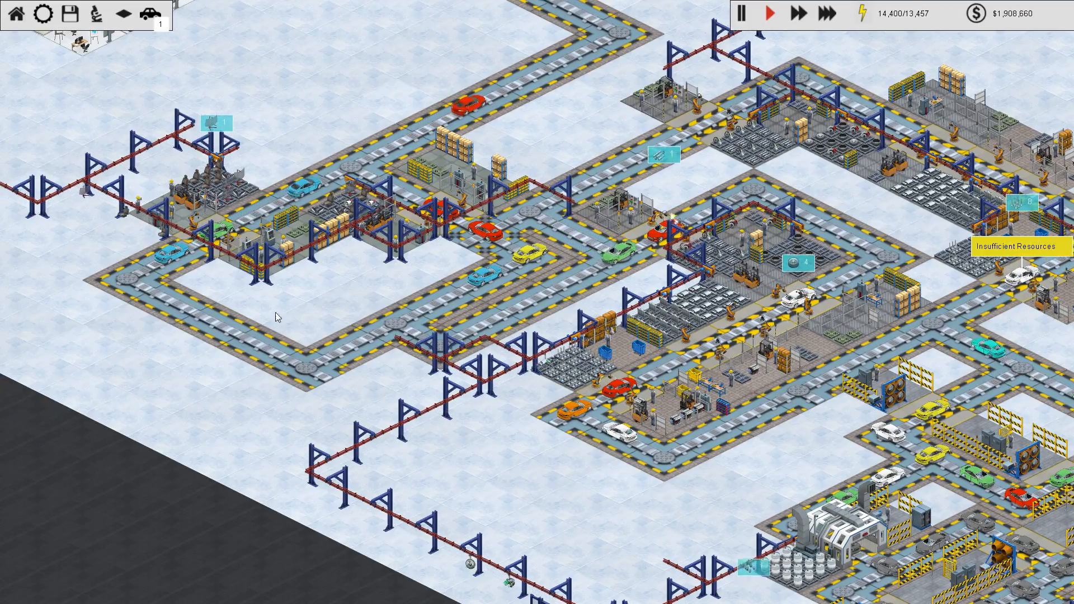
Step: Inspect and close the Fit Accessories, Export, Fit Steering Assembly and Fit Radiator station details
{"action": "left_click", "coordinate": [206, 199]}
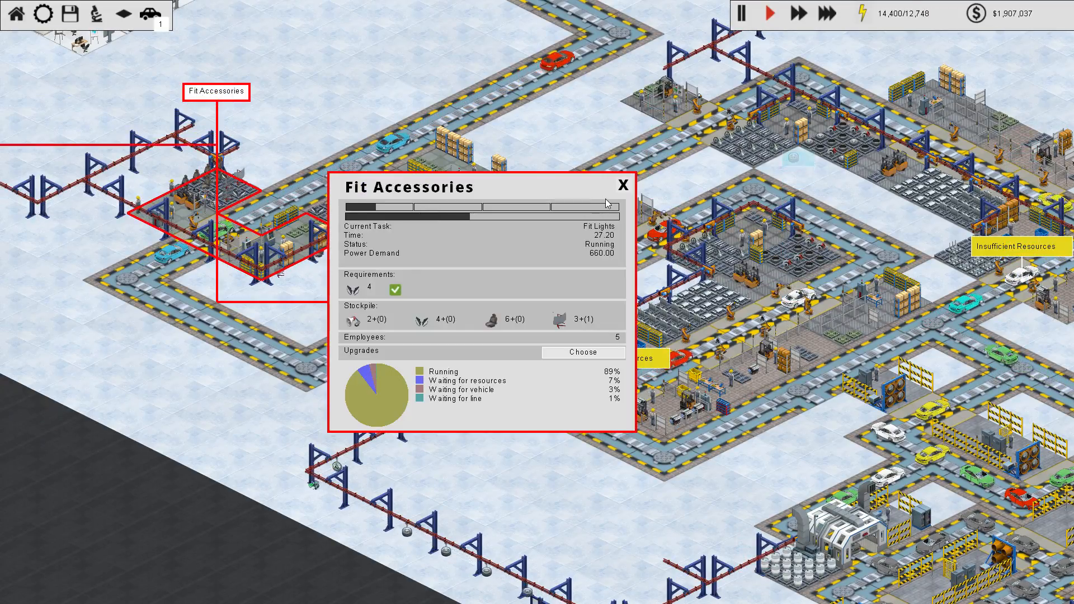
{"action": "left_click", "coordinate": [622, 186]}
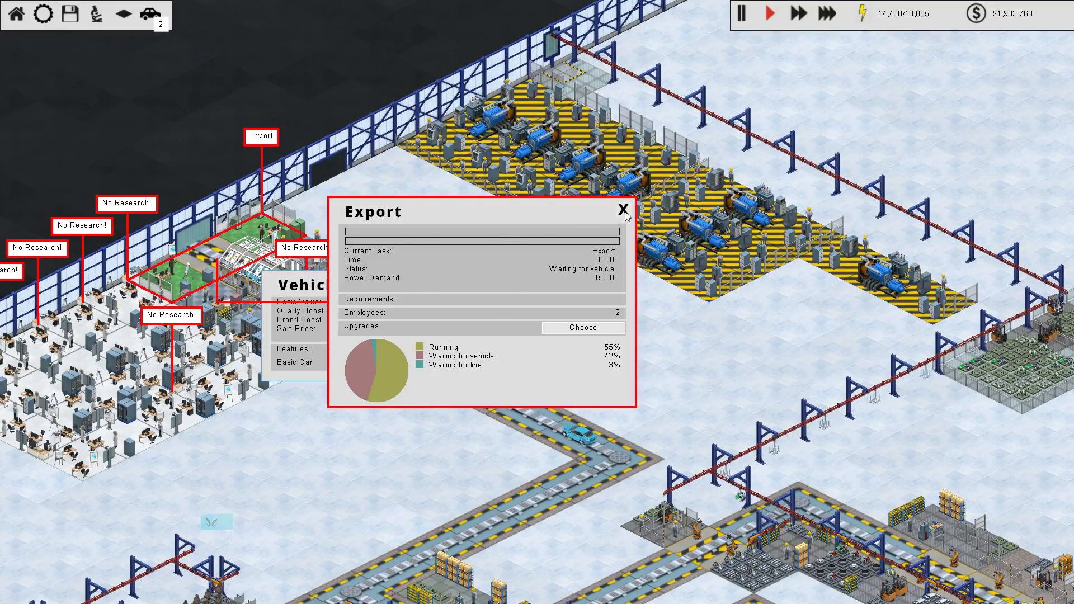
{"action": "left_click", "coordinate": [622, 209]}
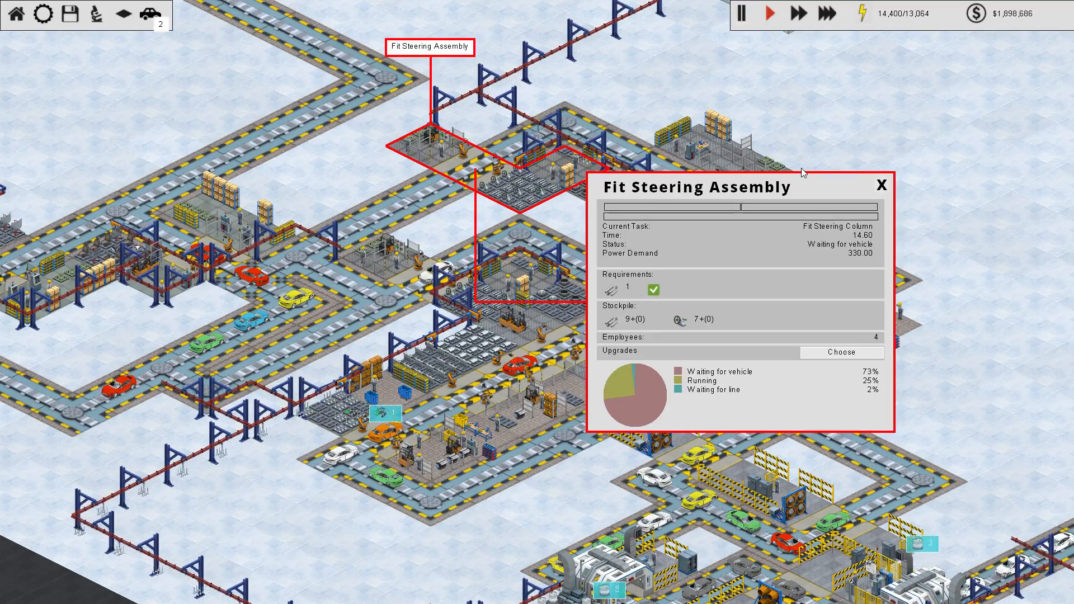
{"action": "left_click", "coordinate": [880, 184]}
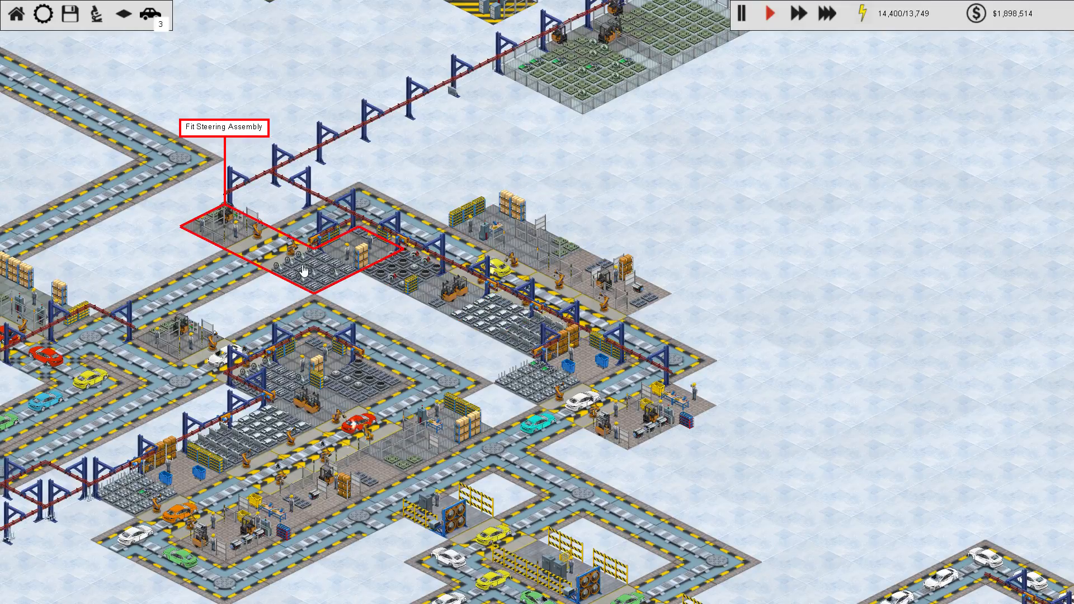
{"action": "left_click", "coordinate": [541, 301]}
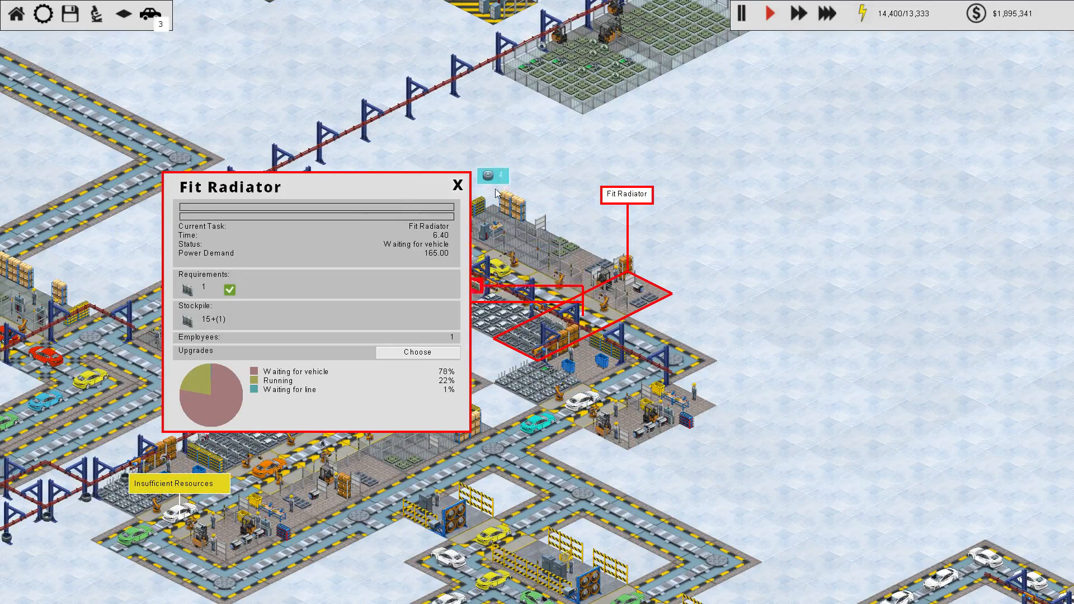
{"action": "left_click", "coordinate": [457, 185]}
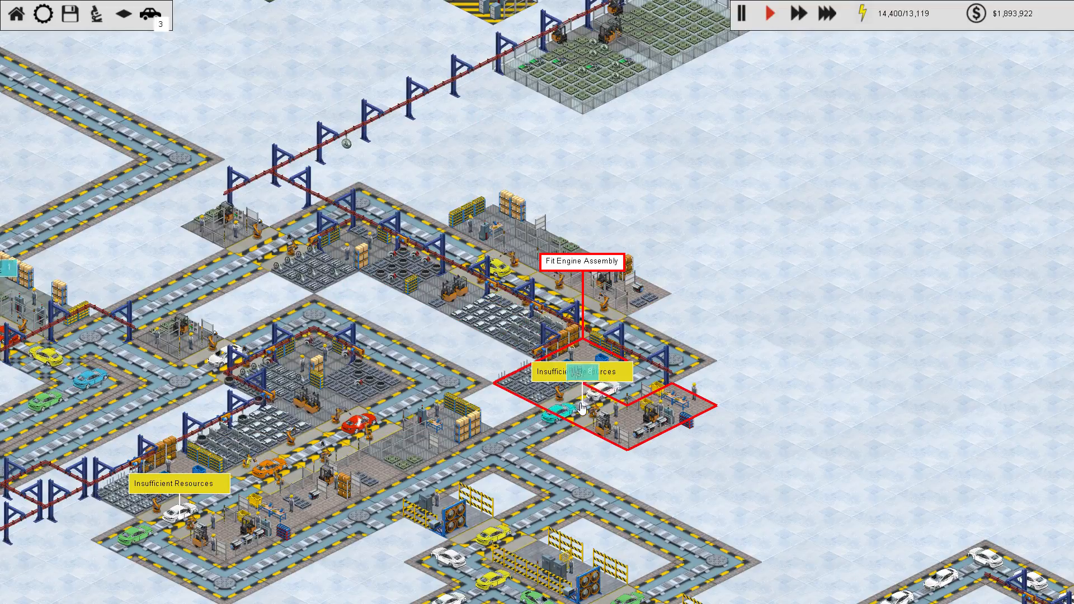
{"action": "scroll", "scroll_direction": "down", "scroll_amount": 3}
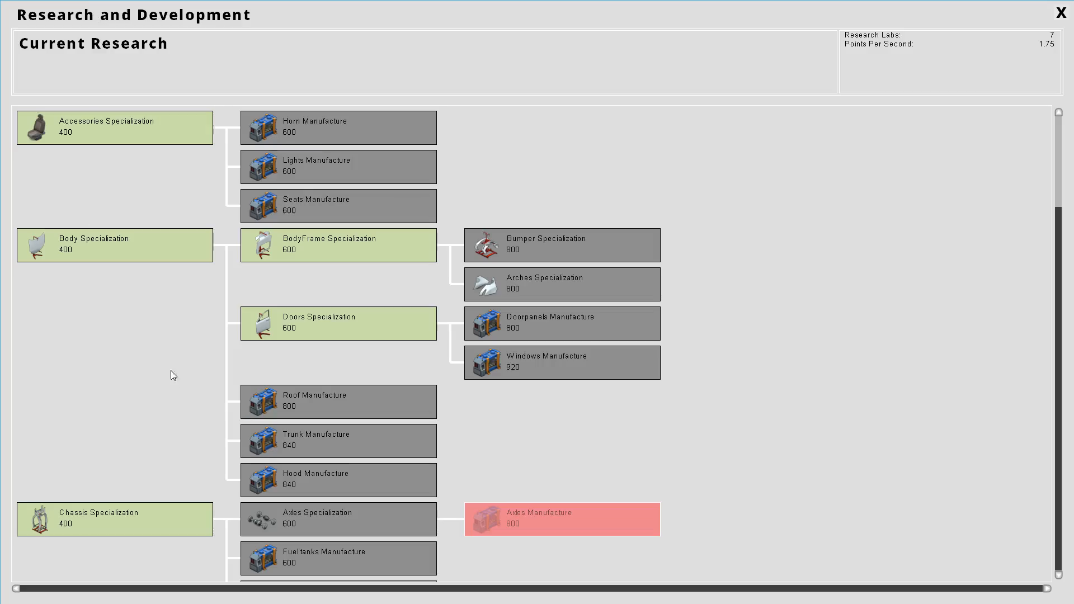
Step: Browse down the R&D tree, checking and closing the Accessories Specialization details
{"action": "scroll", "scroll_direction": "down", "scroll_amount": 3}
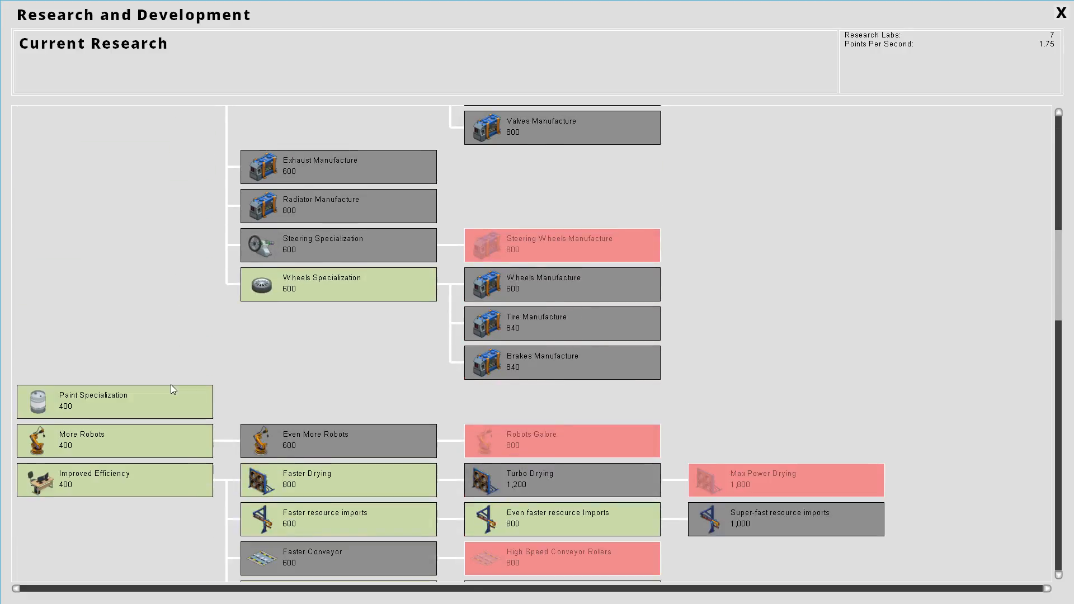
{"action": "scroll", "scroll_direction": "down", "scroll_amount": 3}
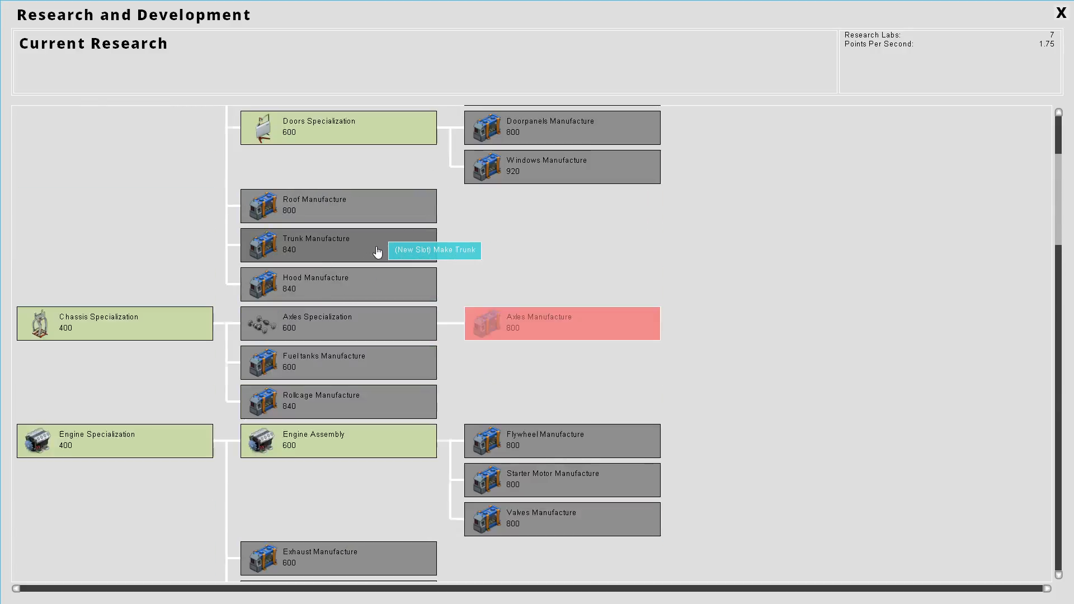
{"action": "scroll", "scroll_direction": "up", "scroll_amount": 3}
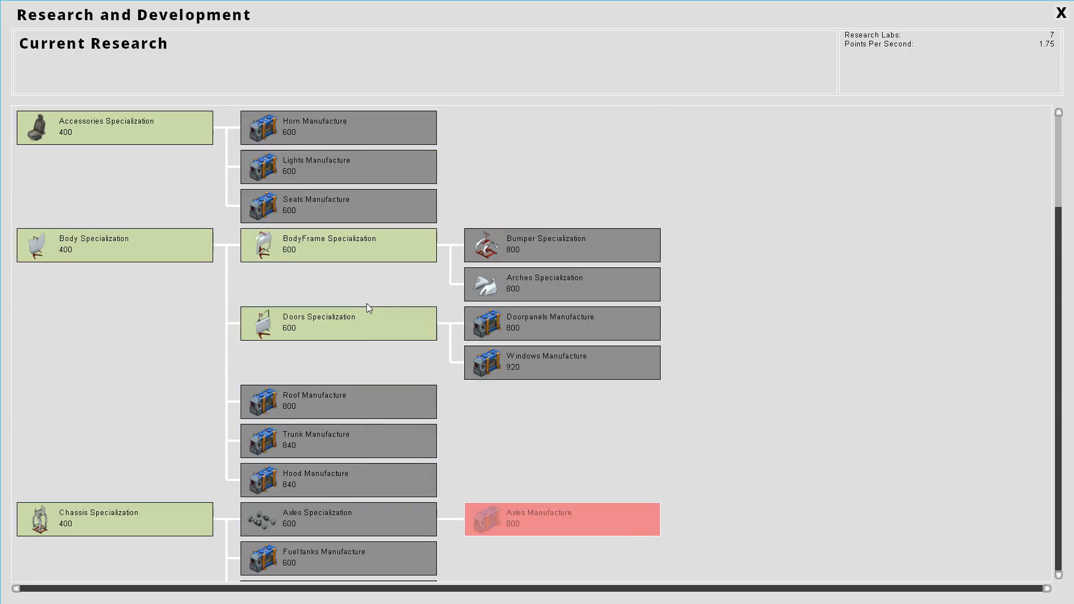
{"action": "scroll", "scroll_direction": "down", "scroll_amount": 3}
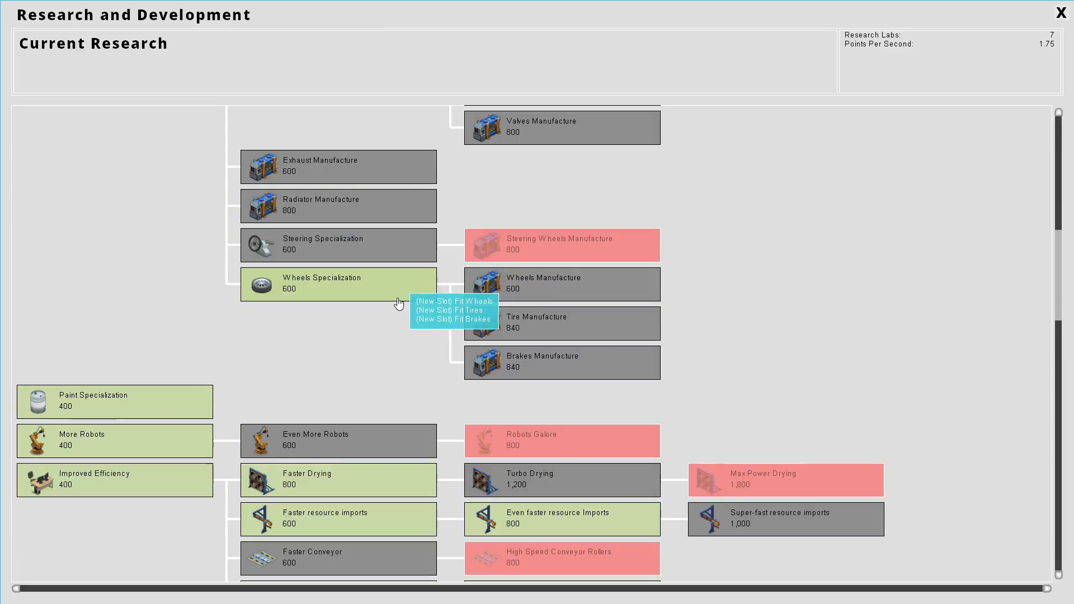
{"action": "mouse_move", "coordinate": [356, 354]}
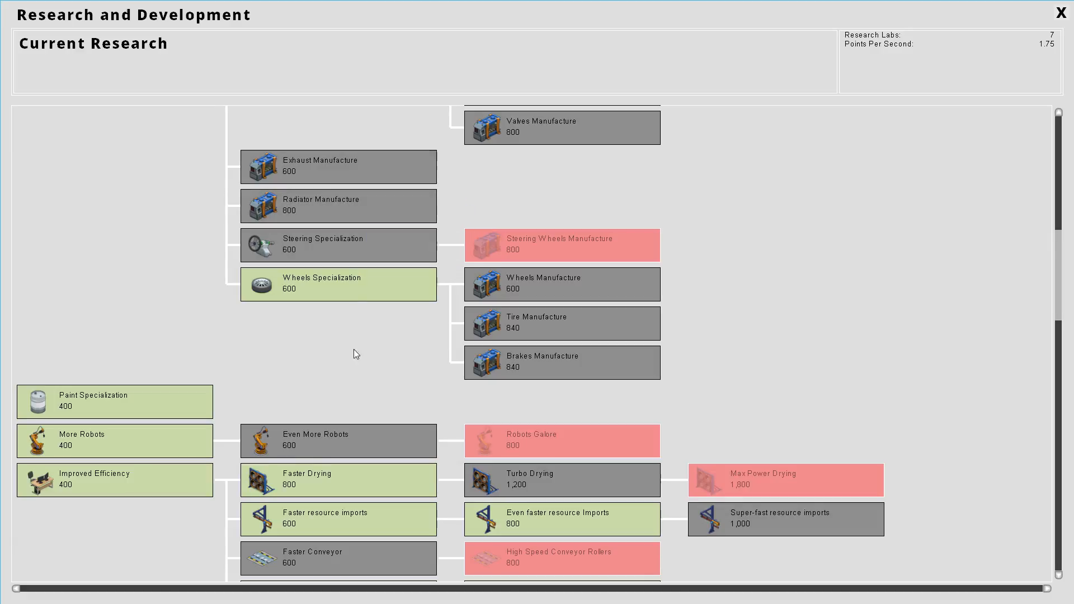
{"action": "scroll", "scroll_direction": "down", "scroll_amount": 3}
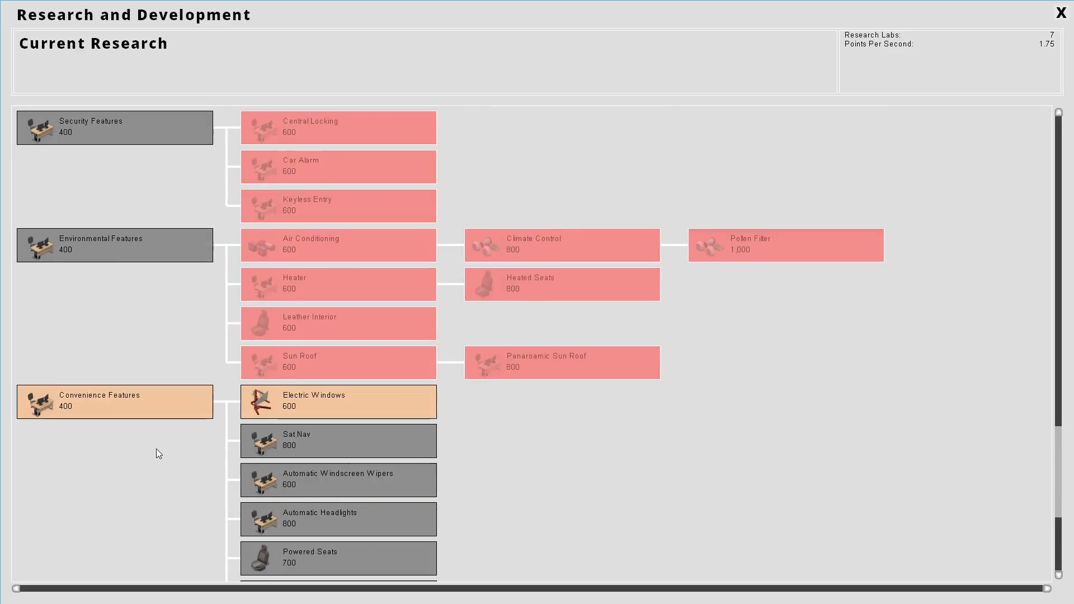
{"action": "scroll", "scroll_direction": "down", "scroll_amount": 3}
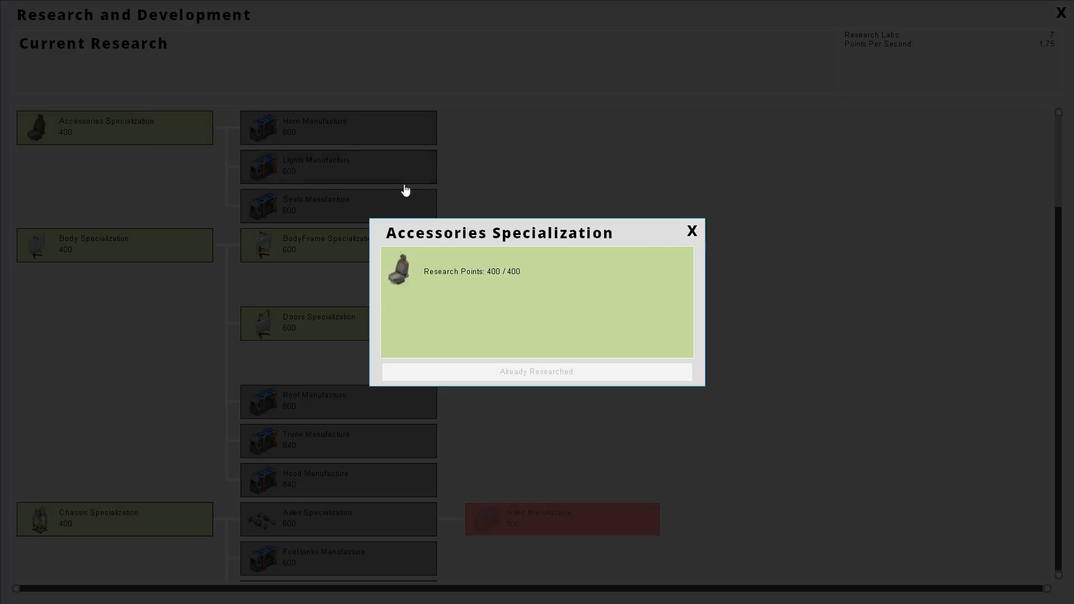
{"action": "mouse_move", "coordinate": [736, 273]}
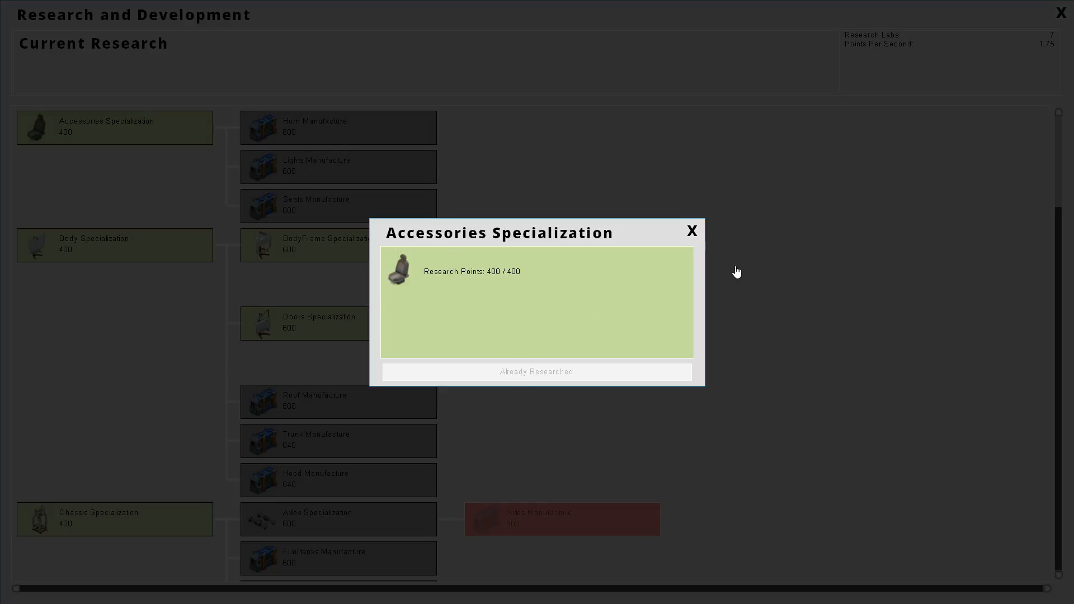
{"action": "left_click", "coordinate": [690, 230]}
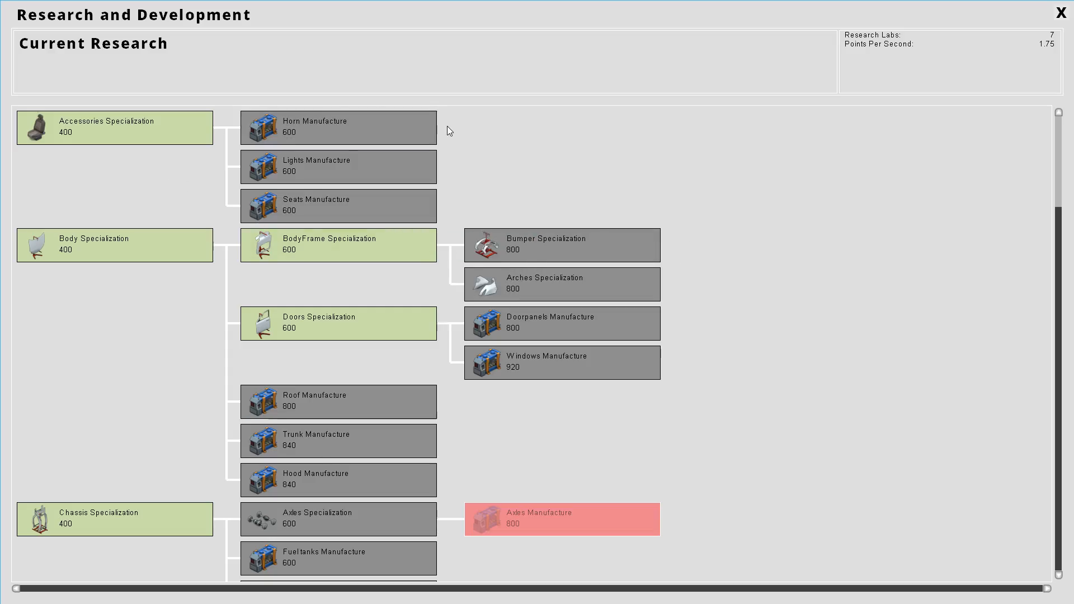
{"action": "mouse_move", "coordinate": [334, 195]}
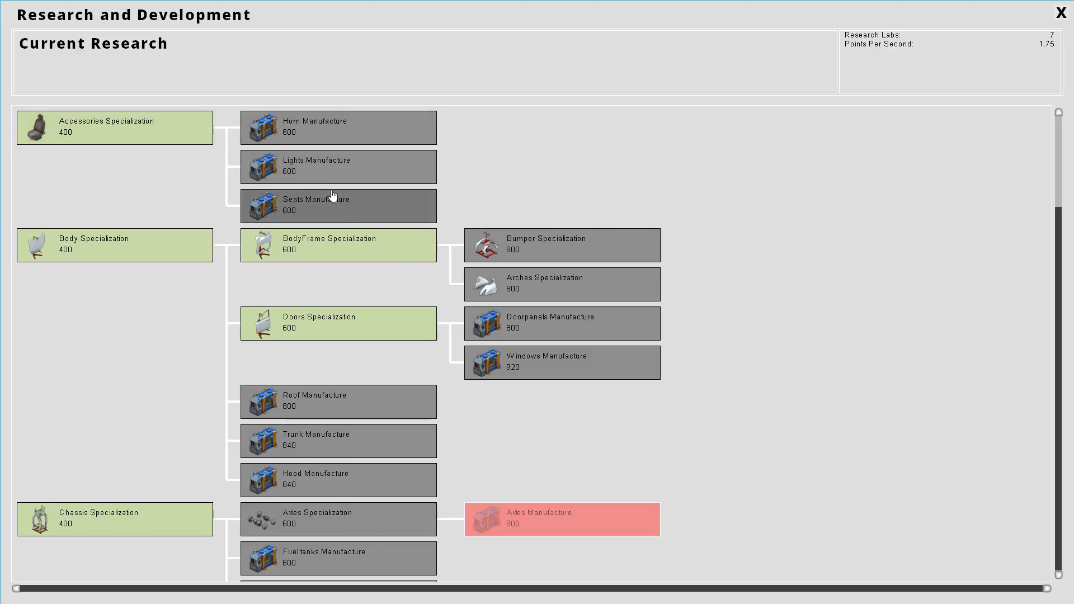
{"action": "mouse_move", "coordinate": [334, 349]}
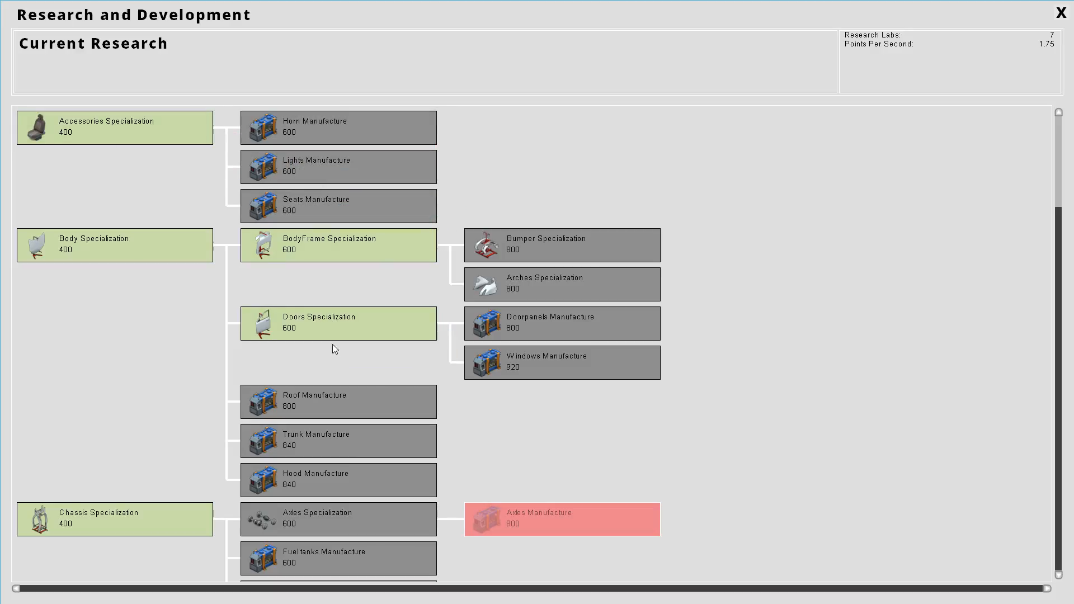
Step: Start researching Steering Specialization with Research Now
{"action": "scroll", "scroll_direction": "down", "scroll_amount": 3}
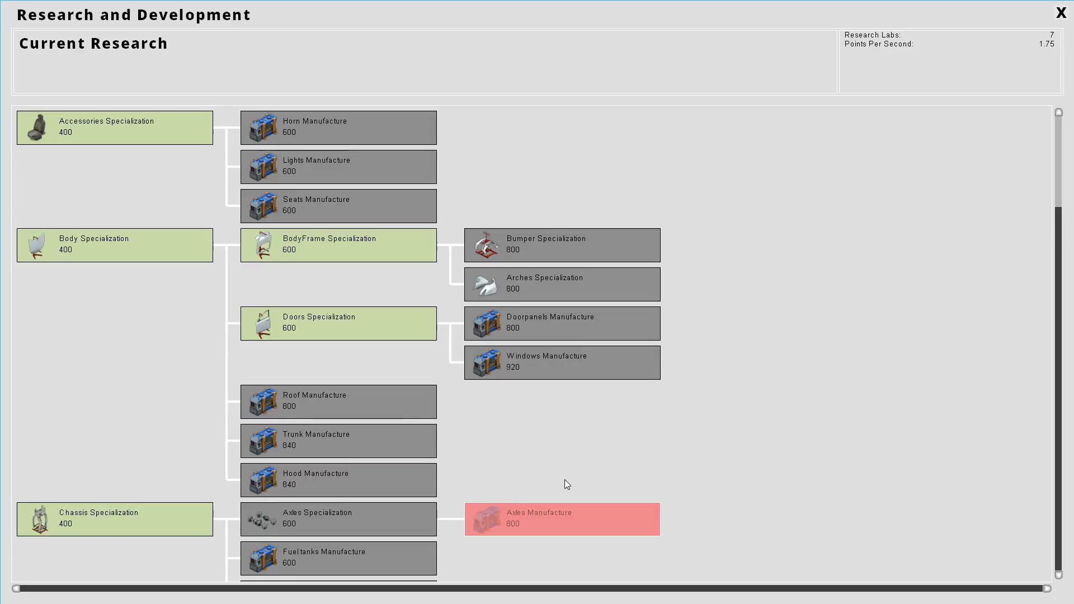
{"action": "scroll", "scroll_direction": "down", "scroll_amount": 3}
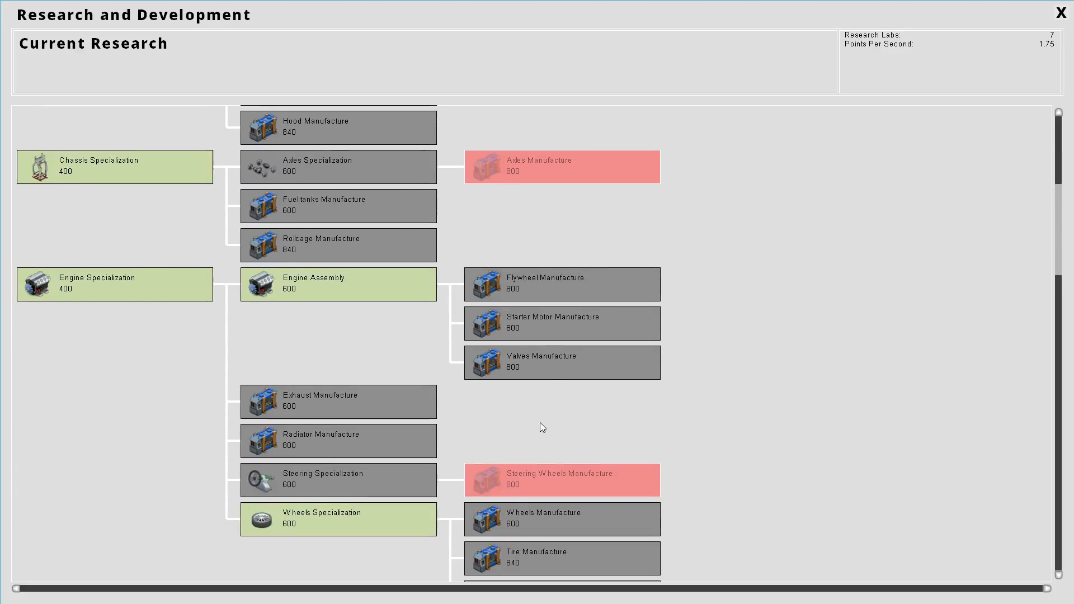
{"action": "left_click", "coordinate": [338, 480]}
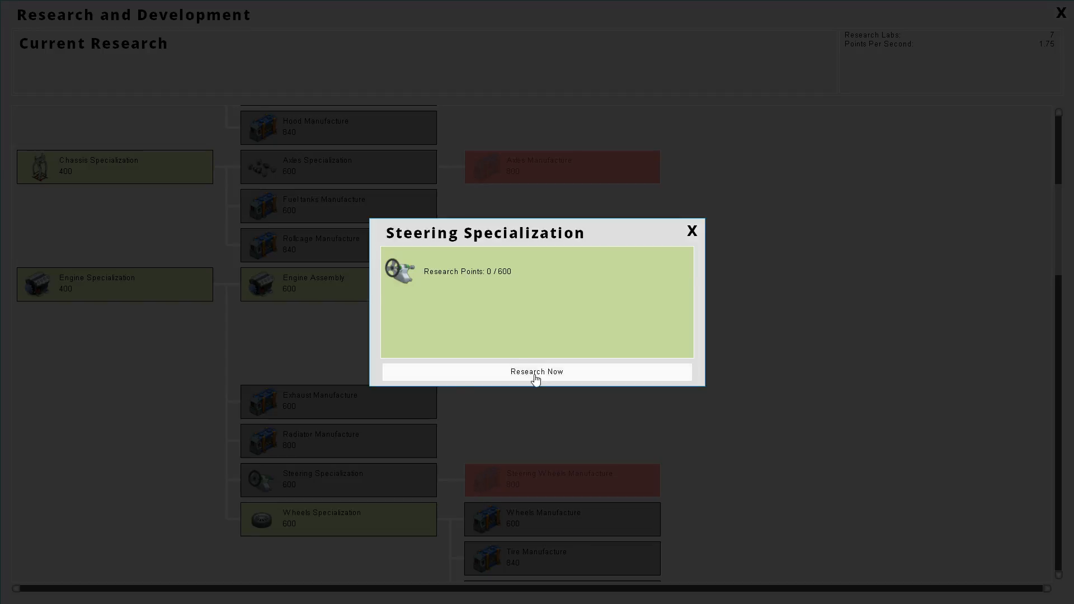
{"action": "left_click", "coordinate": [691, 231]}
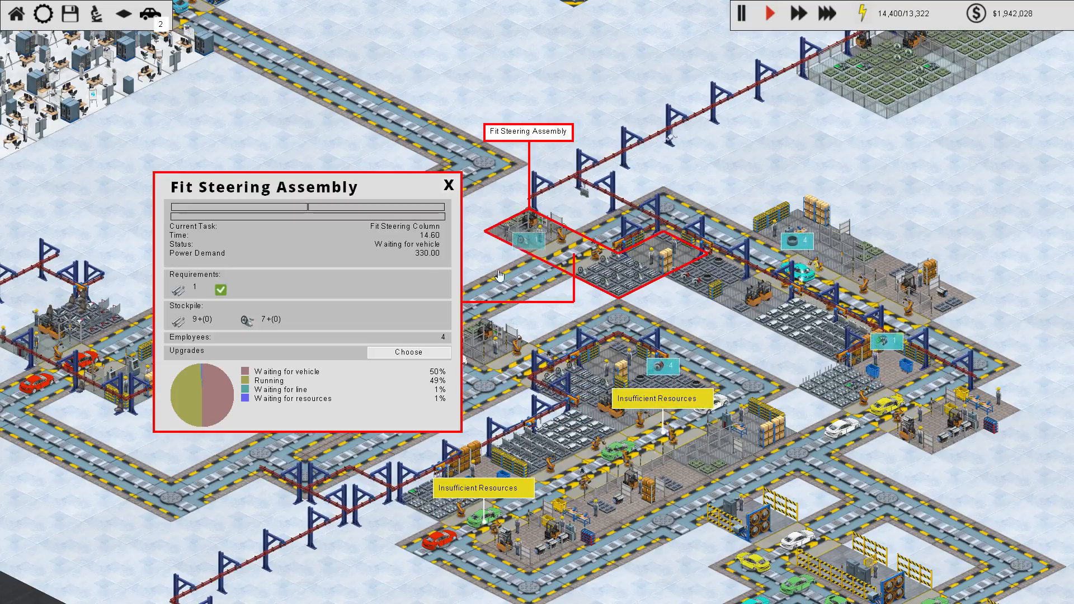
Step: Close the Fit Steering Assembly details and bring up the Paint Undercoat station
{"action": "left_click", "coordinate": [447, 185]}
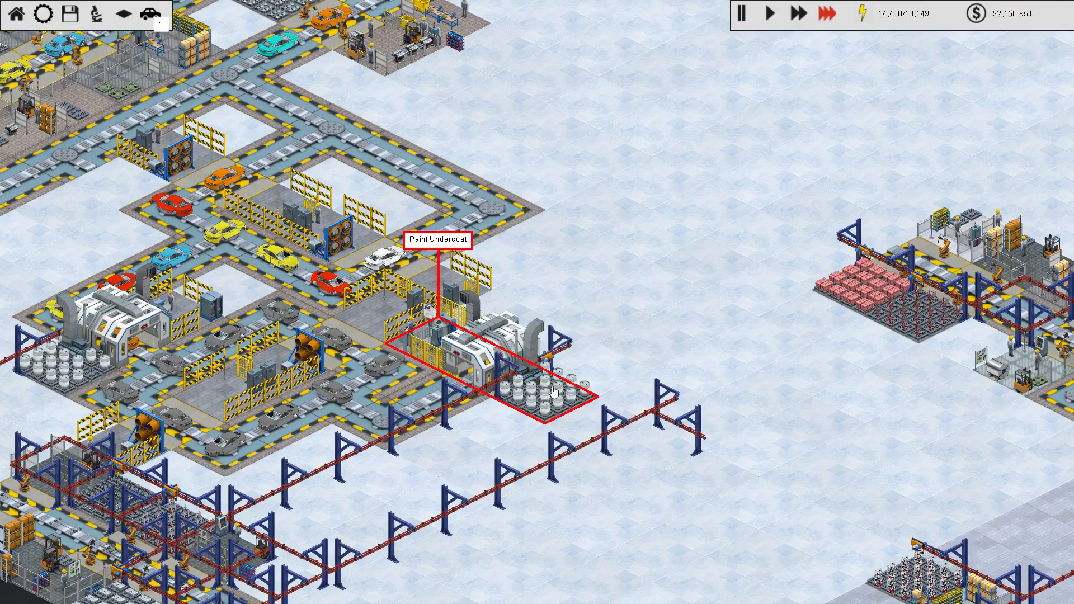
{"action": "left_click", "coordinate": [480, 370]}
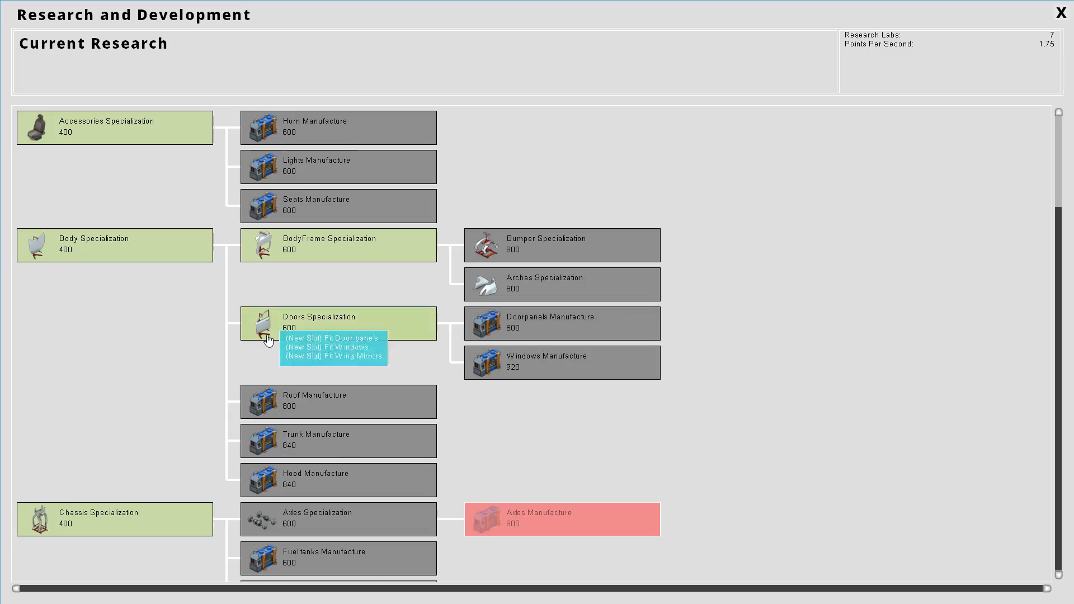
Step: Check Axles Specialization, then start researching Automatic Windscreen Wipers under Convenience Features
{"action": "scroll", "scroll_direction": "down", "scroll_amount": 3}
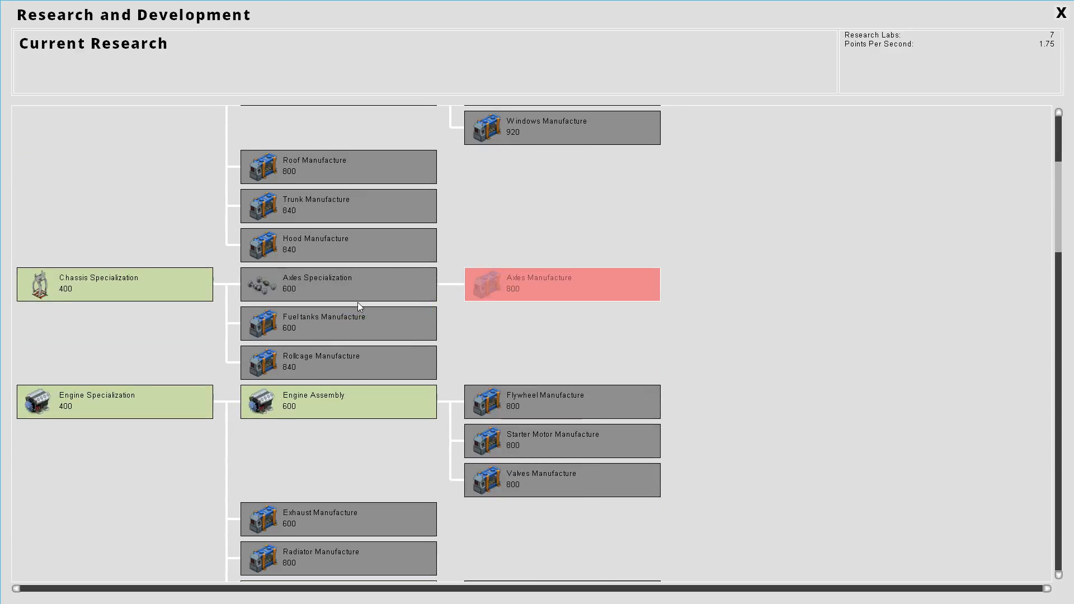
{"action": "left_click", "coordinate": [338, 283]}
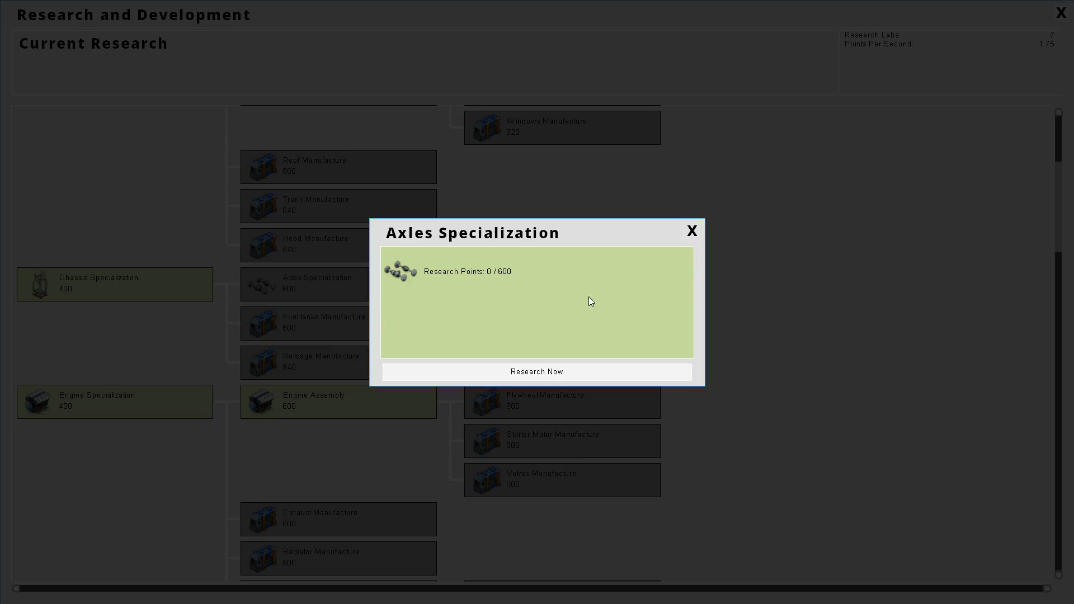
{"action": "left_click", "coordinate": [690, 231]}
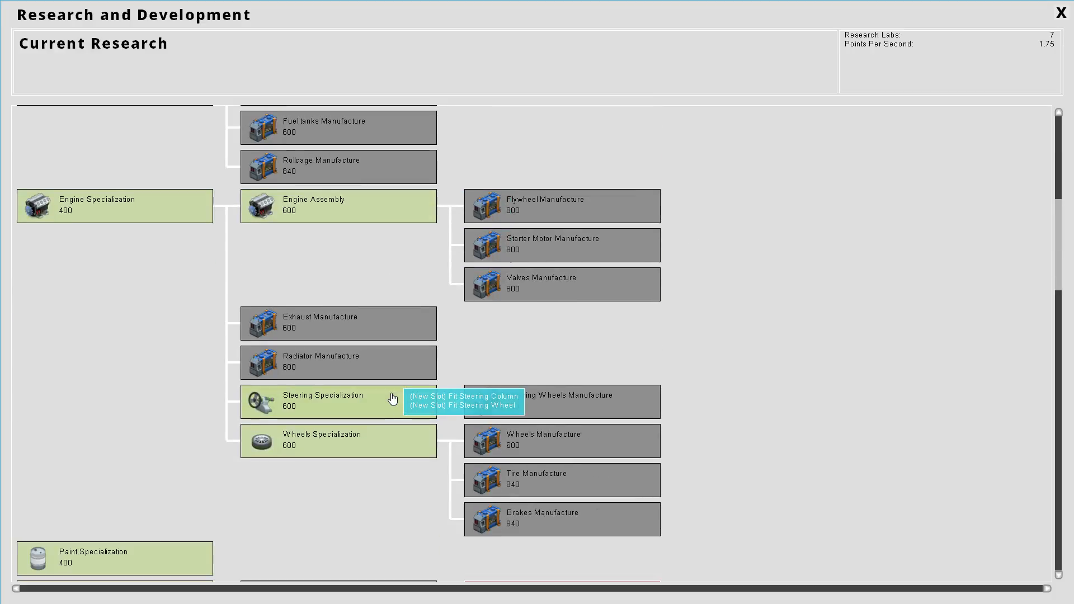
{"action": "scroll", "scroll_direction": "down", "scroll_amount": 3}
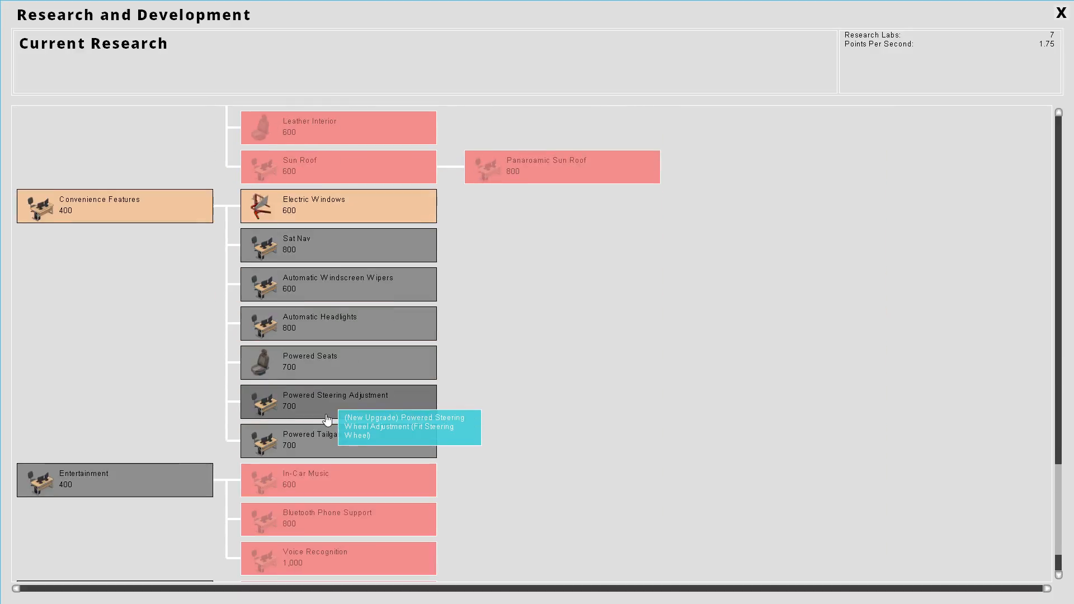
{"action": "left_click", "coordinate": [337, 284]}
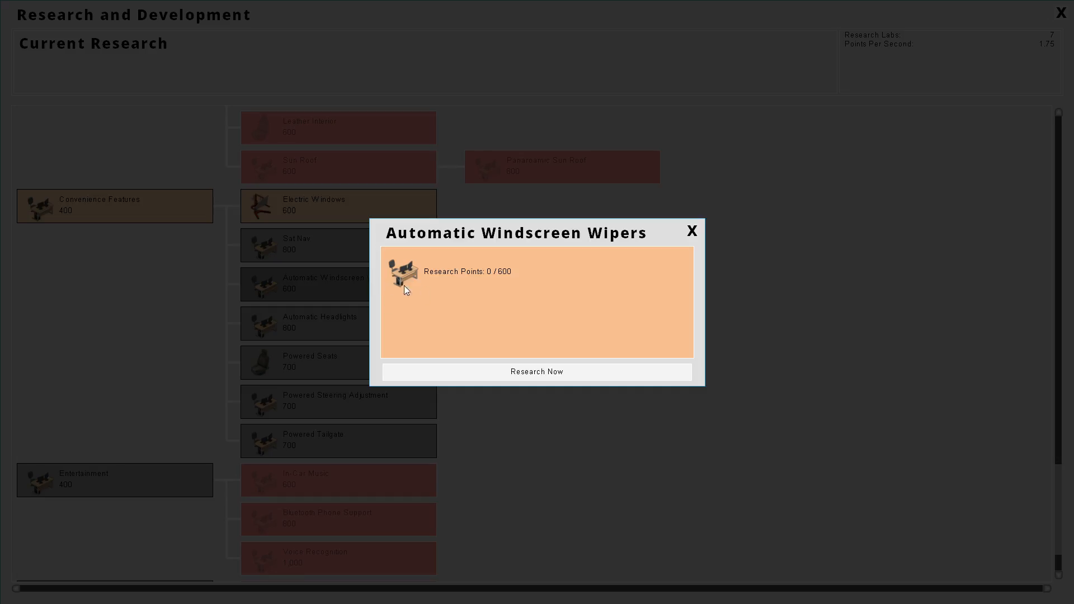
{"action": "left_click", "coordinate": [536, 372]}
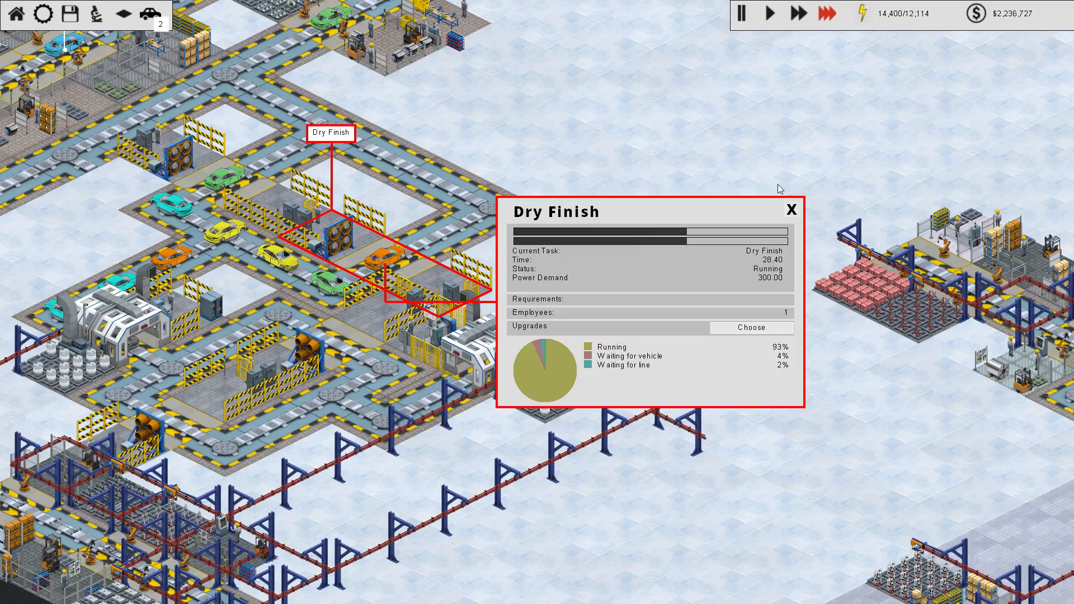
Step: Close the Dry Finish details and select the Fit Radiator station while the wipers research finishes
{"action": "left_click", "coordinate": [791, 209]}
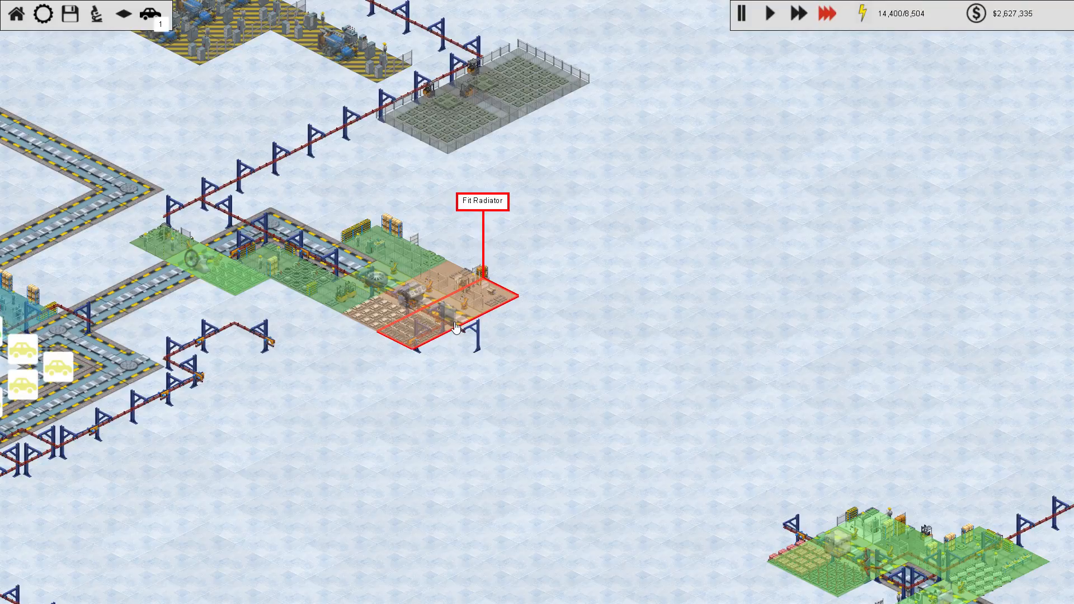
{"action": "left_click", "coordinate": [457, 326]}
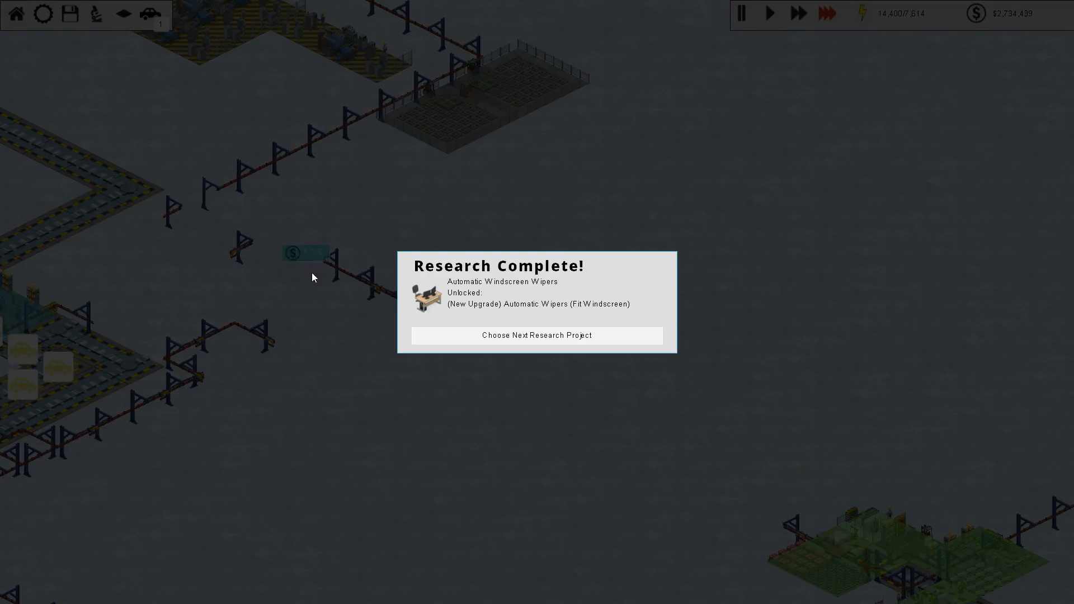
Step: Return to the research tree and bring up the Automatic Headlights research details
{"action": "left_click", "coordinate": [537, 335]}
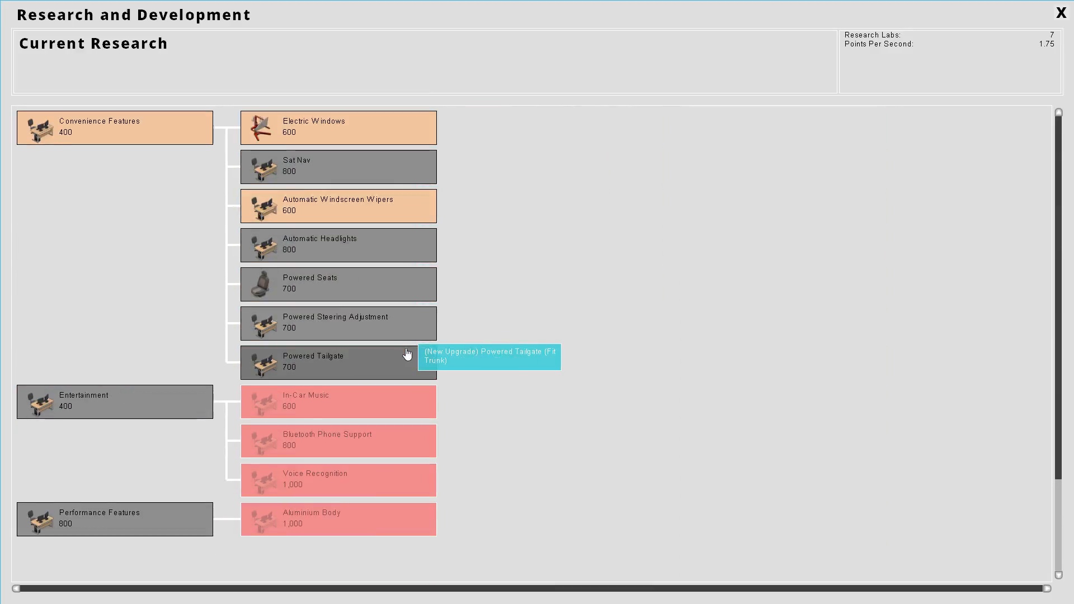
{"action": "mouse_move", "coordinate": [348, 261]}
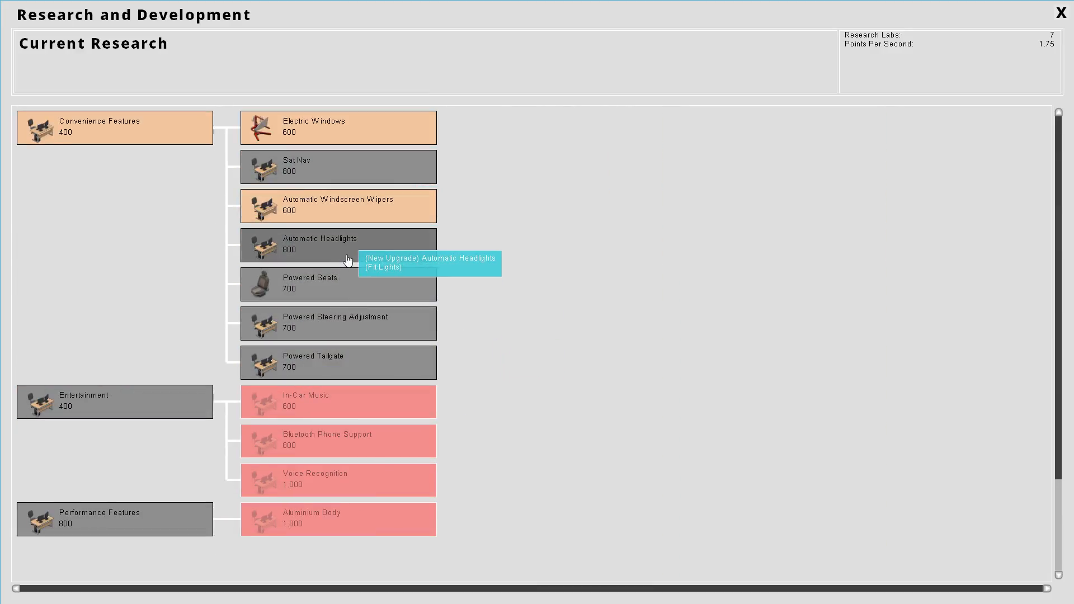
{"action": "left_click", "coordinate": [338, 245]}
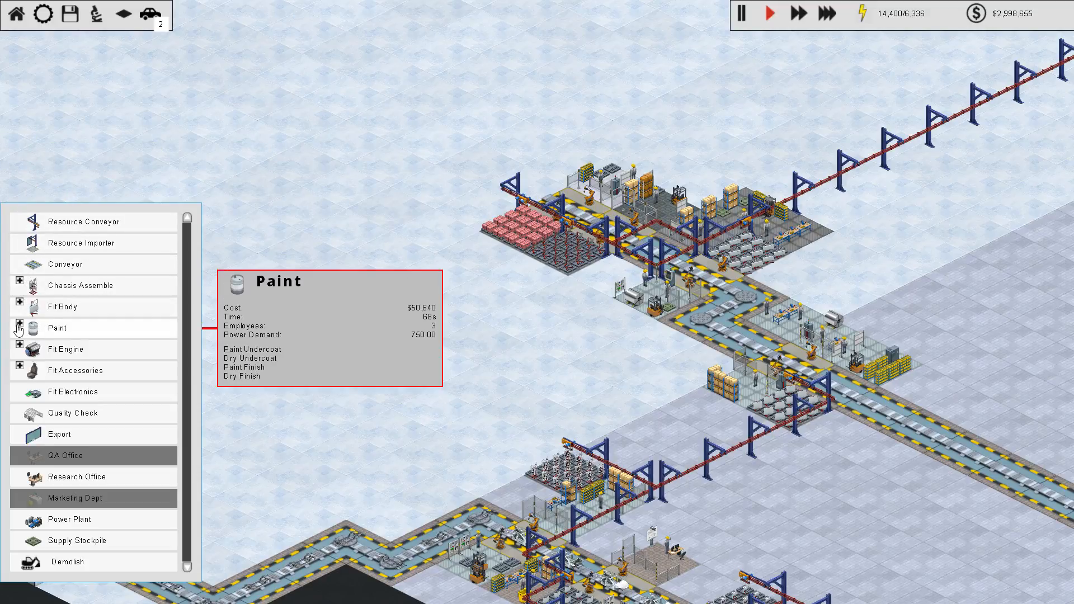
Step: Expand the Paint group in the build menu into its station types
{"action": "left_click", "coordinate": [57, 328]}
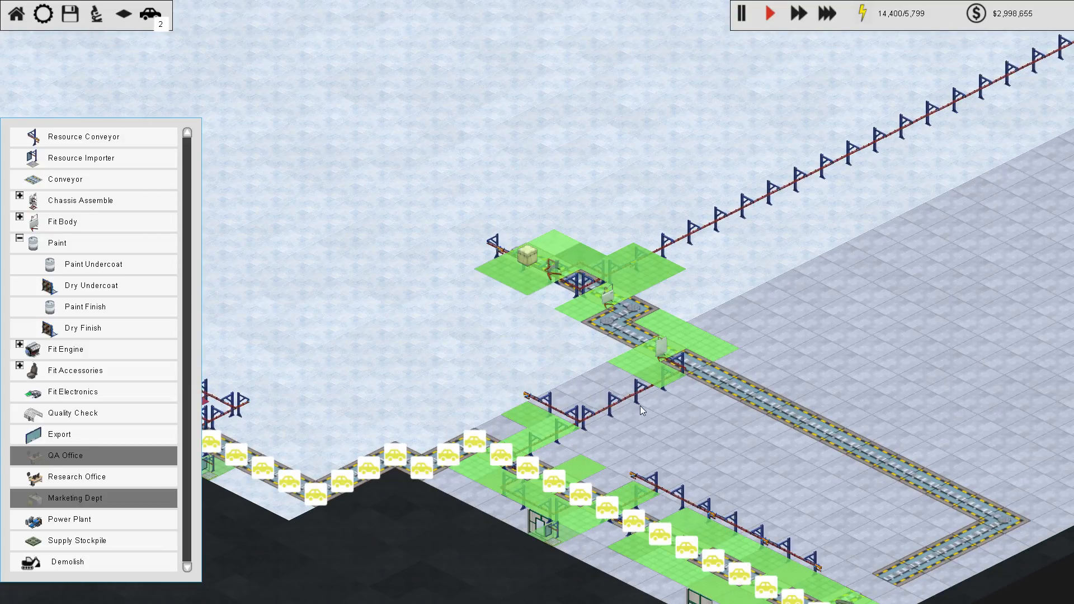
{"action": "mouse_move", "coordinate": [805, 497]}
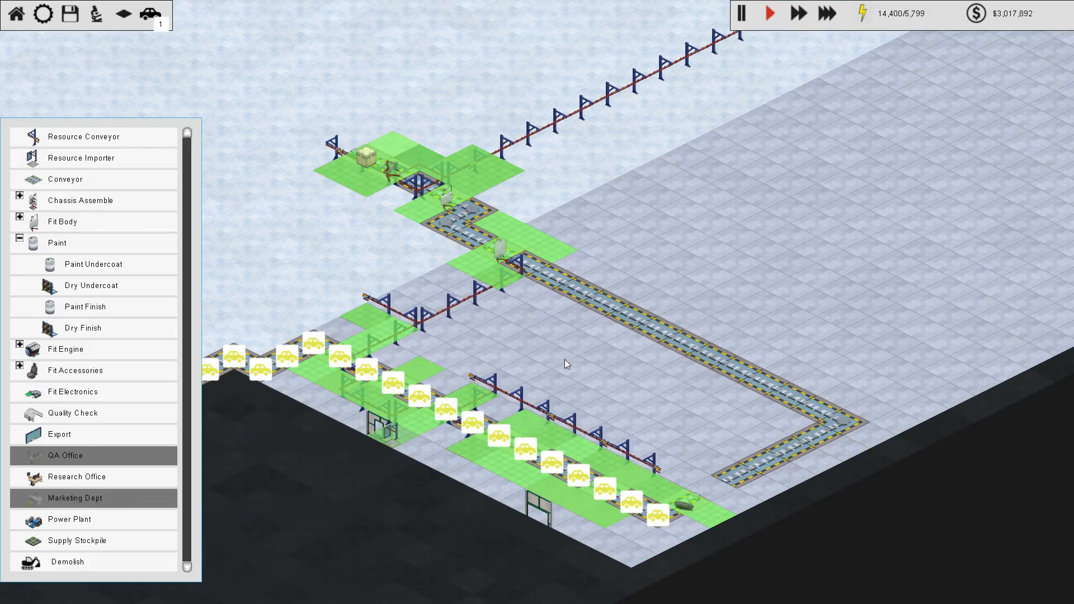
{"action": "mouse_move", "coordinate": [544, 371]}
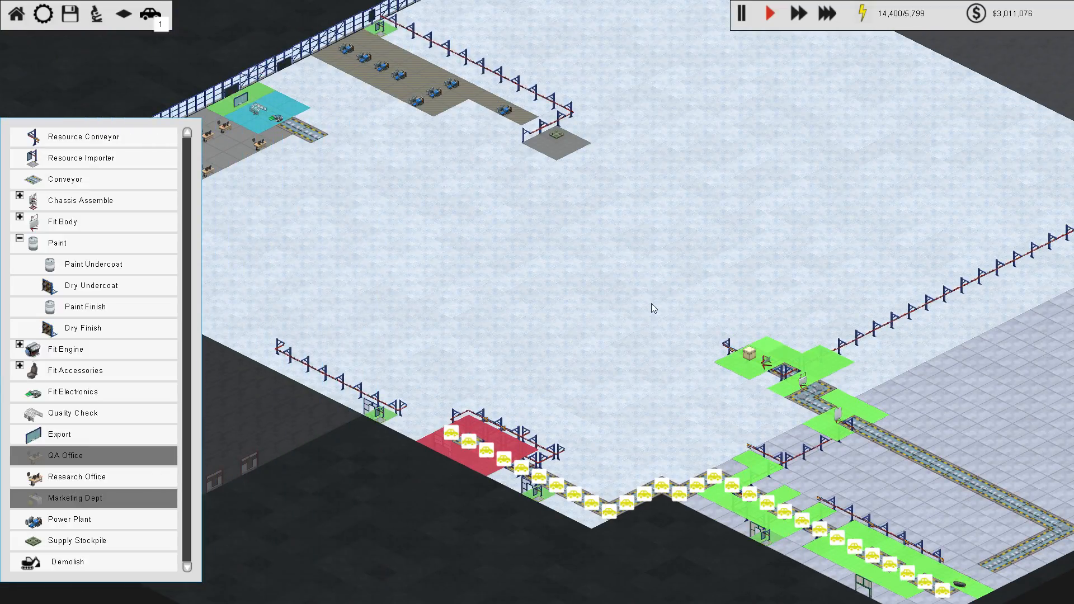
{"action": "mouse_move", "coordinate": [689, 342]}
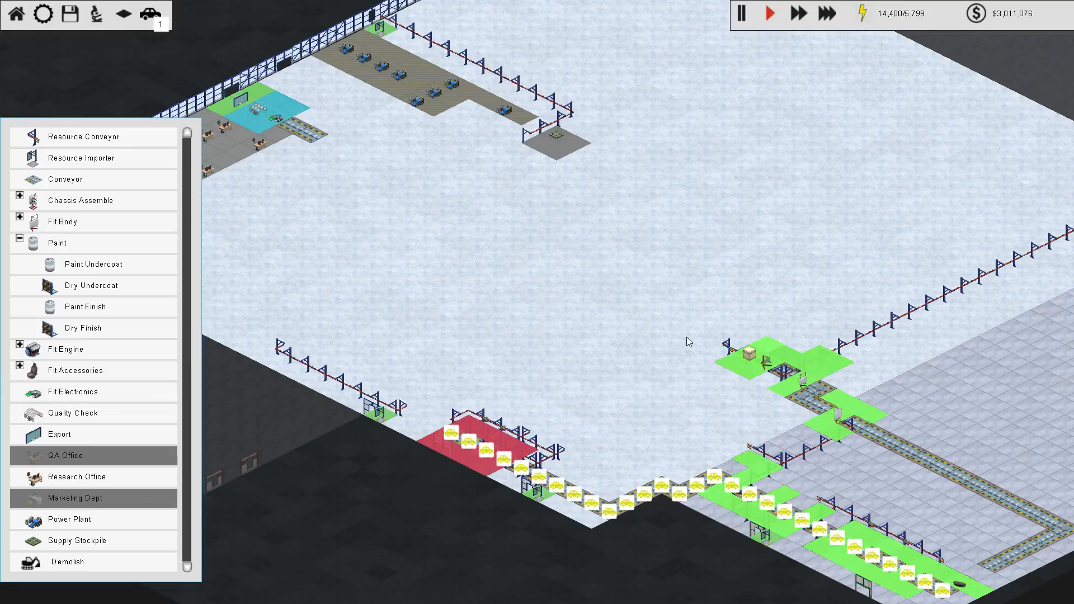
{"action": "mouse_move", "coordinate": [518, 389]}
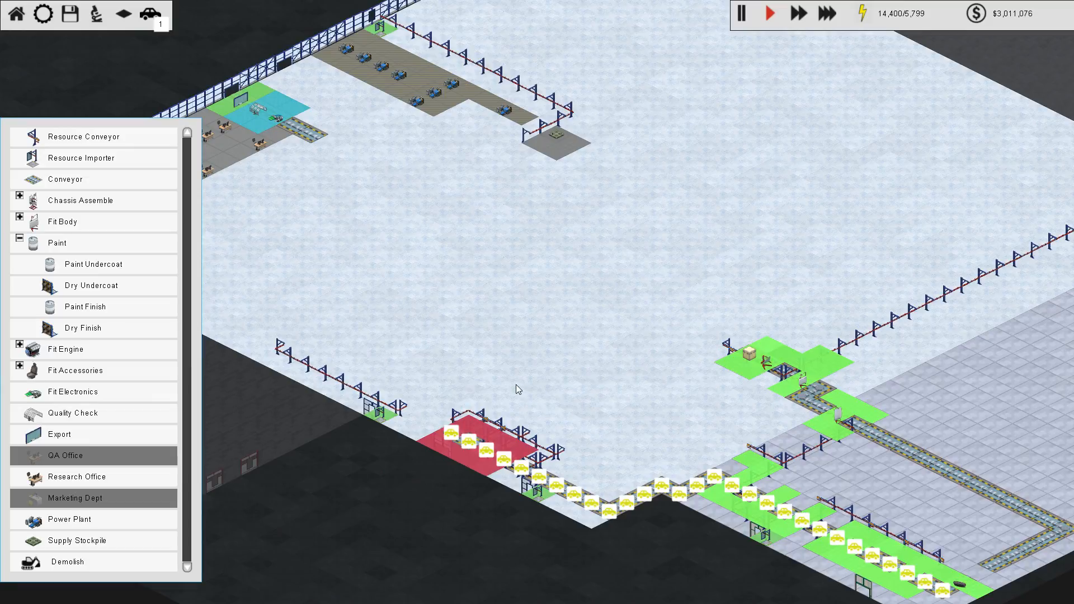
{"action": "mouse_move", "coordinate": [538, 373]}
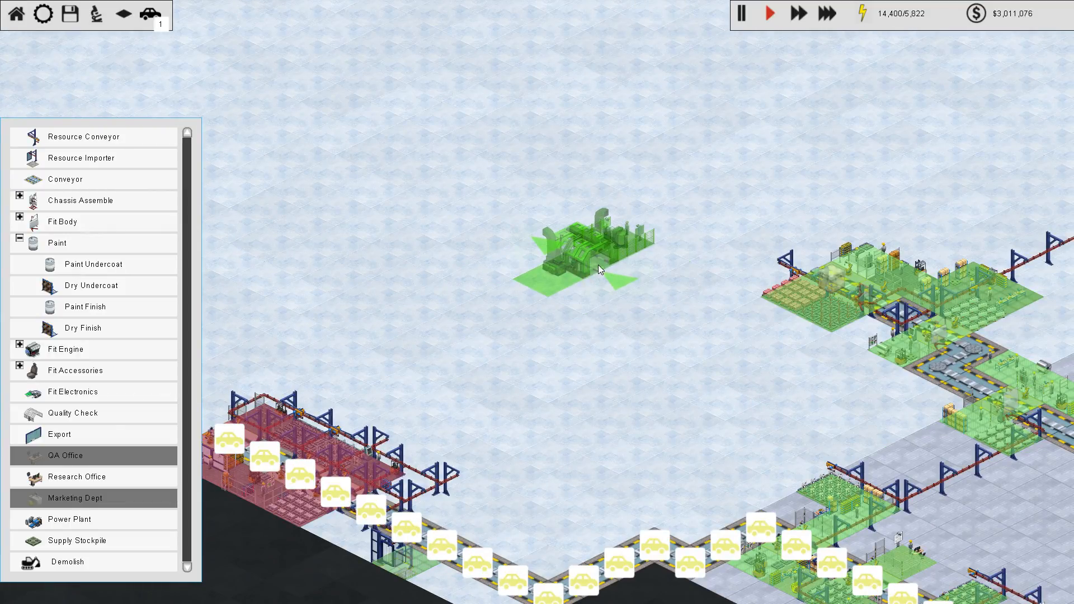
{"action": "mouse_move", "coordinate": [691, 213]}
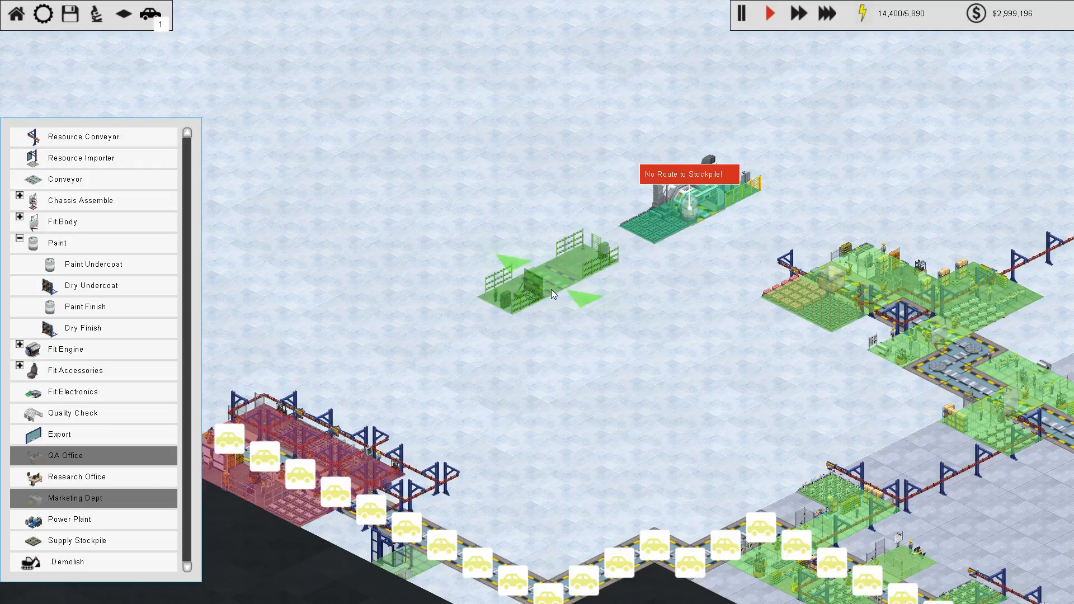
{"action": "mouse_move", "coordinate": [590, 301]}
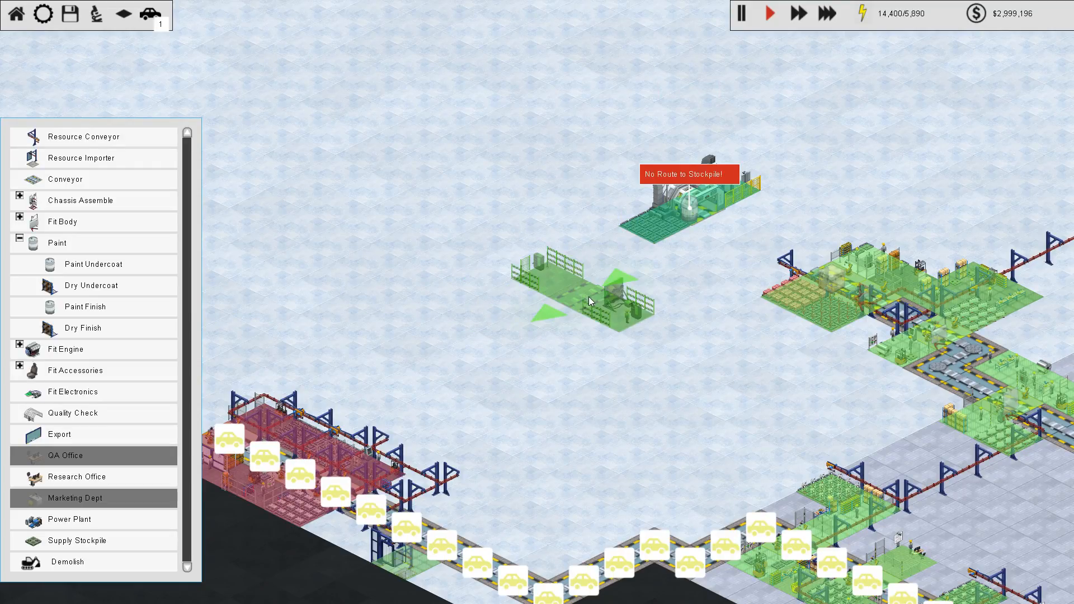
{"action": "mouse_move", "coordinate": [607, 317]}
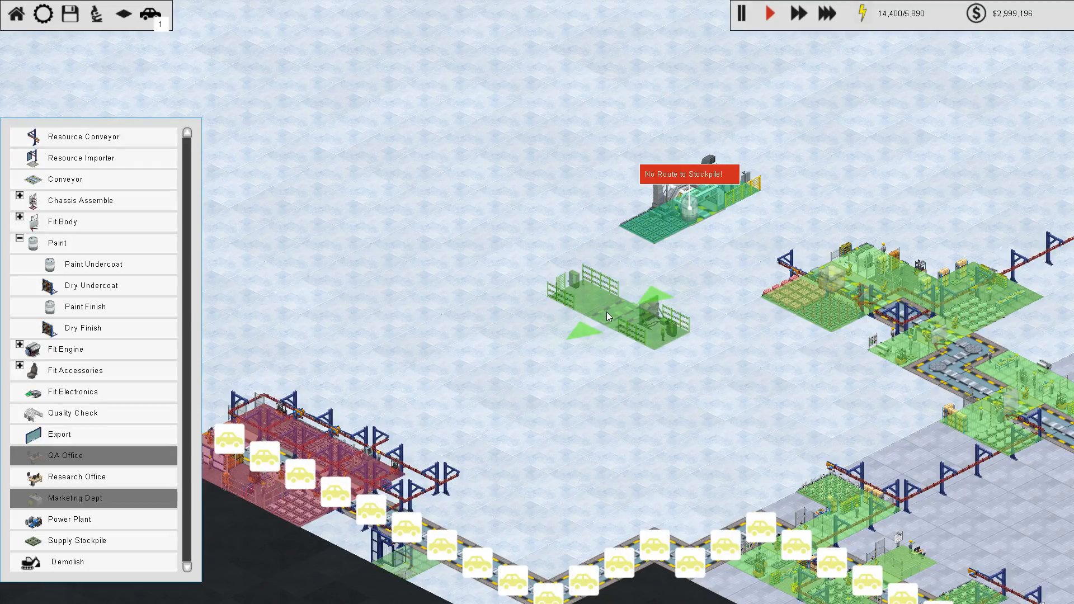
Step: Place a new paint station on the open ground near the map centre
{"action": "left_click", "coordinate": [613, 316]}
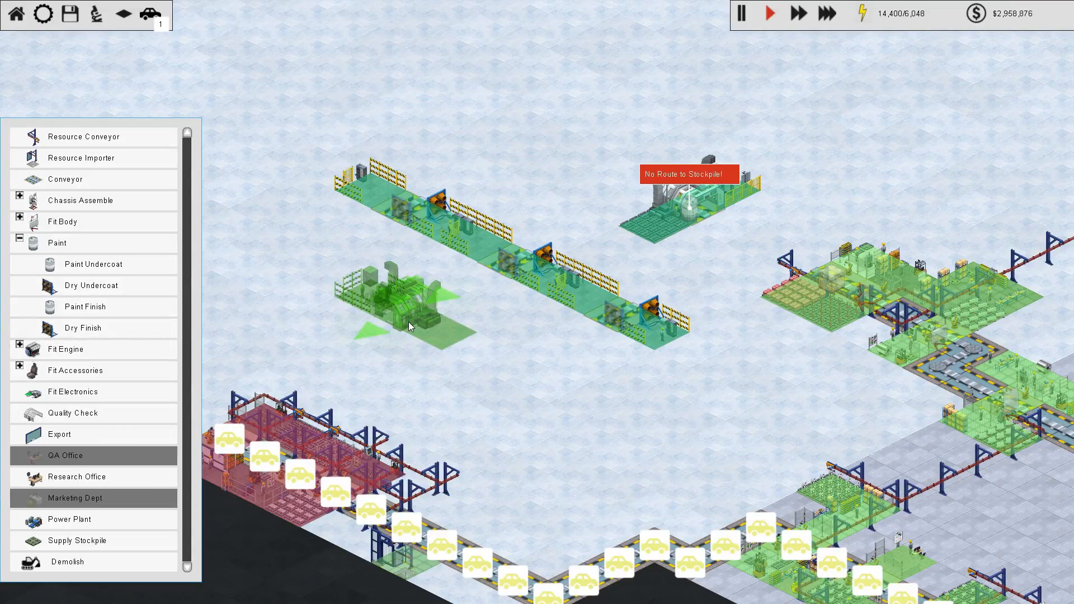
{"action": "mouse_move", "coordinate": [409, 329]}
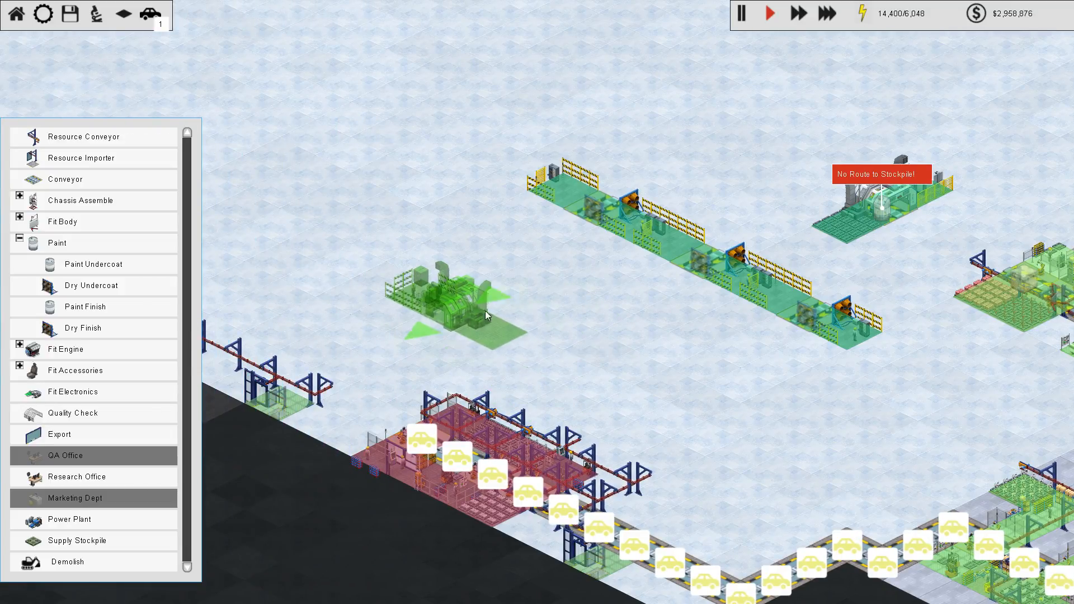
{"action": "mouse_move", "coordinate": [497, 293]}
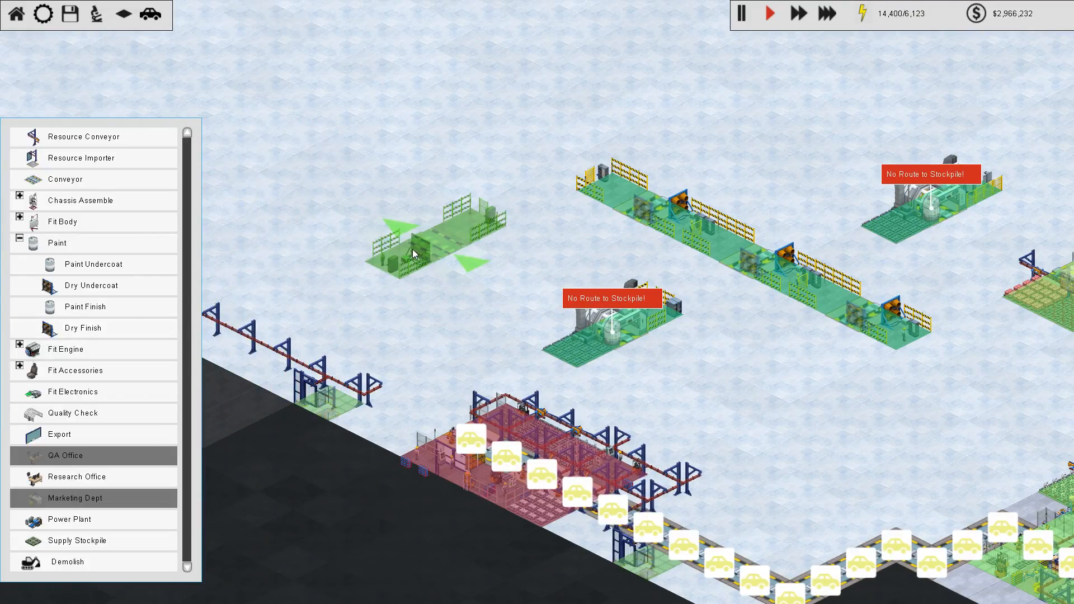
{"action": "mouse_move", "coordinate": [539, 194]}
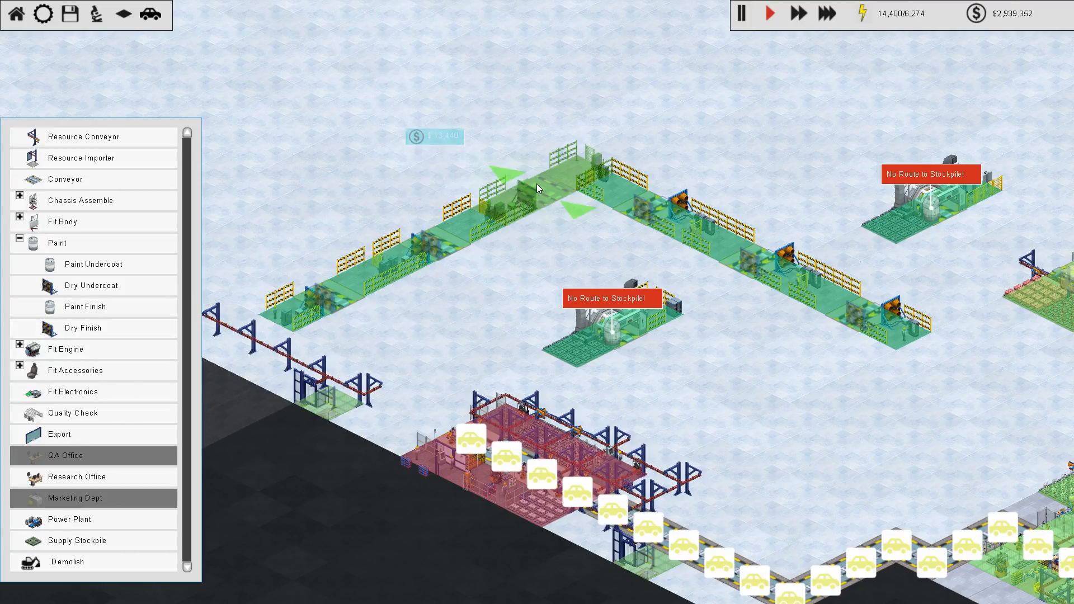
{"action": "mouse_move", "coordinate": [65, 179]}
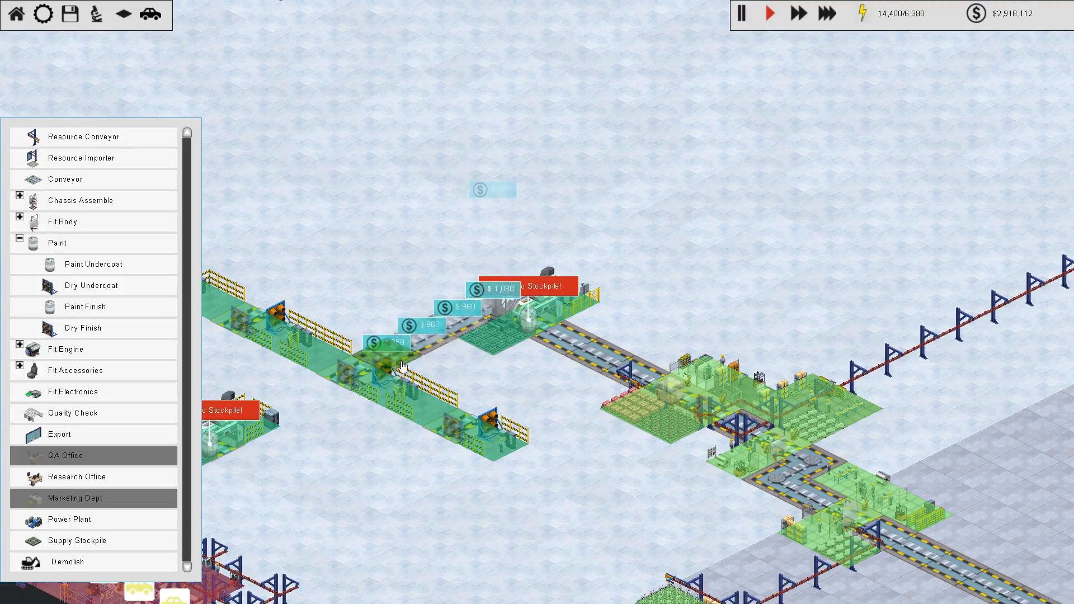
Step: Place extra paint stations on the left and join them with conveyor loops and overhead supply
{"action": "left_click", "coordinate": [469, 429]}
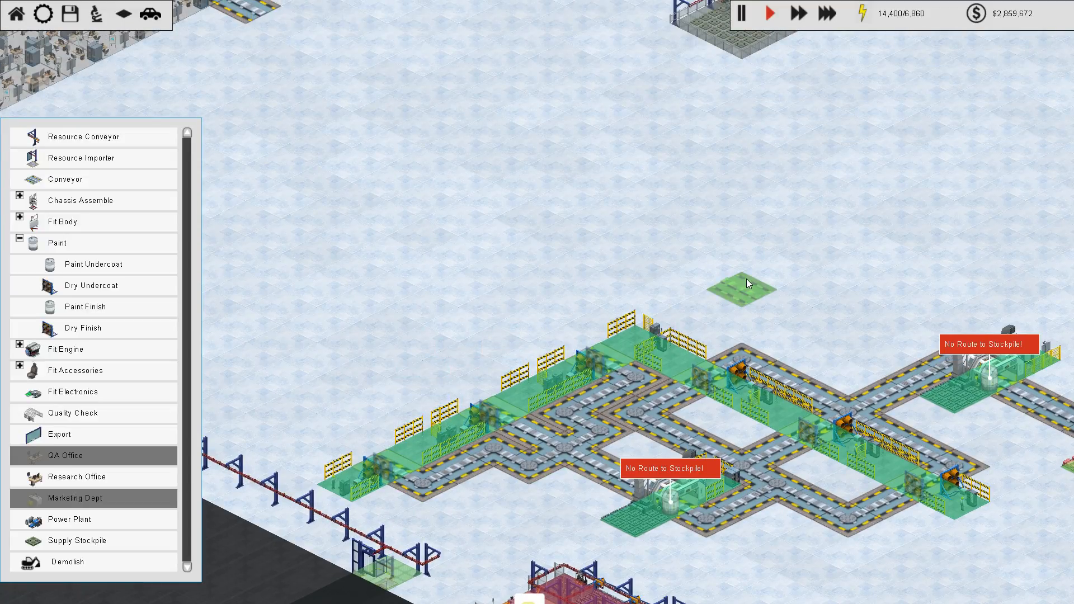
{"action": "mouse_move", "coordinate": [493, 391]}
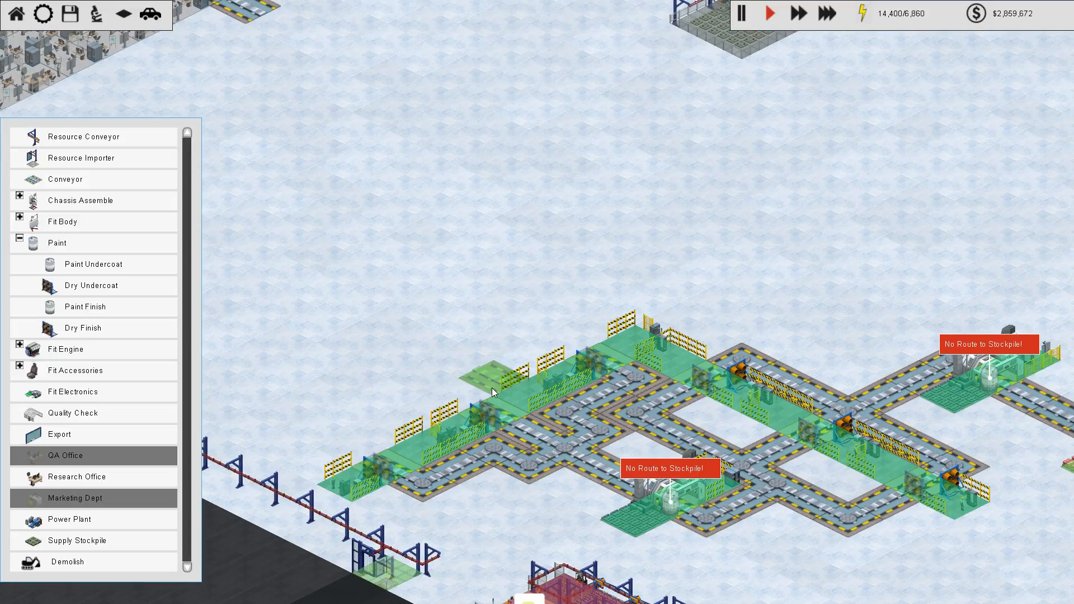
{"action": "mouse_move", "coordinate": [615, 397]}
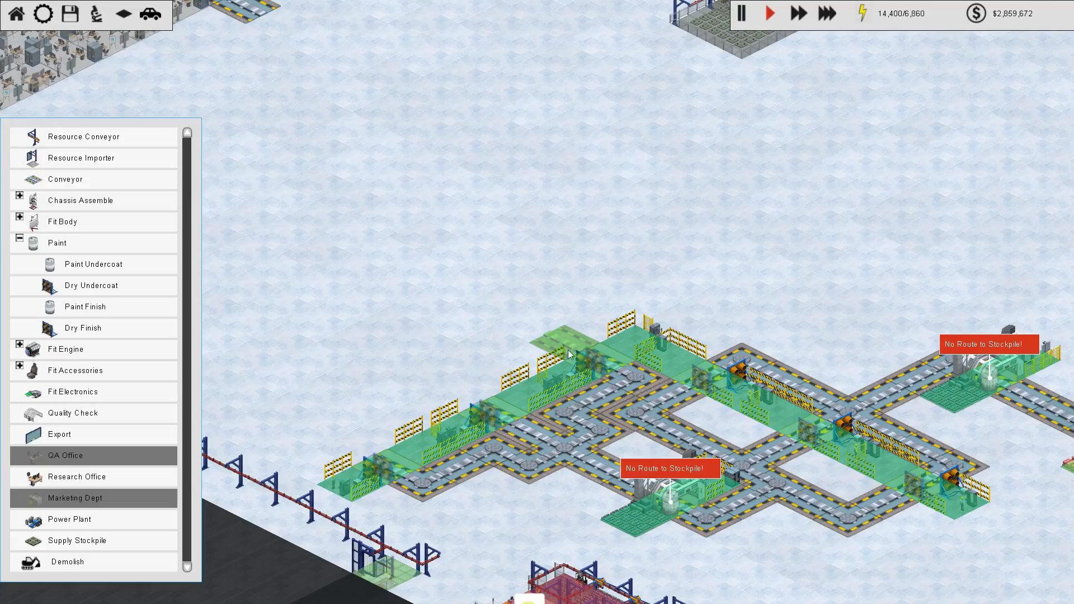
{"action": "mouse_move", "coordinate": [566, 350]}
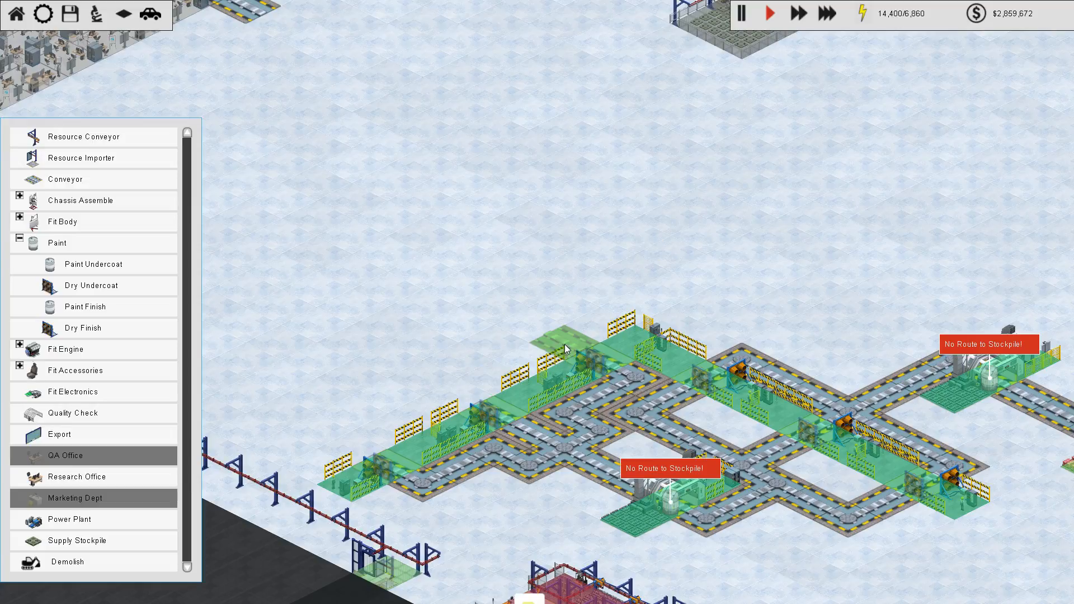
{"action": "mouse_move", "coordinate": [522, 329]}
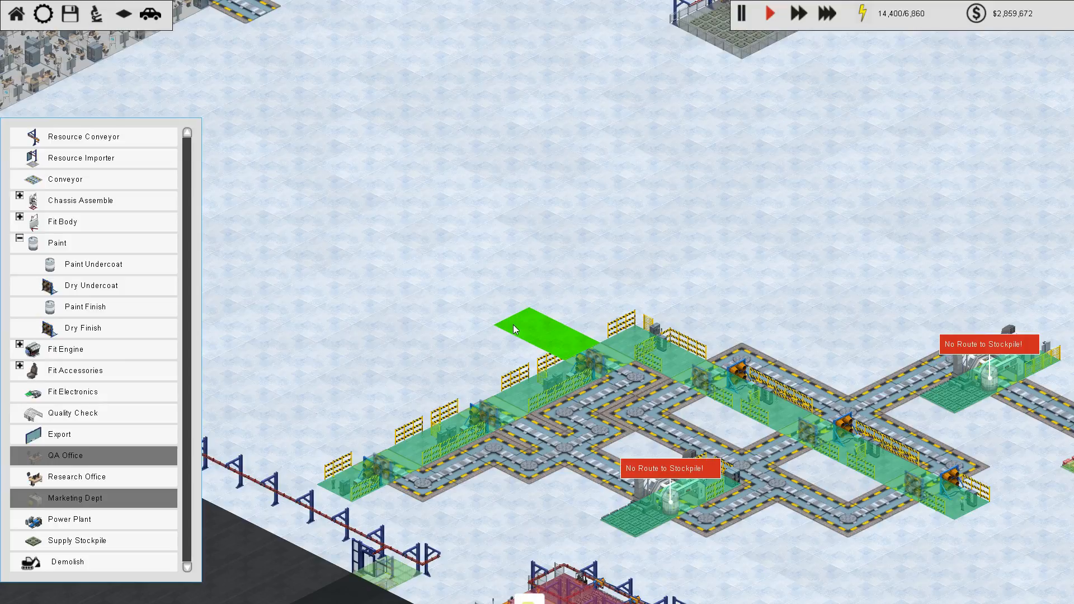
{"action": "left_click", "coordinate": [514, 329]}
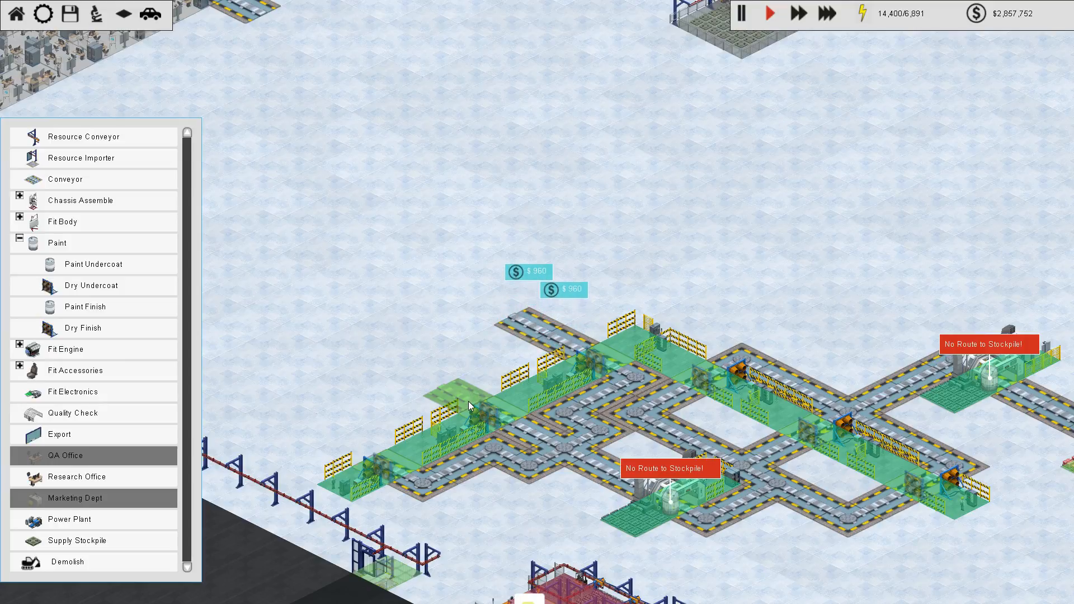
{"action": "mouse_move", "coordinate": [562, 344]}
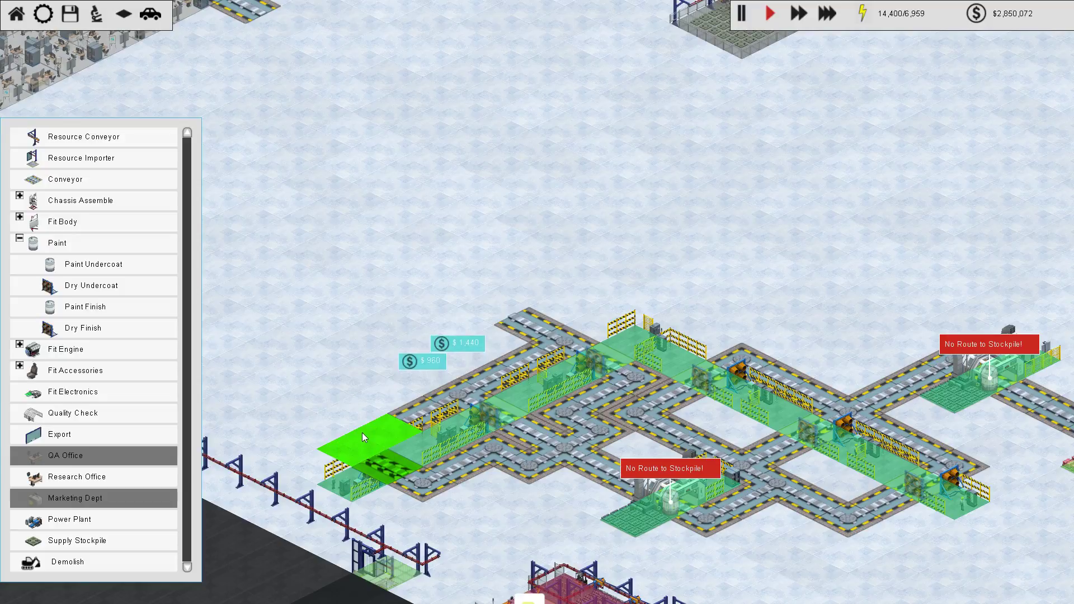
{"action": "mouse_move", "coordinate": [609, 344]}
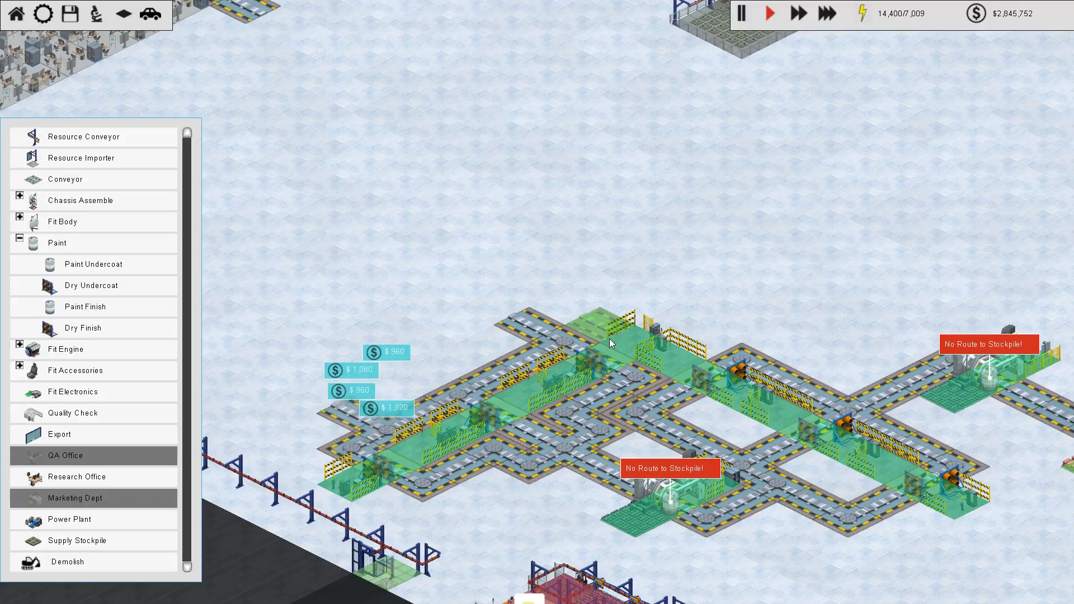
{"action": "mouse_move", "coordinate": [398, 322]}
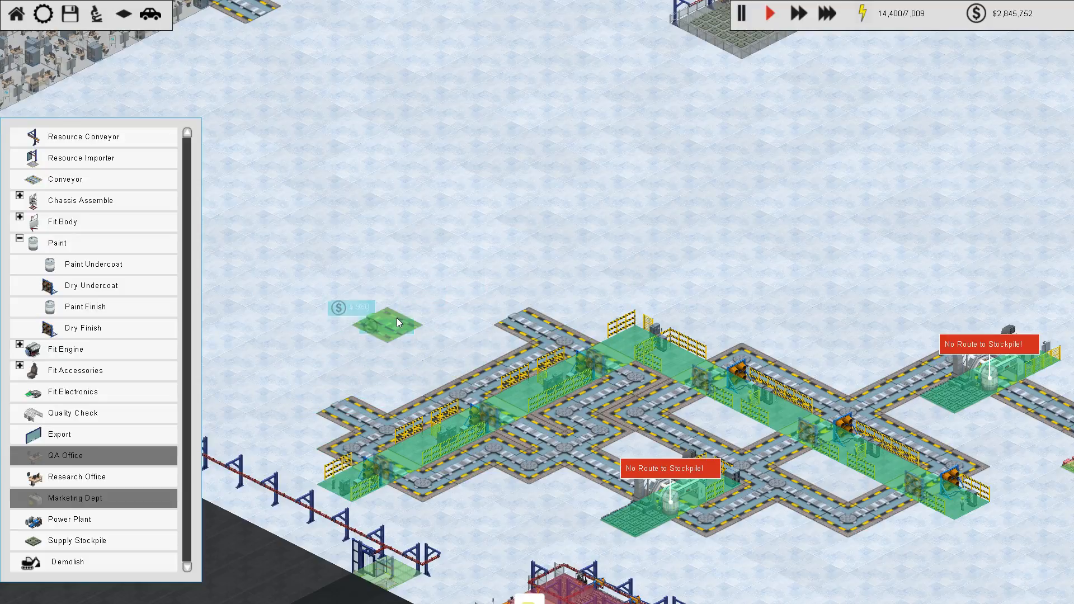
{"action": "mouse_move", "coordinate": [490, 243]}
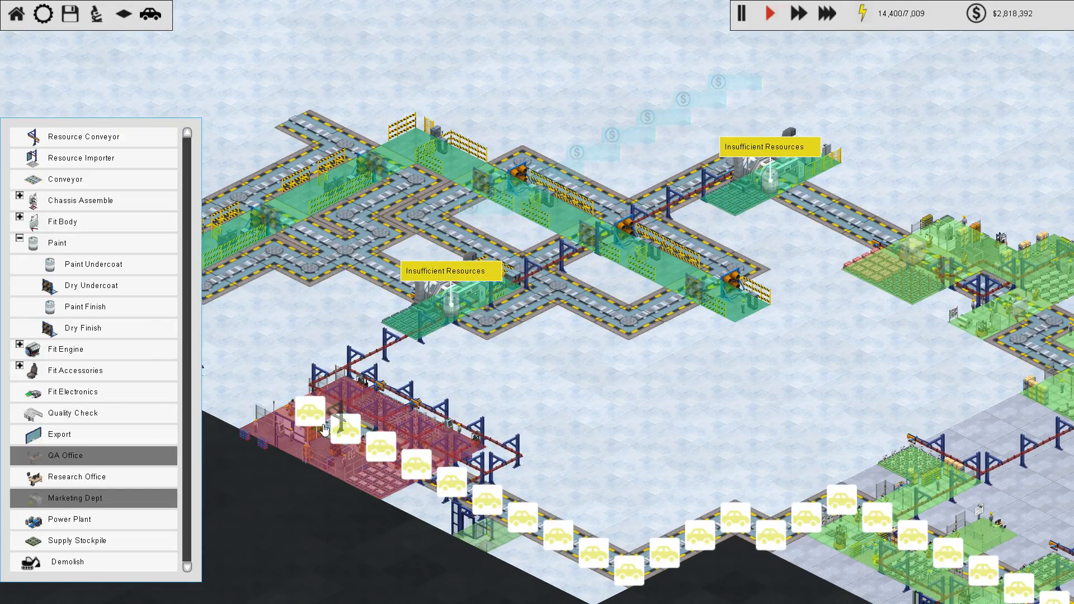
{"action": "left_click", "coordinate": [488, 539]}
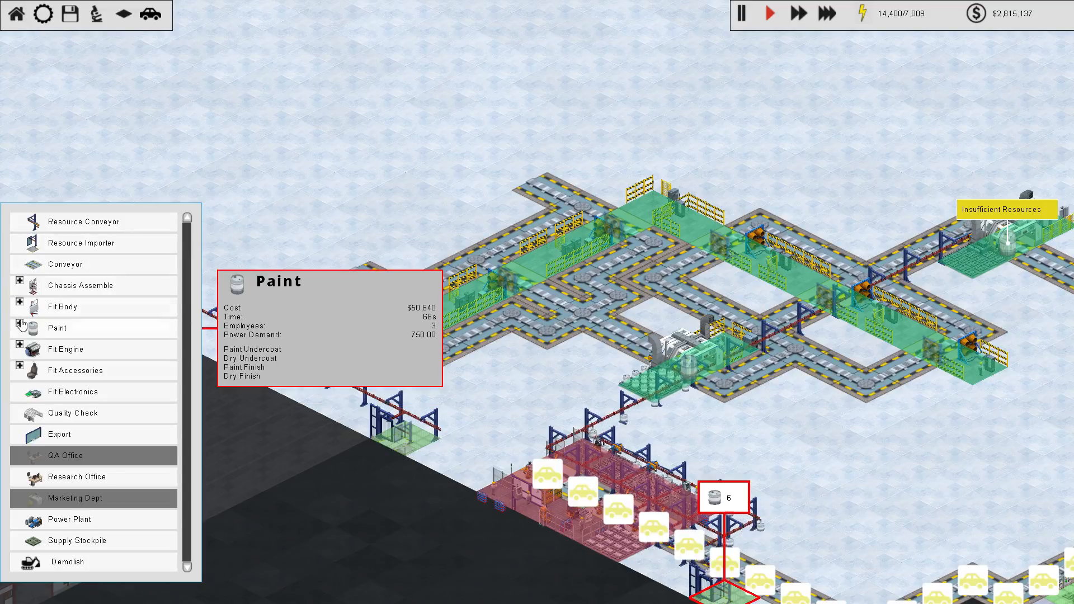
Step: Expand Fit Engine, Fit Wheel Assembly and Fit Steering Assembly, then select Fit Flywheel to build
{"action": "left_click", "coordinate": [18, 349]}
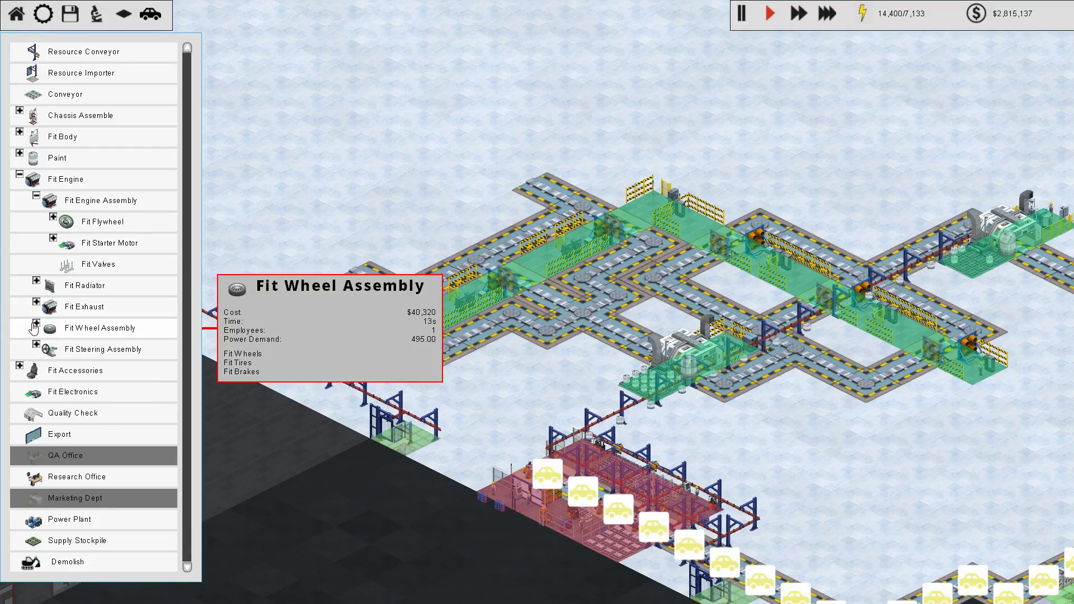
{"action": "left_click", "coordinate": [35, 327]}
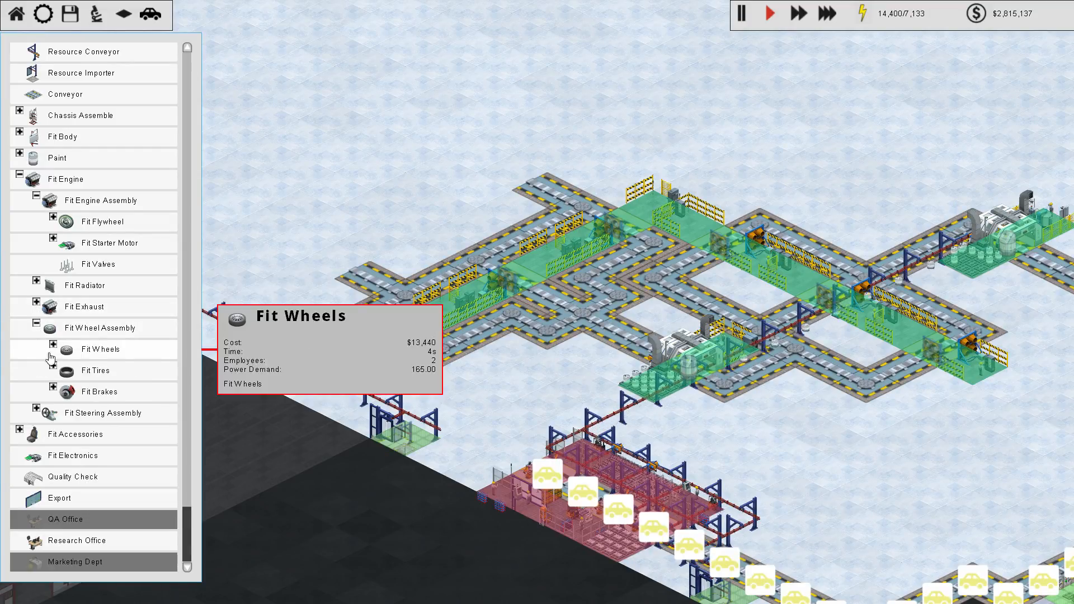
{"action": "left_click", "coordinate": [32, 413]}
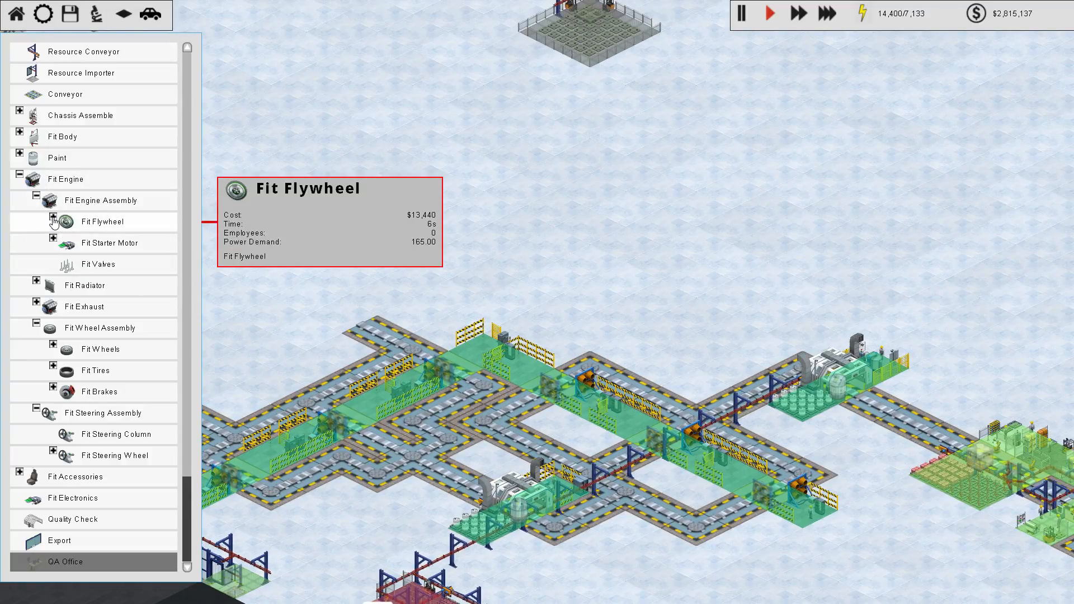
{"action": "left_click", "coordinate": [53, 222]}
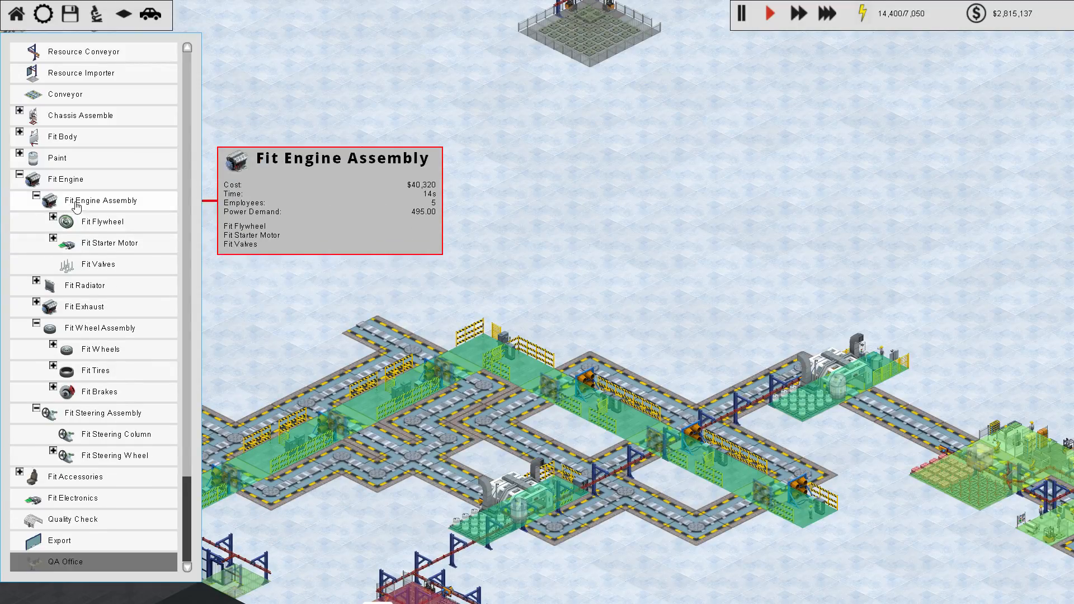
{"action": "left_click", "coordinate": [100, 201]}
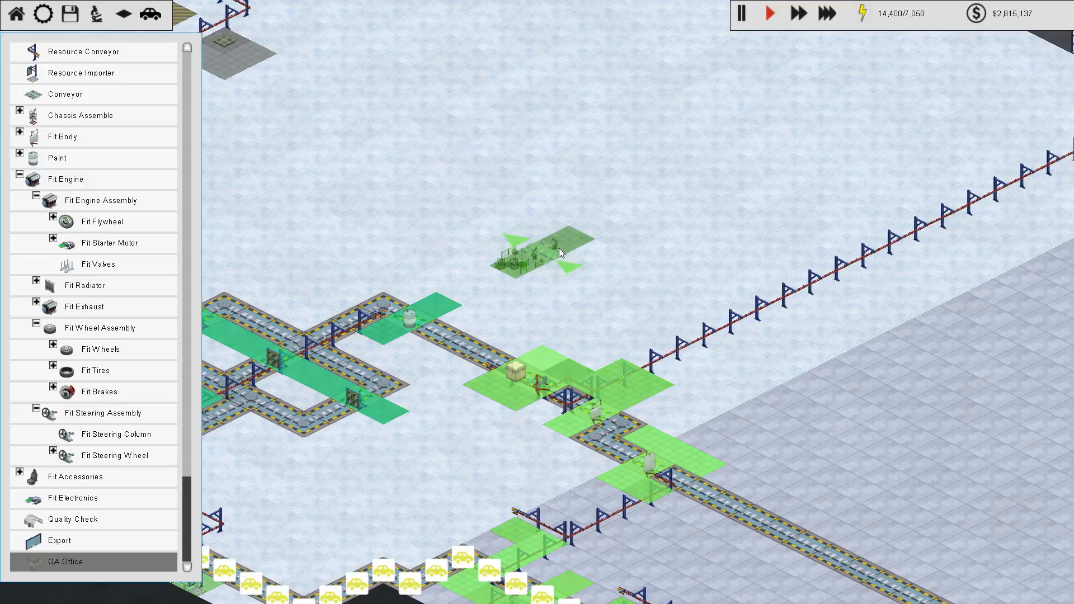
{"action": "mouse_move", "coordinate": [575, 267]}
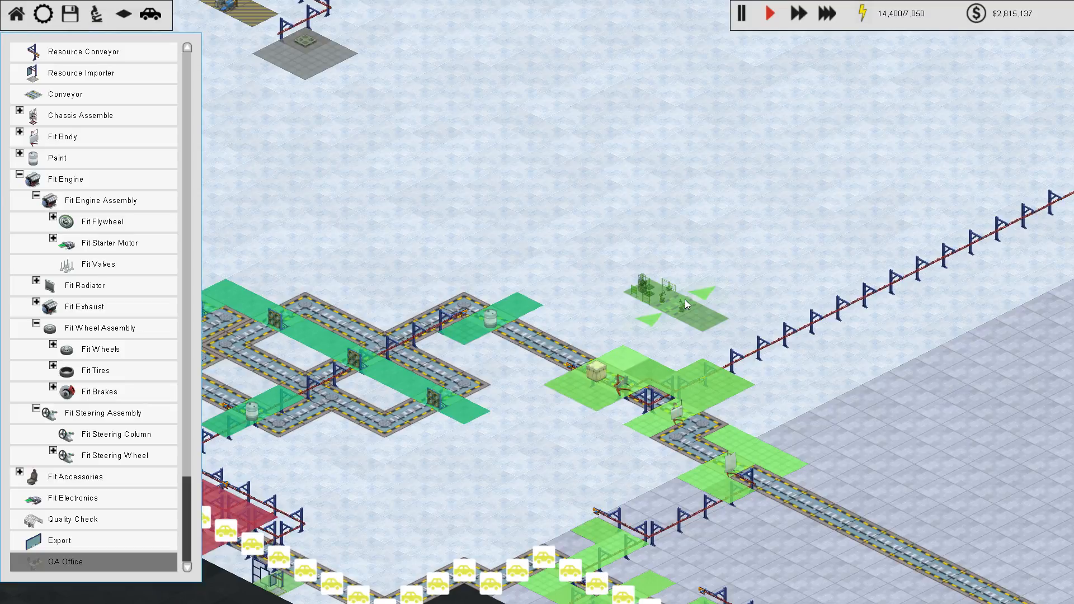
Step: Place flywheel, starter, valves, radiator and exhaust stations in a row on open ground
{"action": "left_click", "coordinate": [684, 304]}
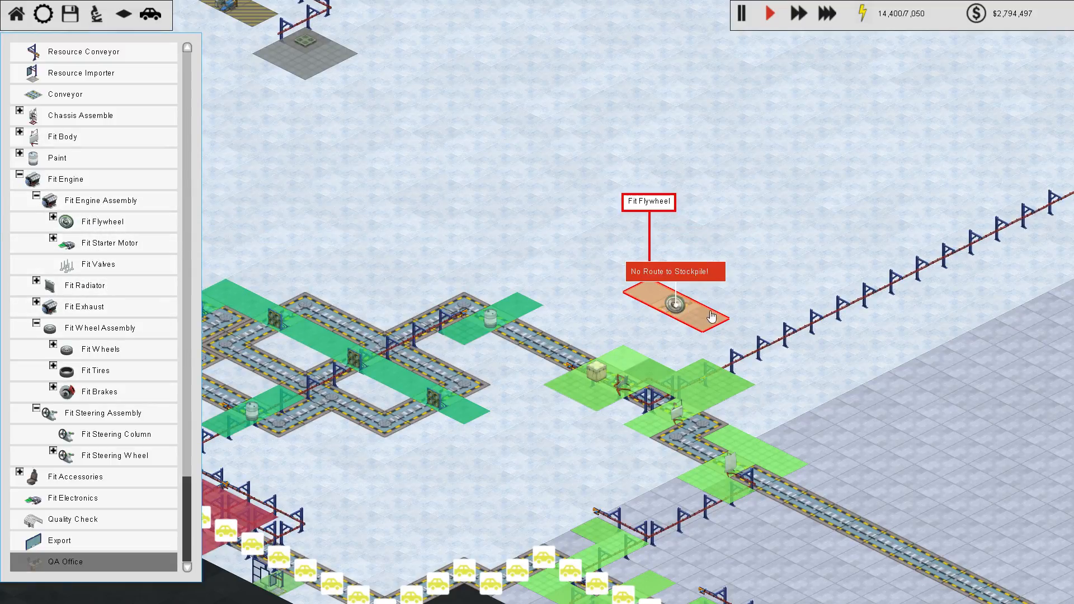
{"action": "mouse_move", "coordinate": [109, 243]}
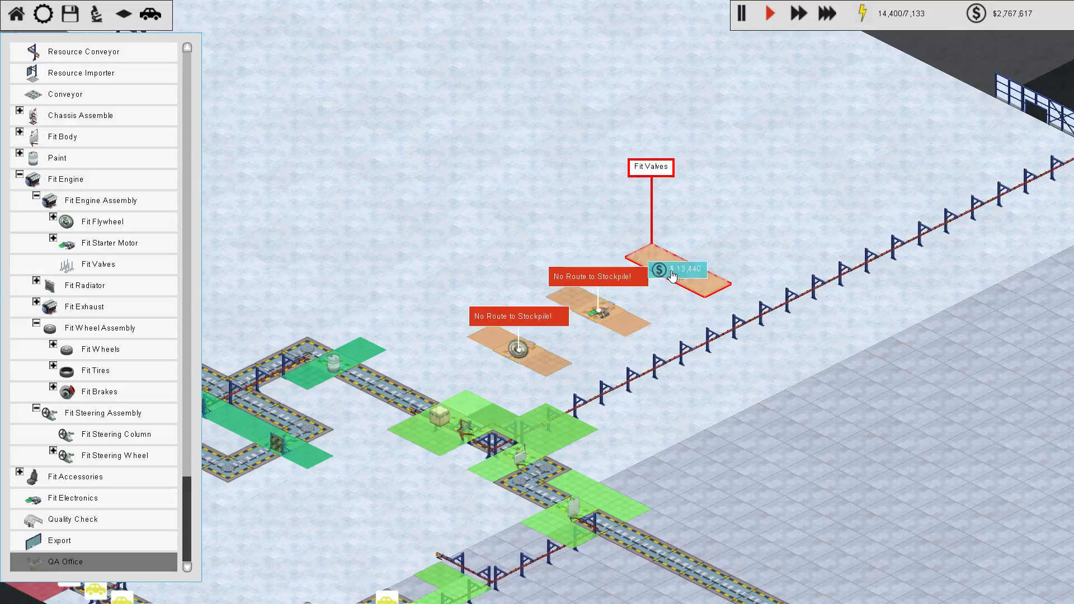
{"action": "mouse_move", "coordinate": [84, 285]}
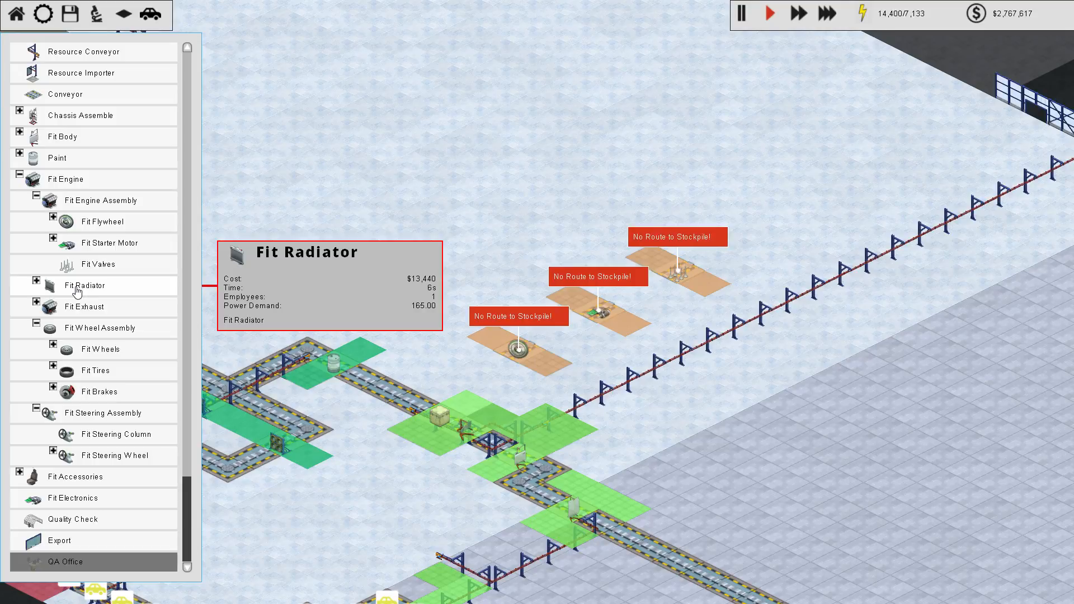
{"action": "mouse_move", "coordinate": [166, 291]}
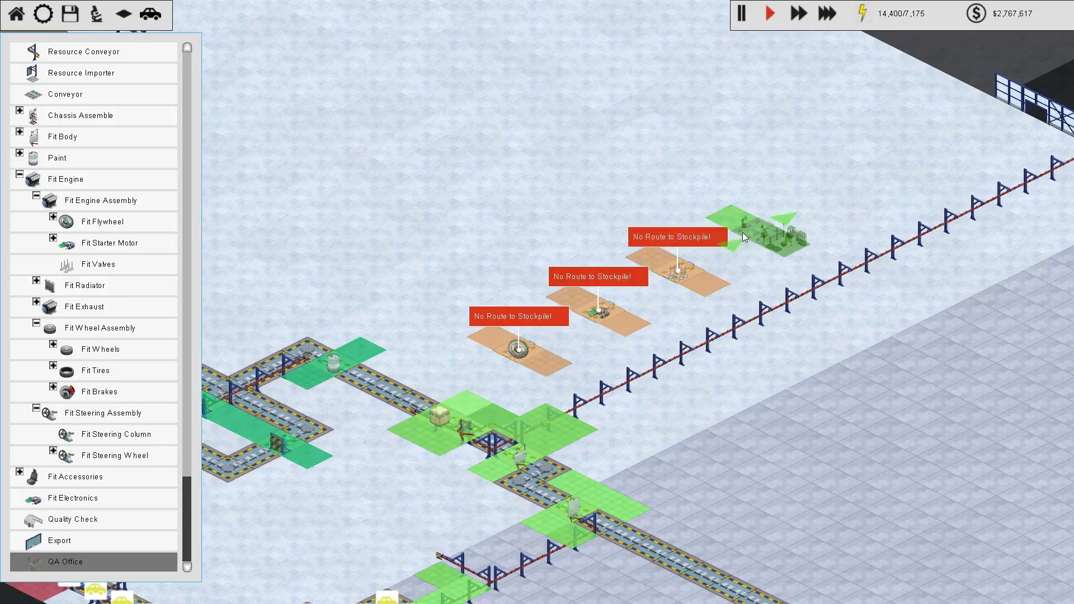
{"action": "left_click", "coordinate": [752, 232]}
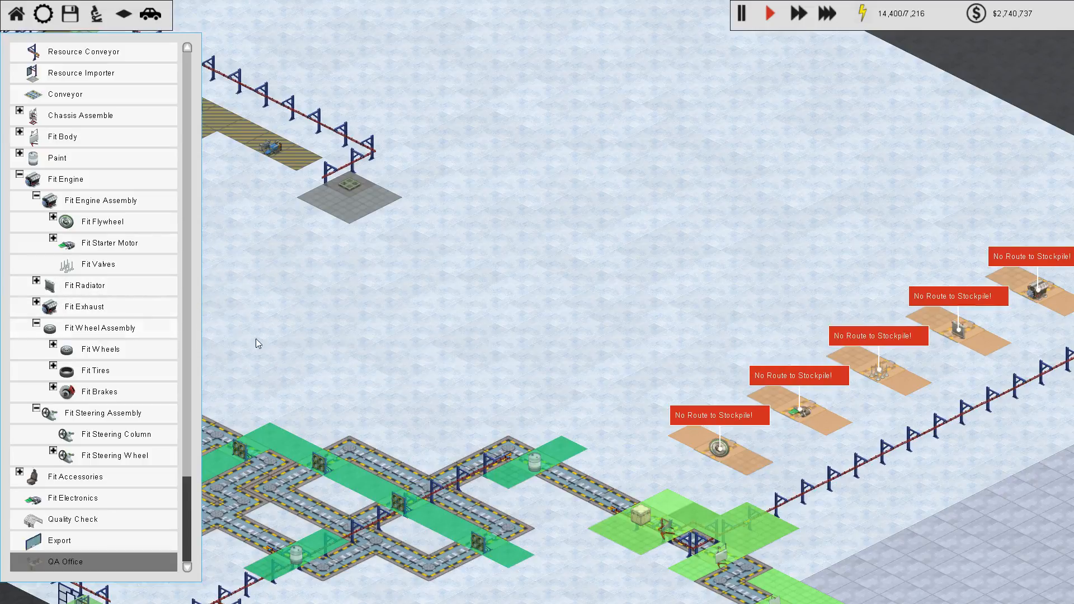
{"action": "mouse_move", "coordinate": [572, 395]}
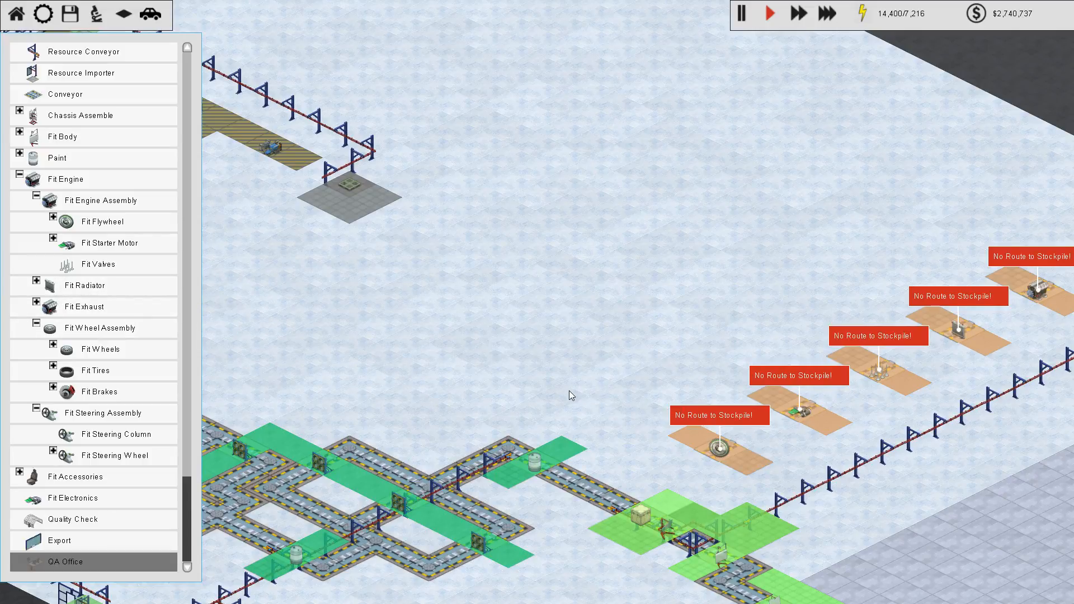
{"action": "mouse_move", "coordinate": [452, 336]}
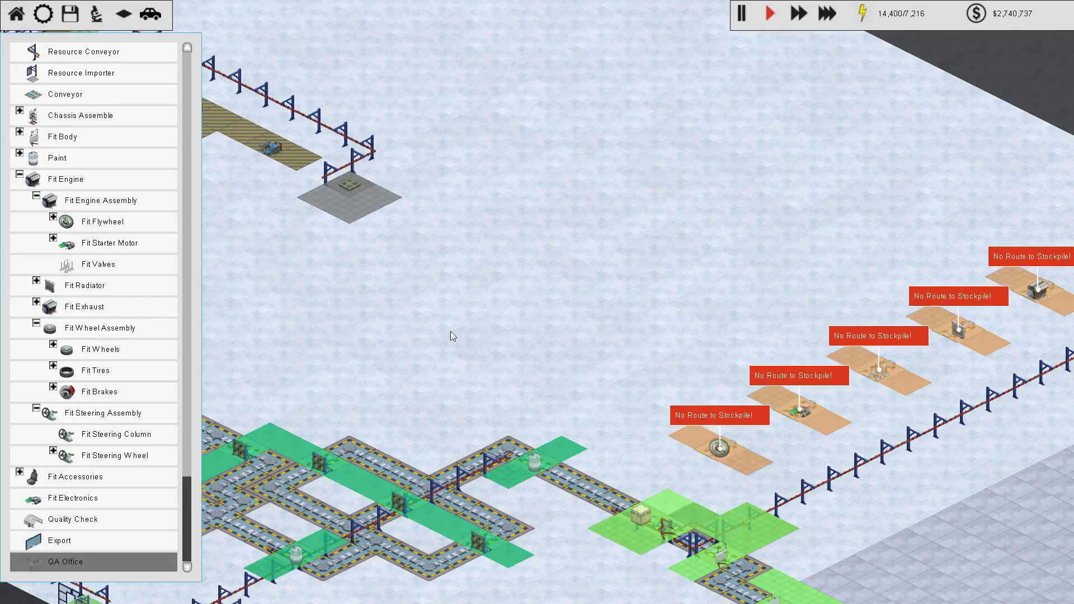
{"action": "mouse_move", "coordinate": [375, 276]}
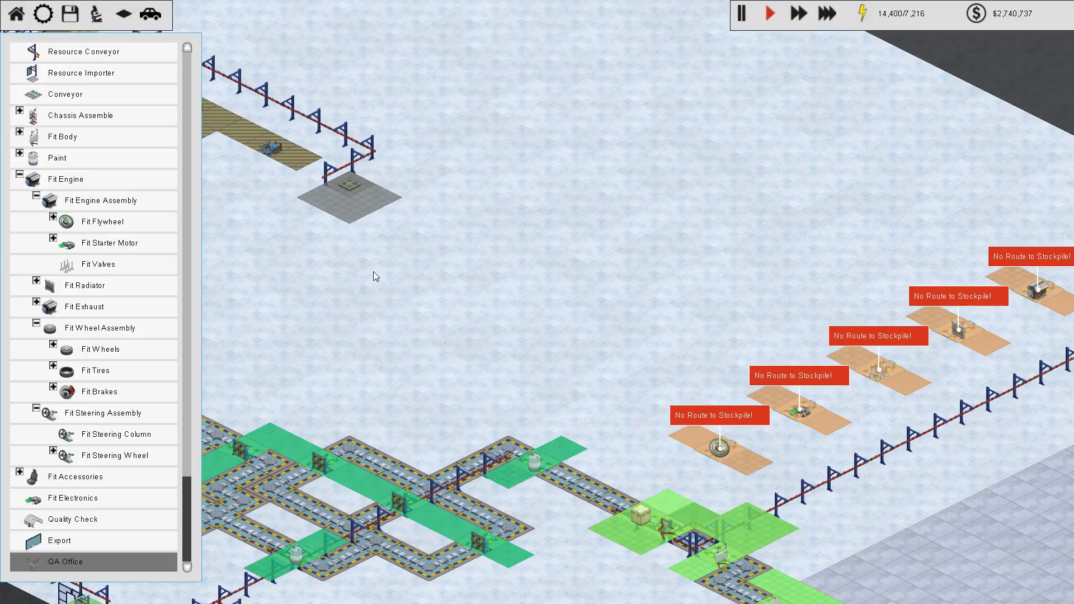
{"action": "mouse_move", "coordinate": [100, 392]}
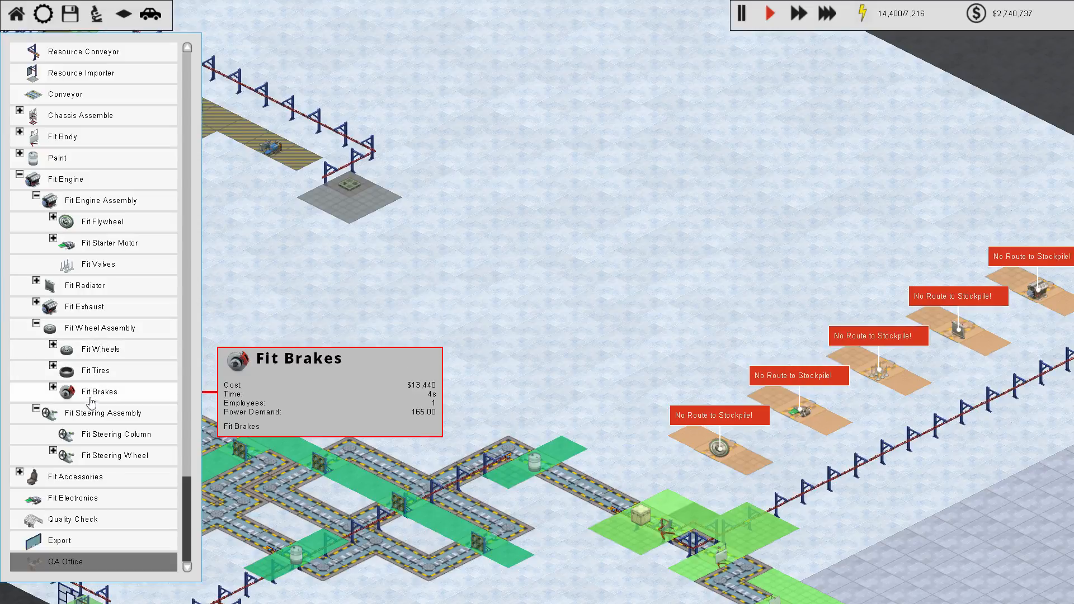
{"action": "mouse_move", "coordinate": [102, 349]}
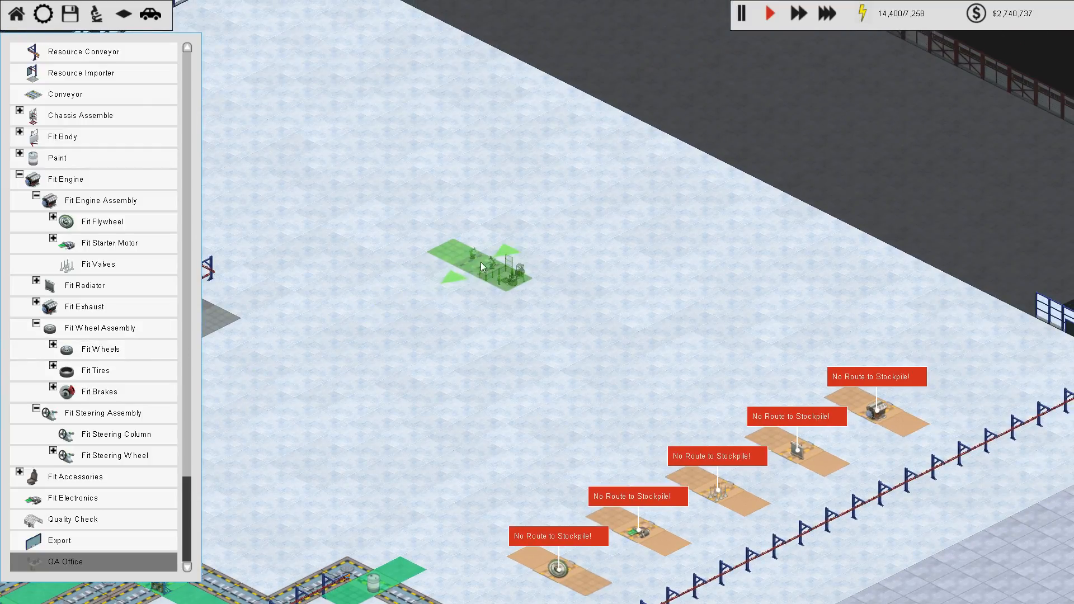
{"action": "mouse_move", "coordinate": [541, 237]}
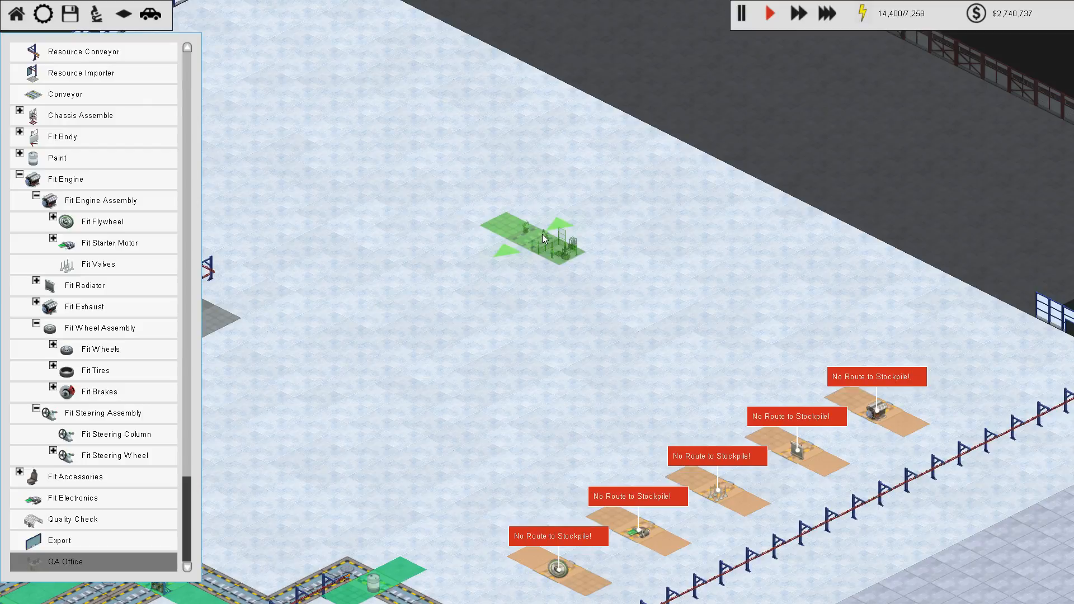
Step: Place steering wheel and steering column stations to complete the upper row of five
{"action": "left_click", "coordinate": [100, 349]}
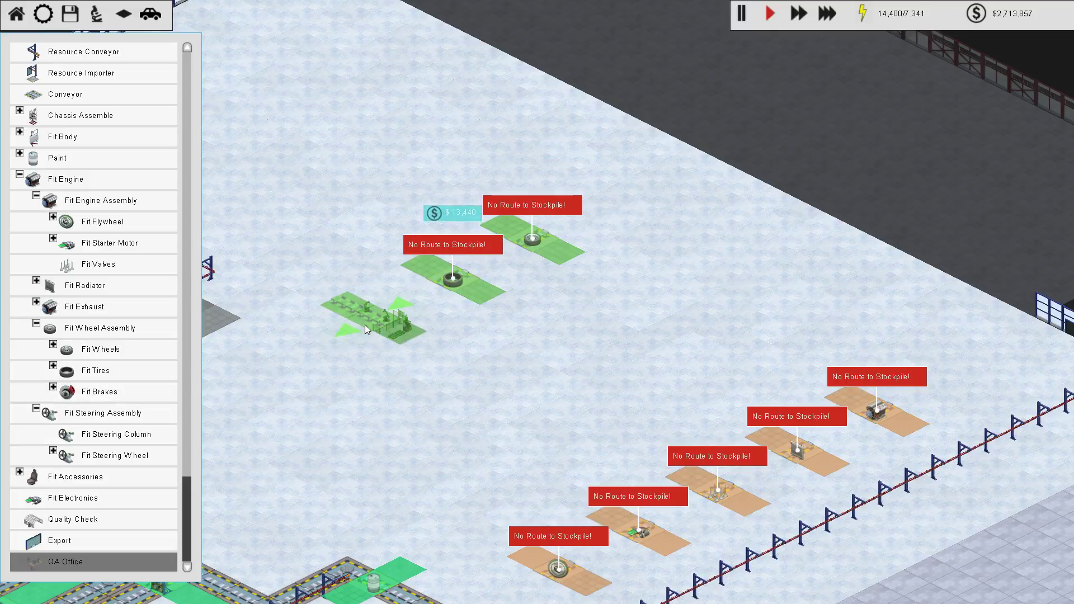
{"action": "mouse_move", "coordinate": [113, 455]}
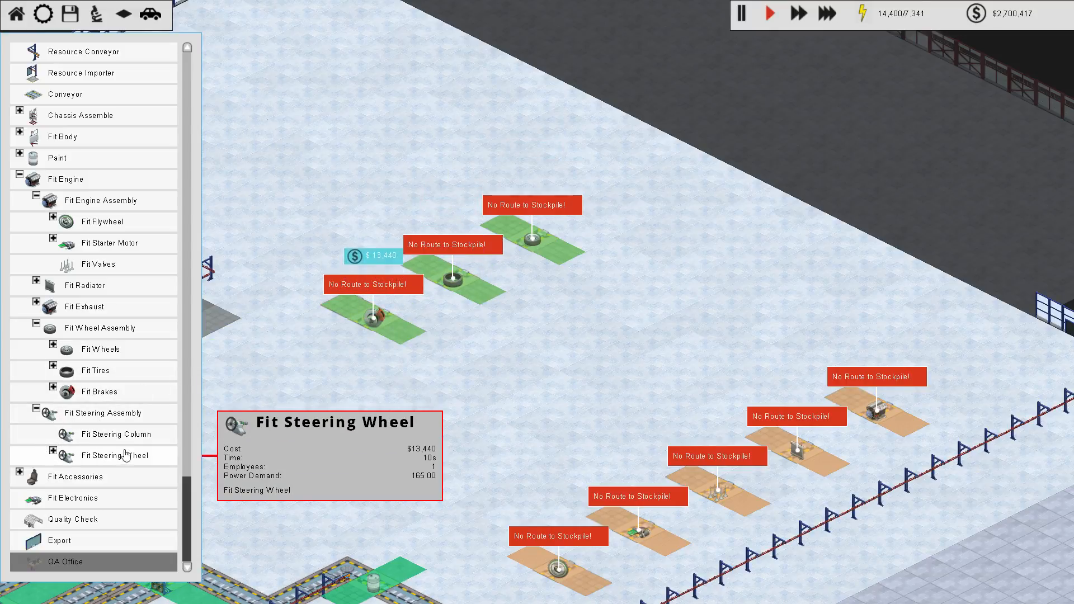
{"action": "left_click", "coordinate": [54, 455]}
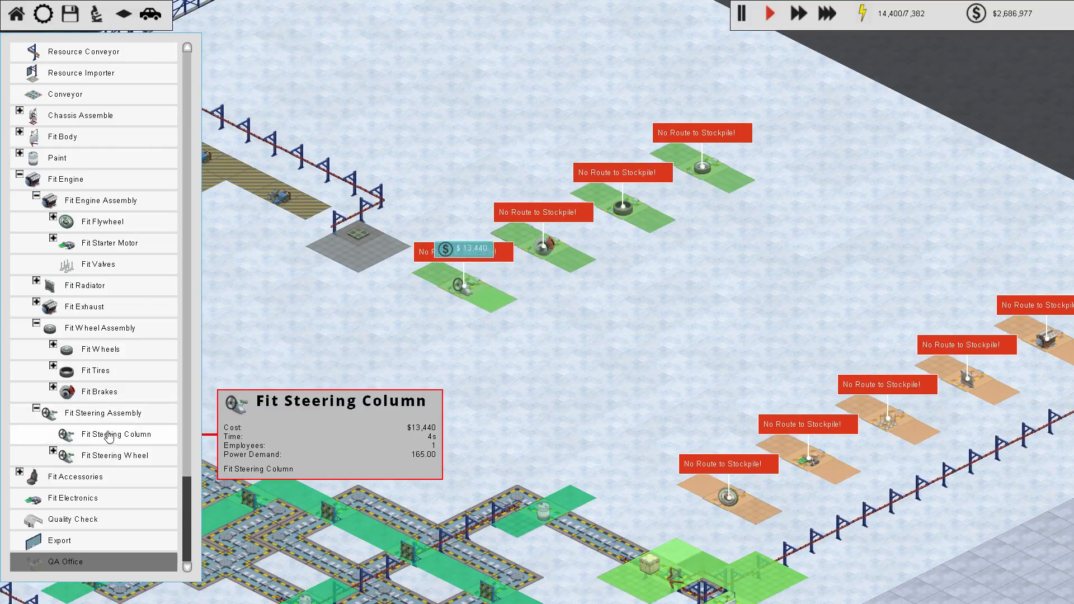
{"action": "left_click", "coordinate": [411, 331]}
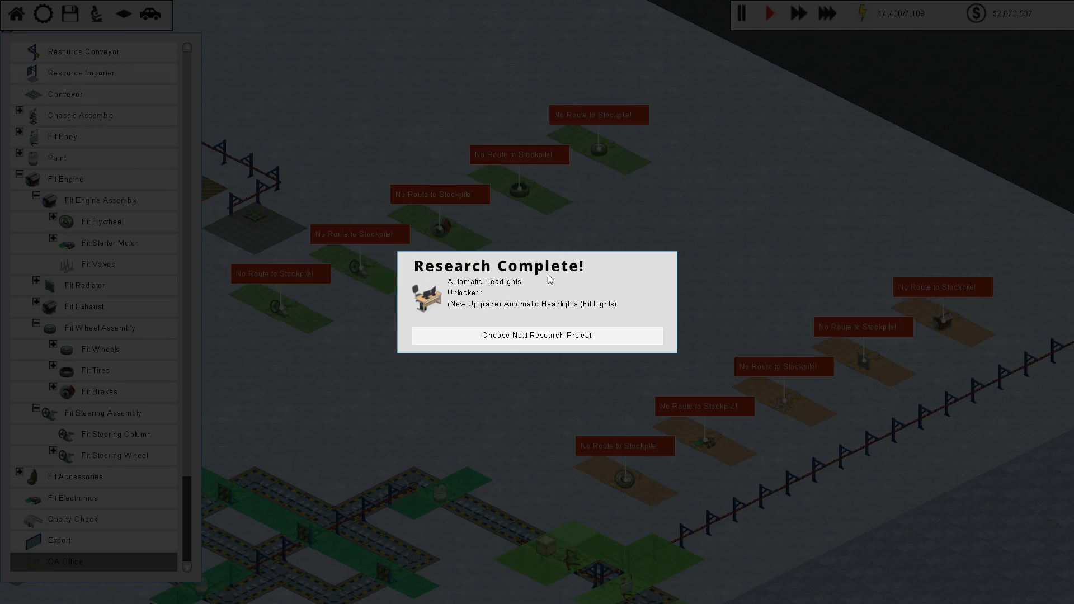
Step: Start researching Powered Steering Adjustment under Convenience Features and return to the factory
{"action": "left_click", "coordinate": [537, 335]}
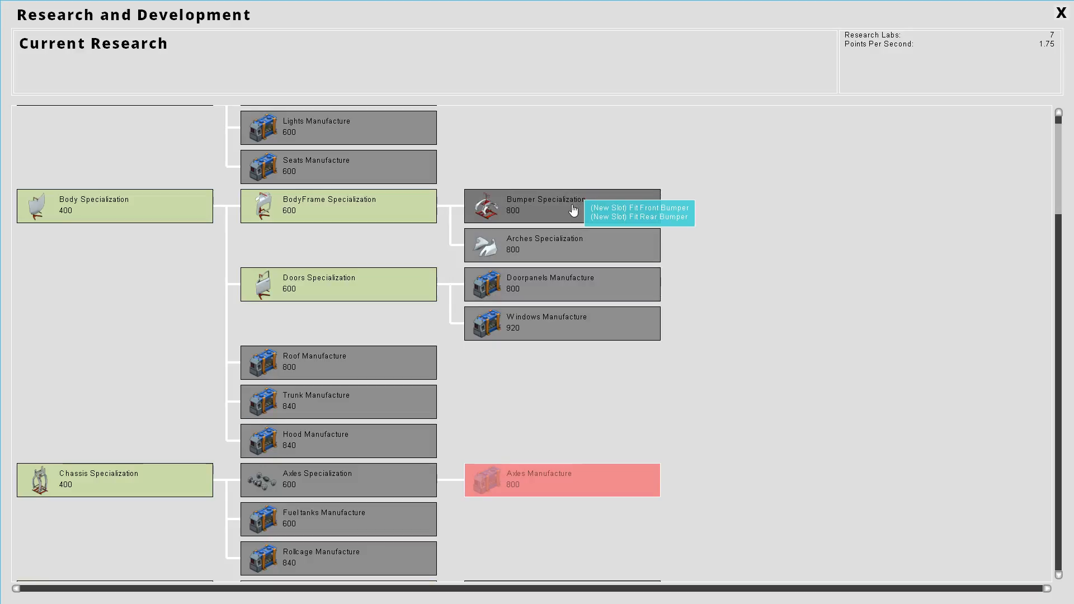
{"action": "scroll", "scroll_direction": "down", "scroll_amount": 3}
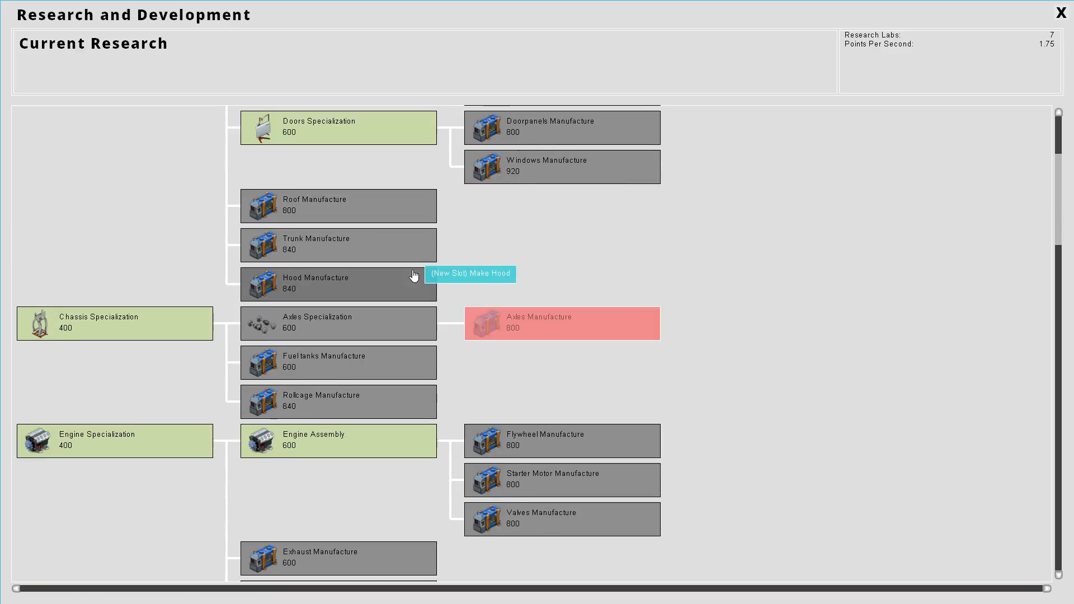
{"action": "scroll", "scroll_direction": "down", "scroll_amount": 3}
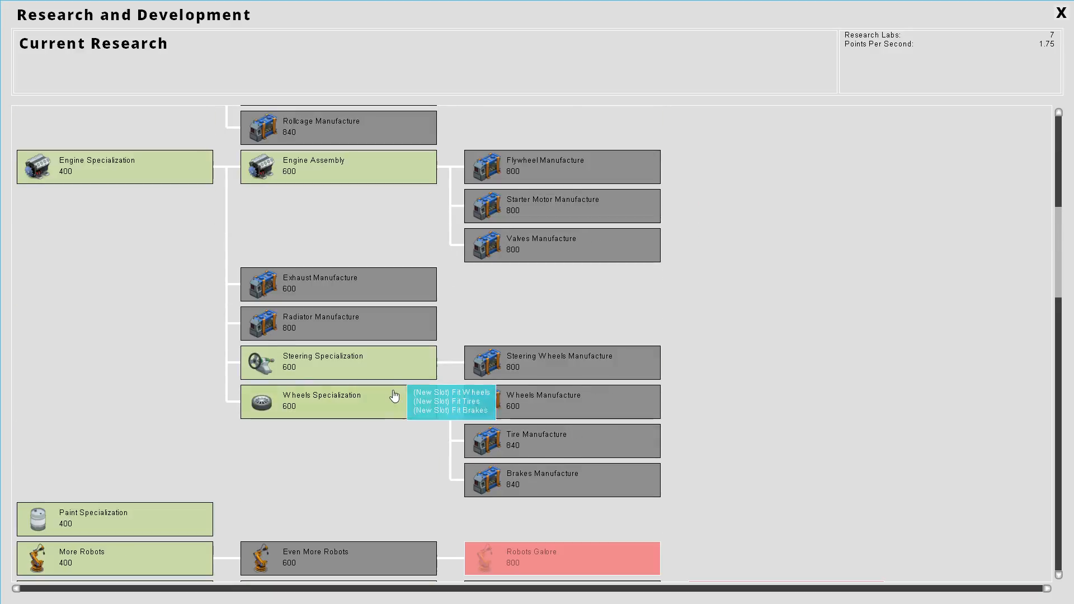
{"action": "scroll", "scroll_direction": "down", "scroll_amount": 3}
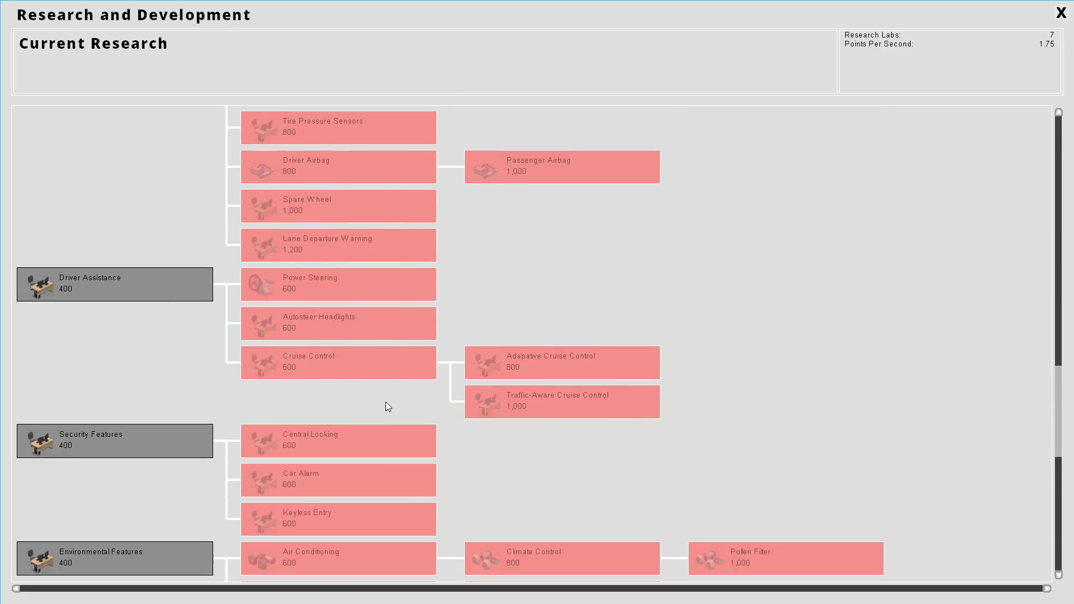
{"action": "scroll", "scroll_direction": "down", "scroll_amount": 3}
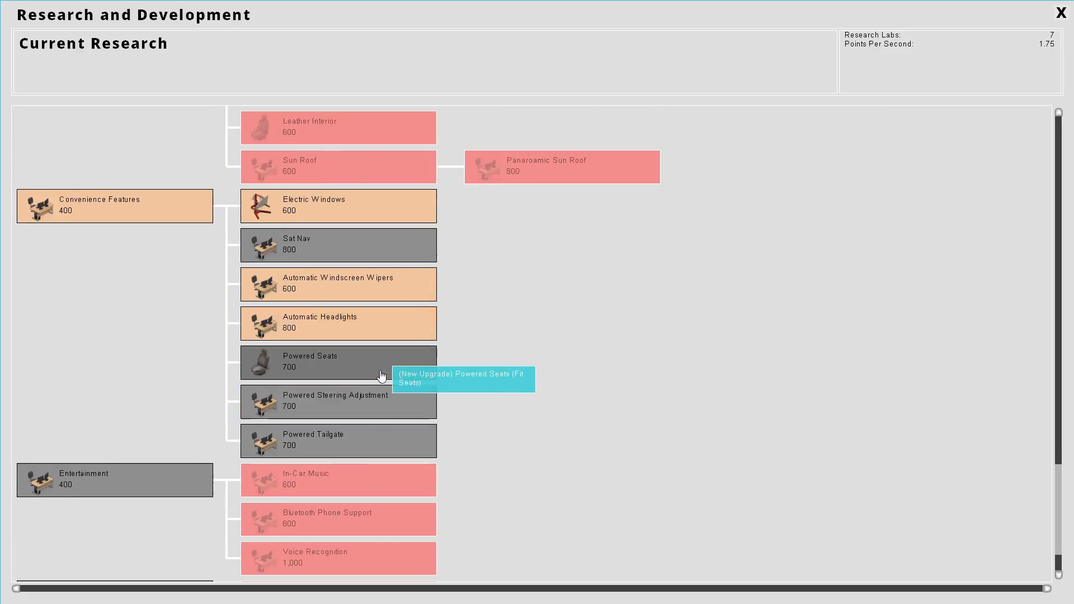
{"action": "scroll", "scroll_direction": "down", "scroll_amount": 3}
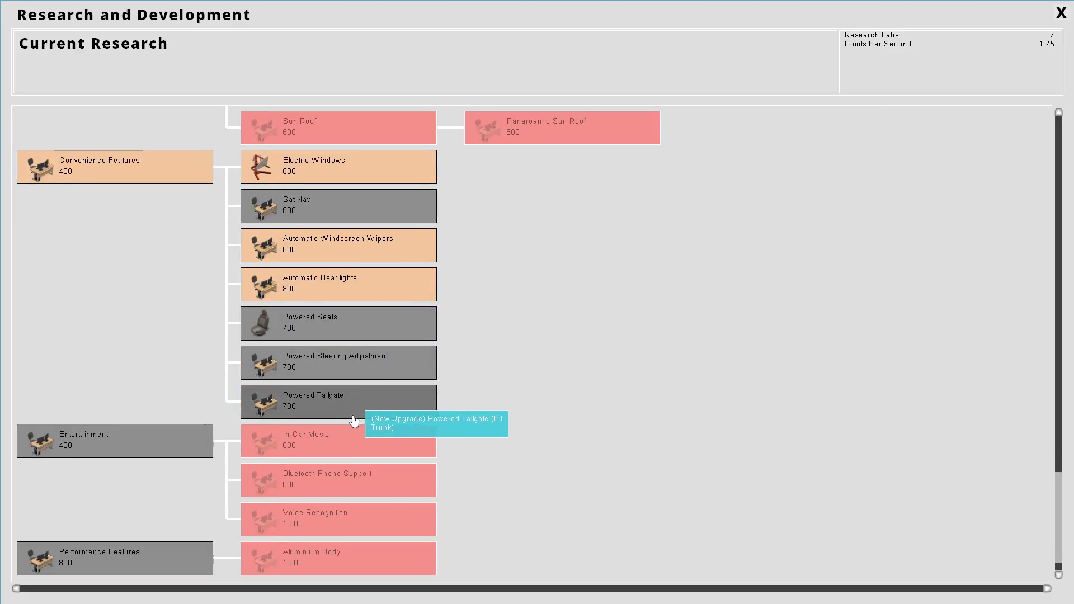
{"action": "left_click", "coordinate": [338, 362]}
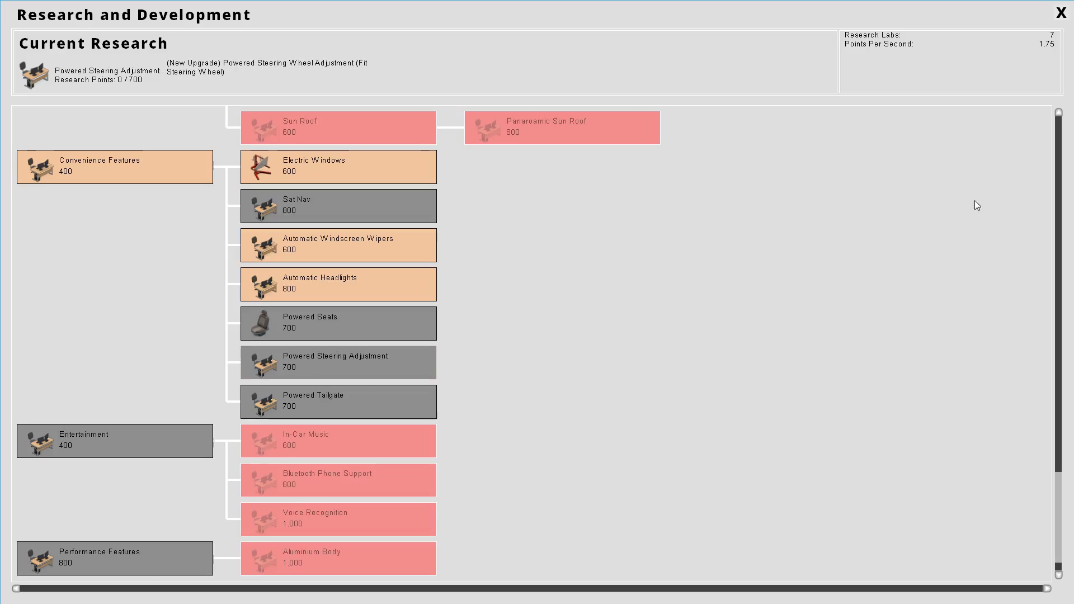
{"action": "left_click", "coordinate": [1061, 12]}
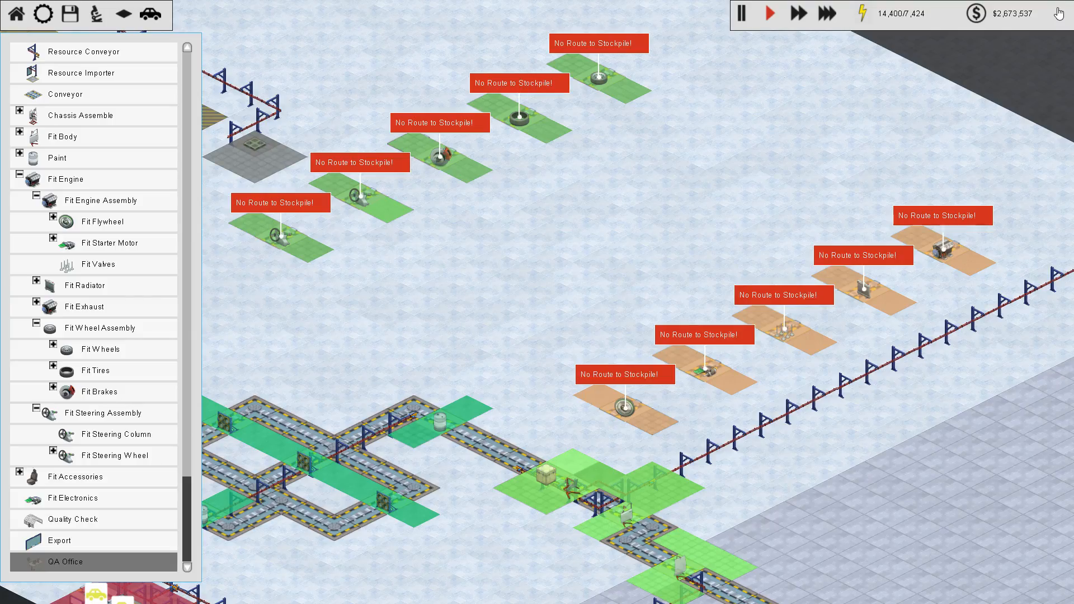
{"action": "mouse_move", "coordinate": [63, 94]}
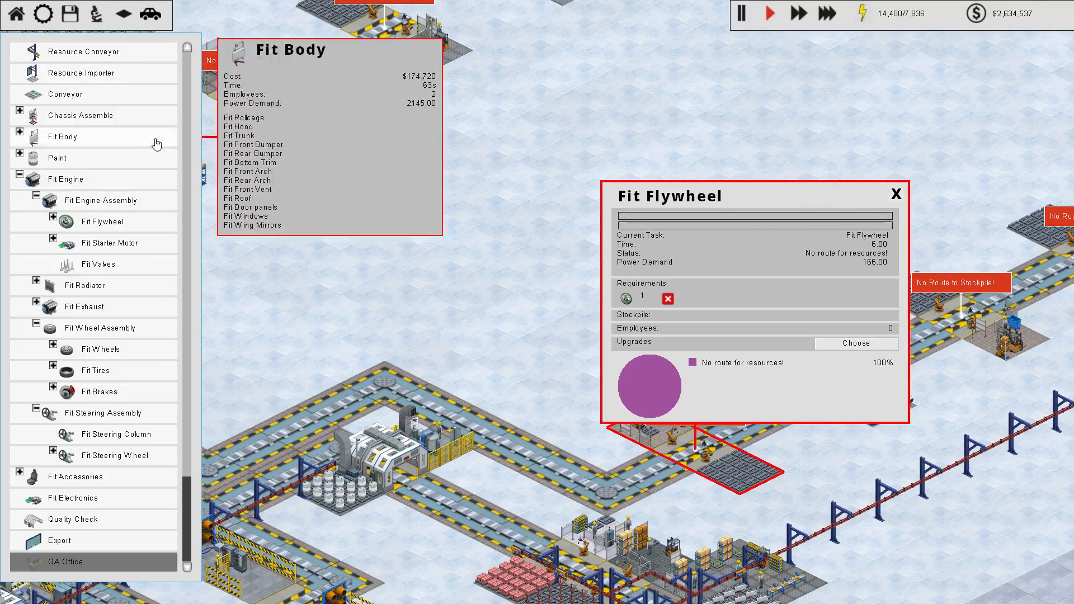
{"action": "mouse_move", "coordinate": [100, 349]}
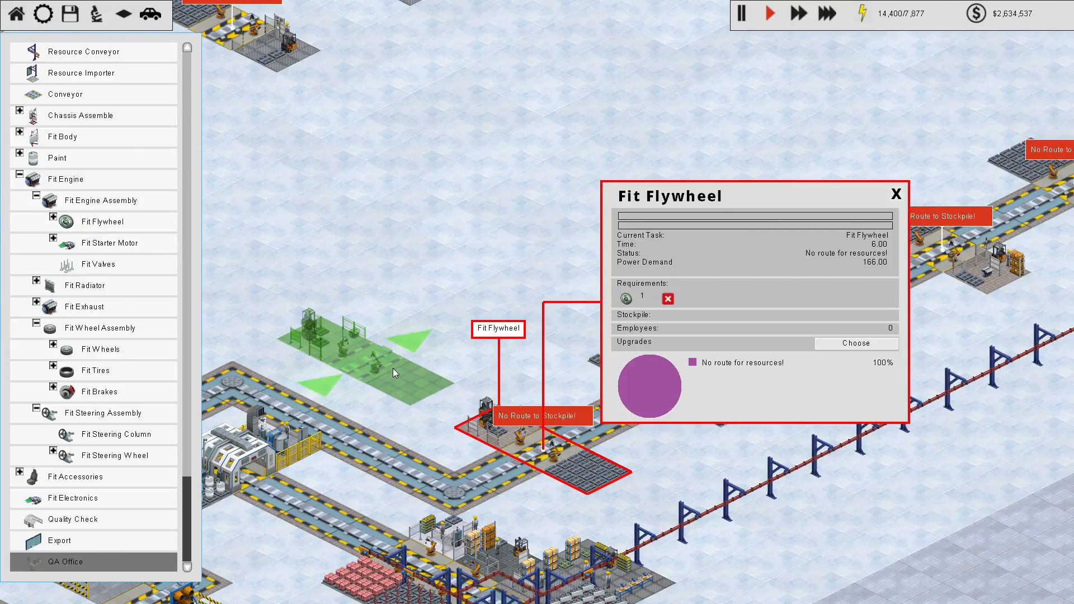
Step: Place starter motor, wheel and steering assembly fitting stations across the open floor
{"action": "left_click", "coordinate": [108, 243]}
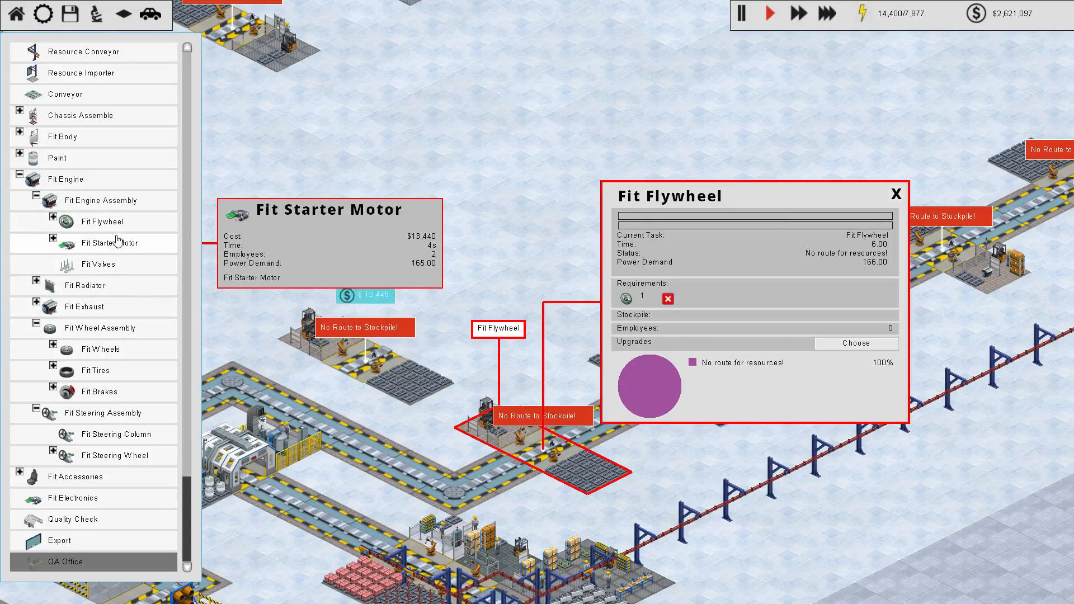
{"action": "left_click", "coordinate": [106, 243]}
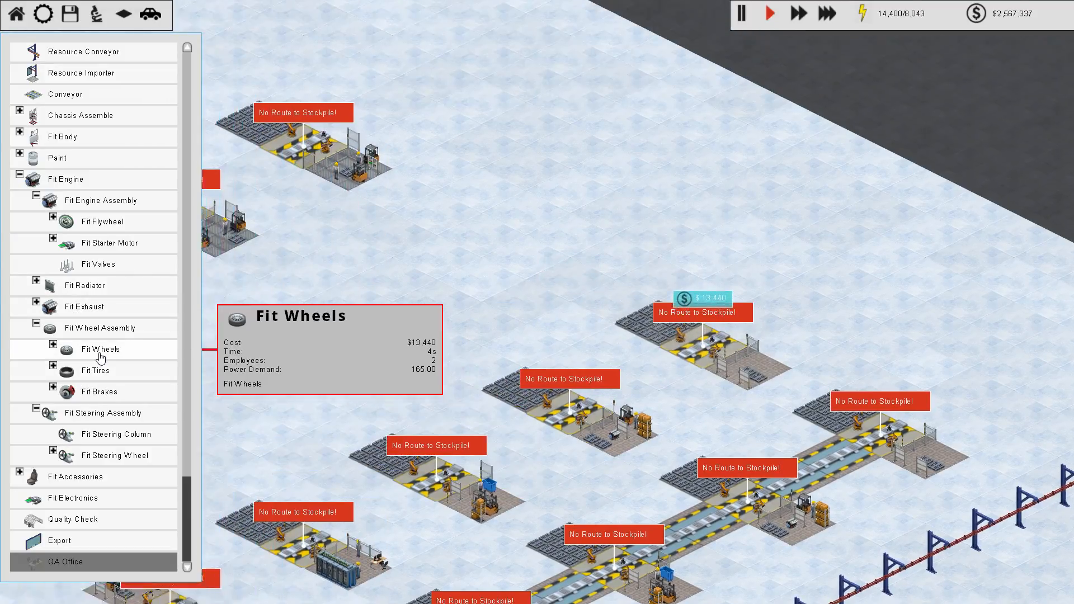
{"action": "left_click", "coordinate": [99, 349]}
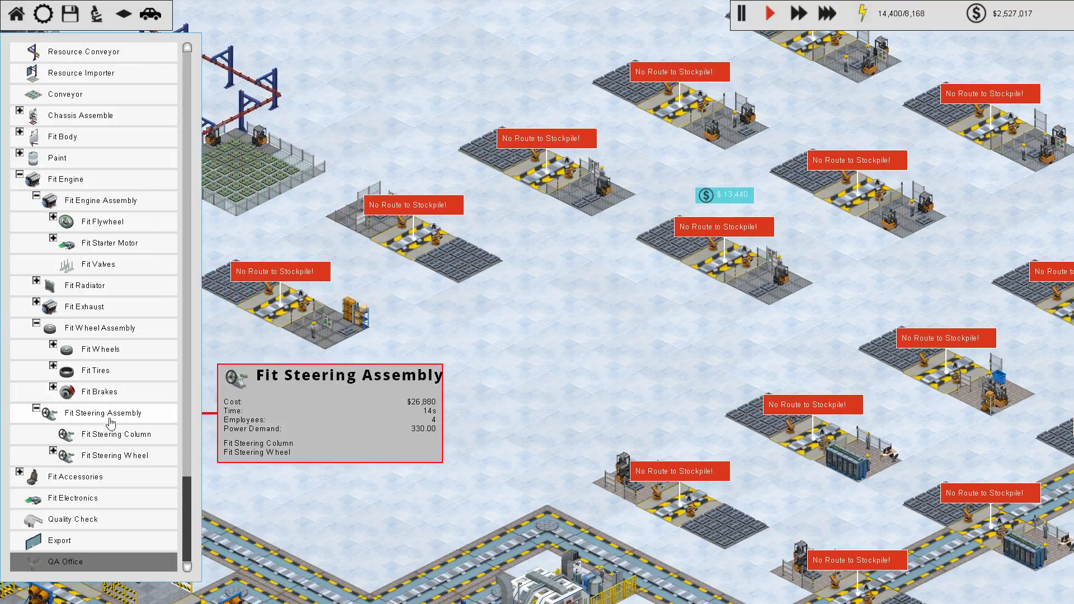
{"action": "left_click", "coordinate": [103, 413]}
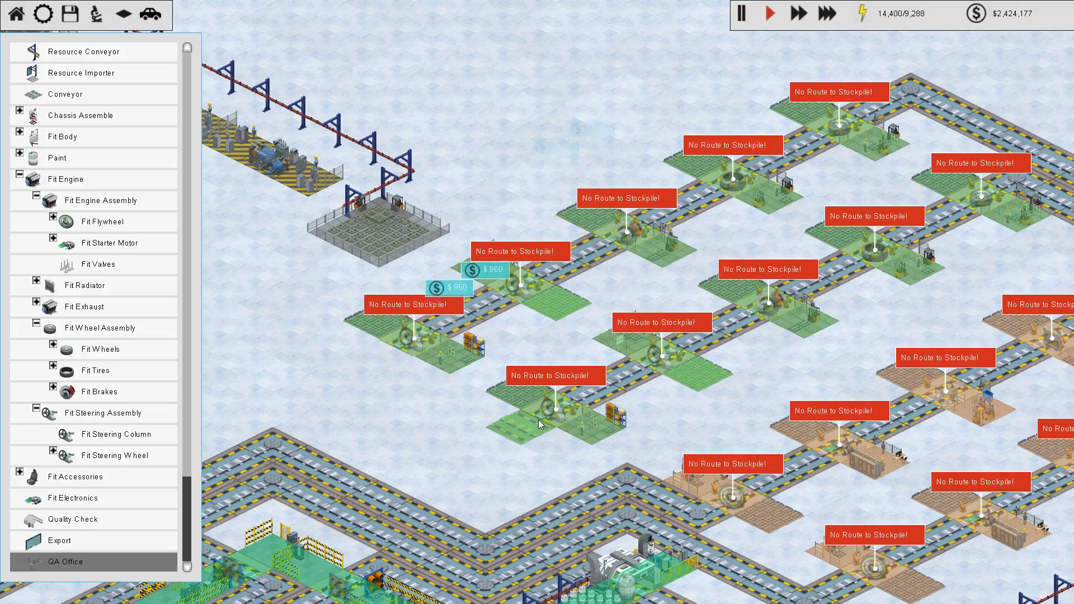
{"action": "mouse_move", "coordinate": [442, 465]}
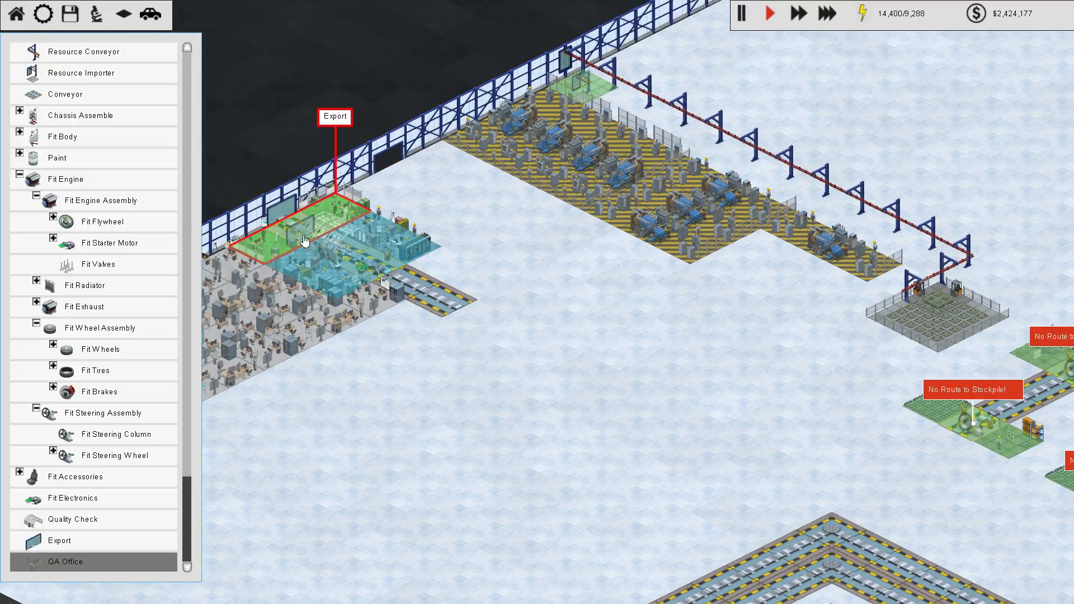
{"action": "mouse_move", "coordinate": [336, 225]}
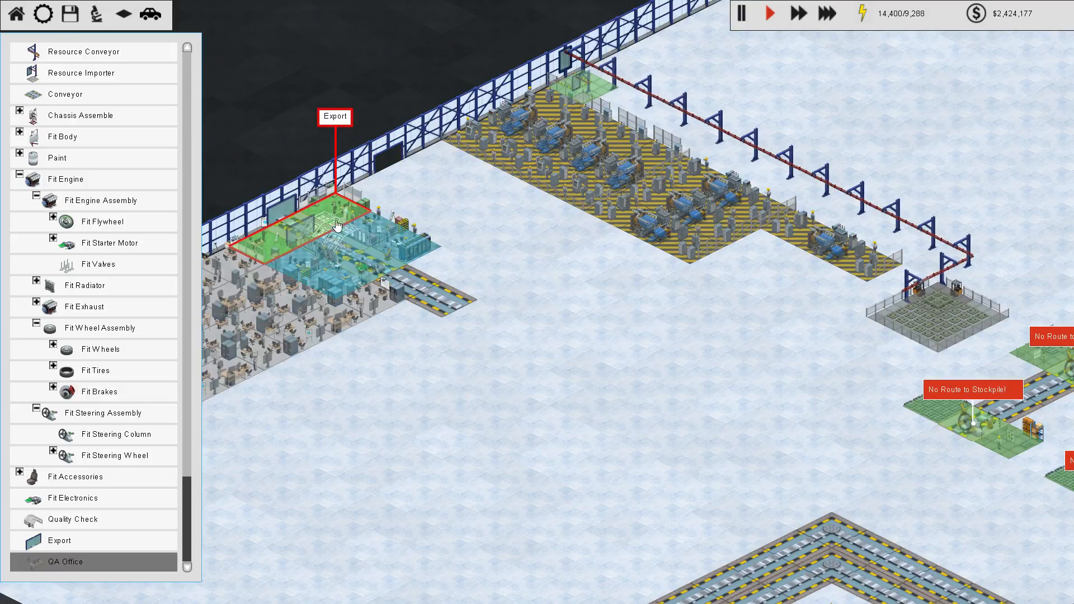
{"action": "mouse_move", "coordinate": [98, 264]}
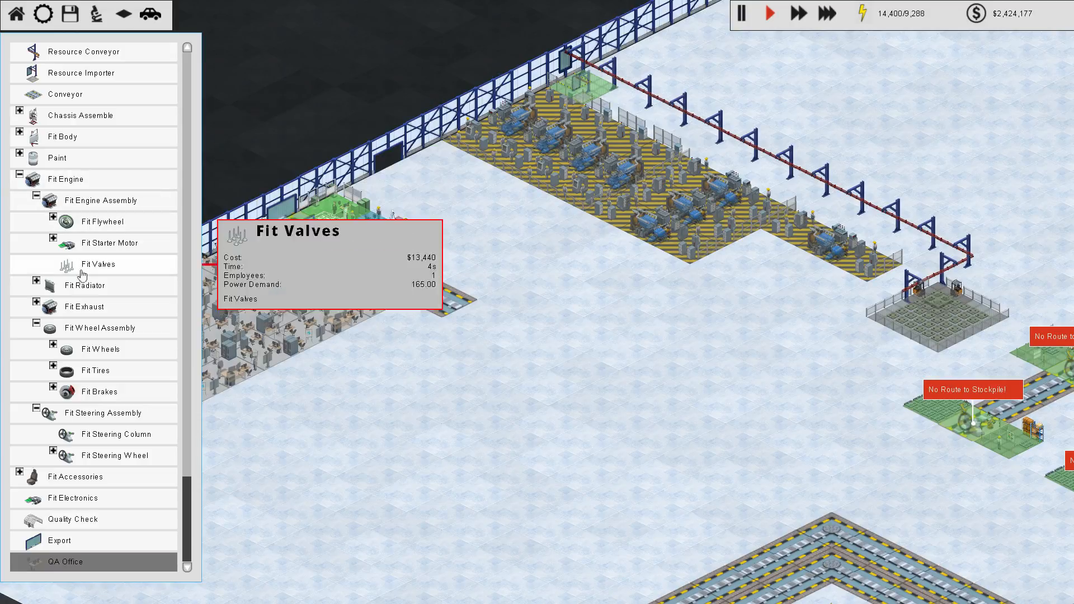
{"action": "mouse_move", "coordinate": [72, 519]}
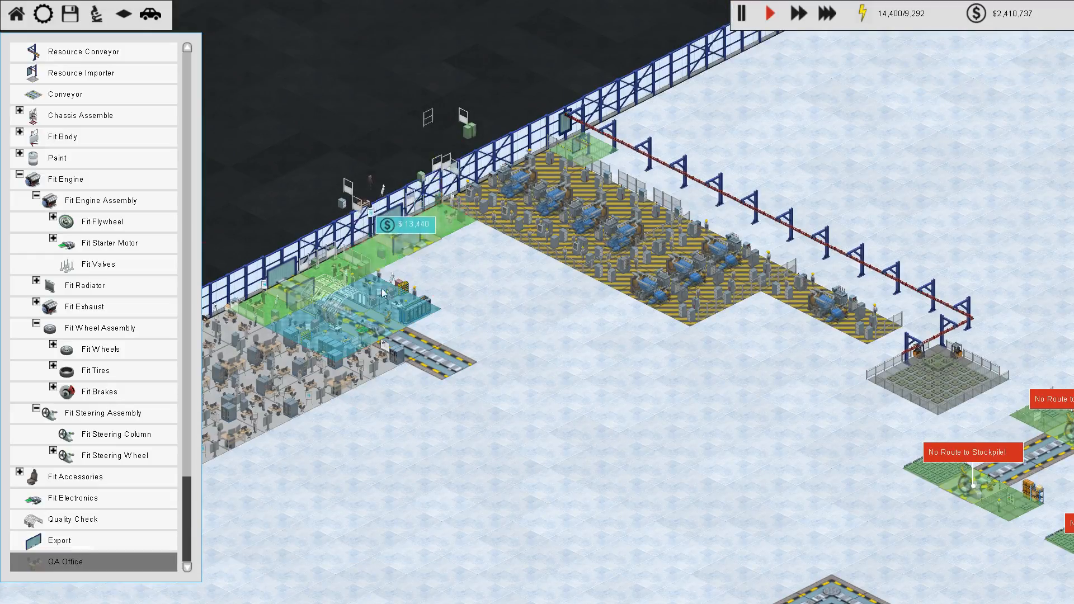
{"action": "mouse_move", "coordinate": [460, 267]}
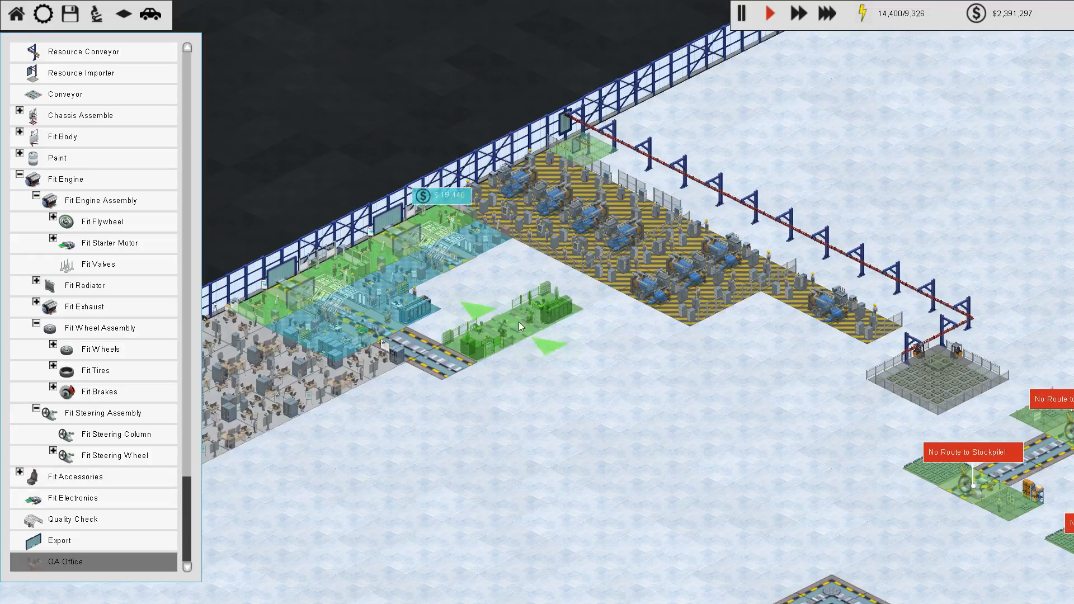
{"action": "mouse_move", "coordinate": [75, 476]}
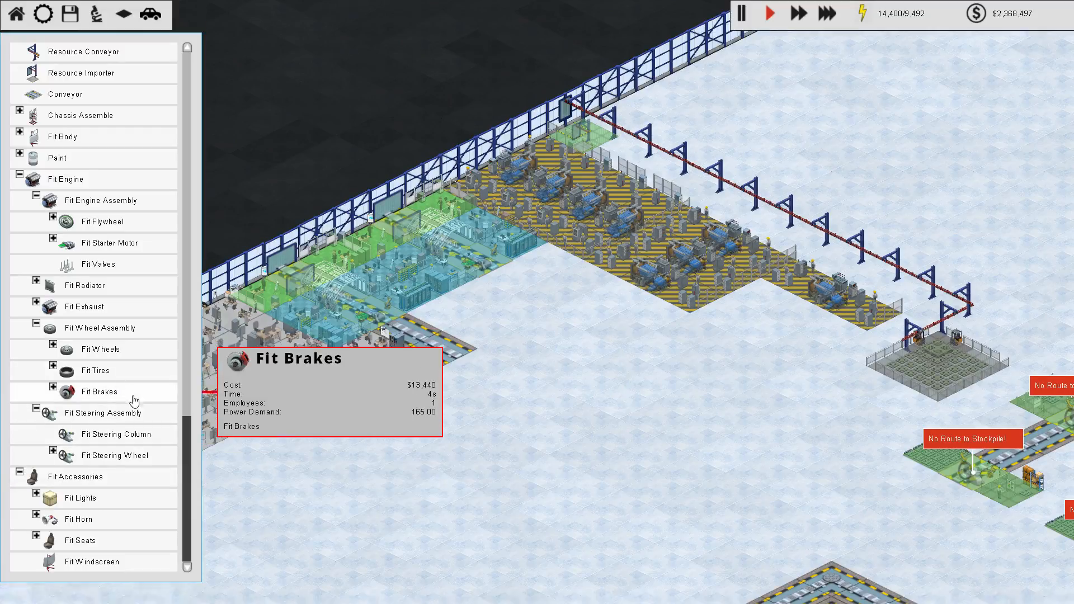
Step: Place lights fitting stations among a cluster of about nine accessory stations on empty floor
{"action": "scroll", "scroll_direction": "down", "scroll_amount": 3}
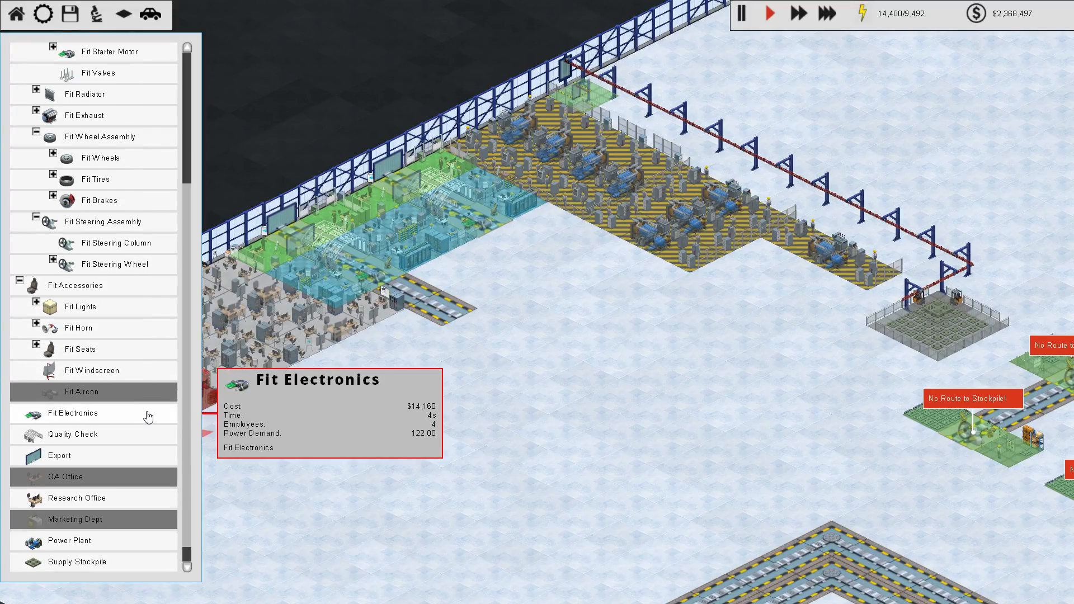
{"action": "mouse_move", "coordinate": [96, 392]}
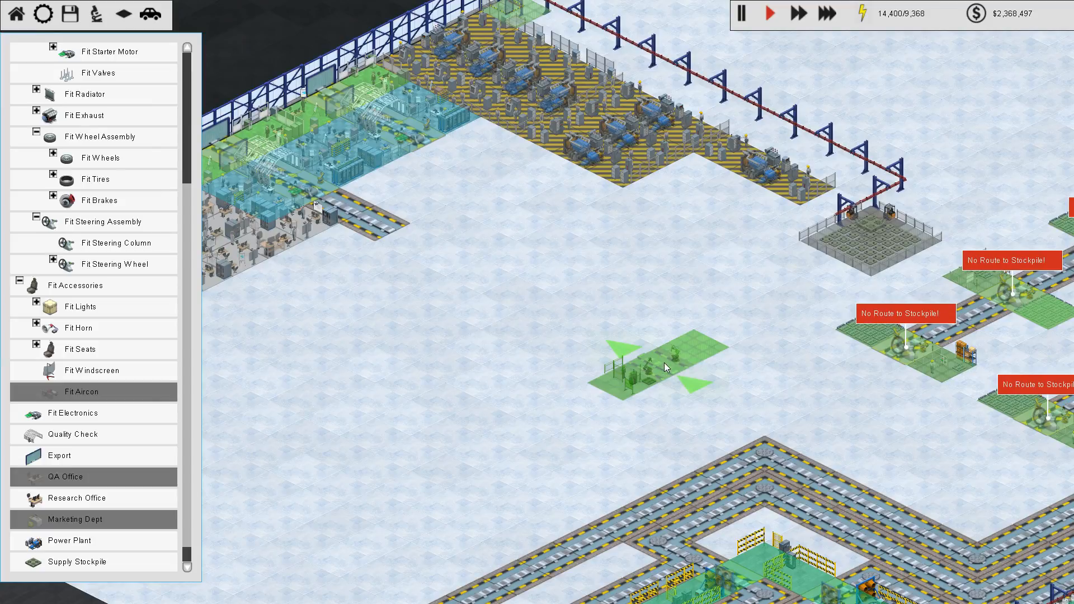
{"action": "mouse_move", "coordinate": [619, 384]}
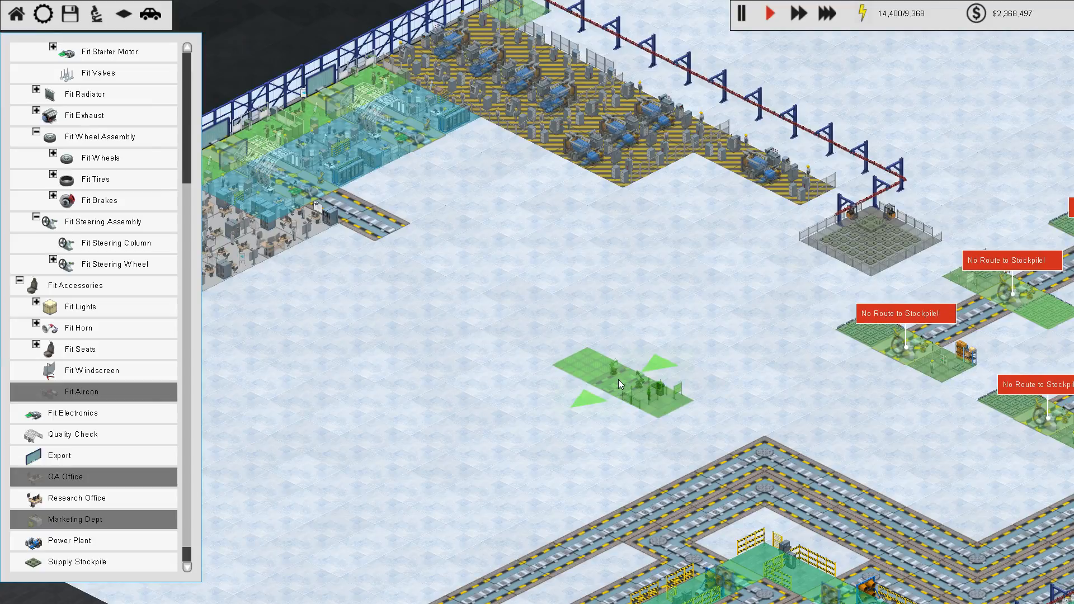
{"action": "mouse_move", "coordinate": [624, 384]}
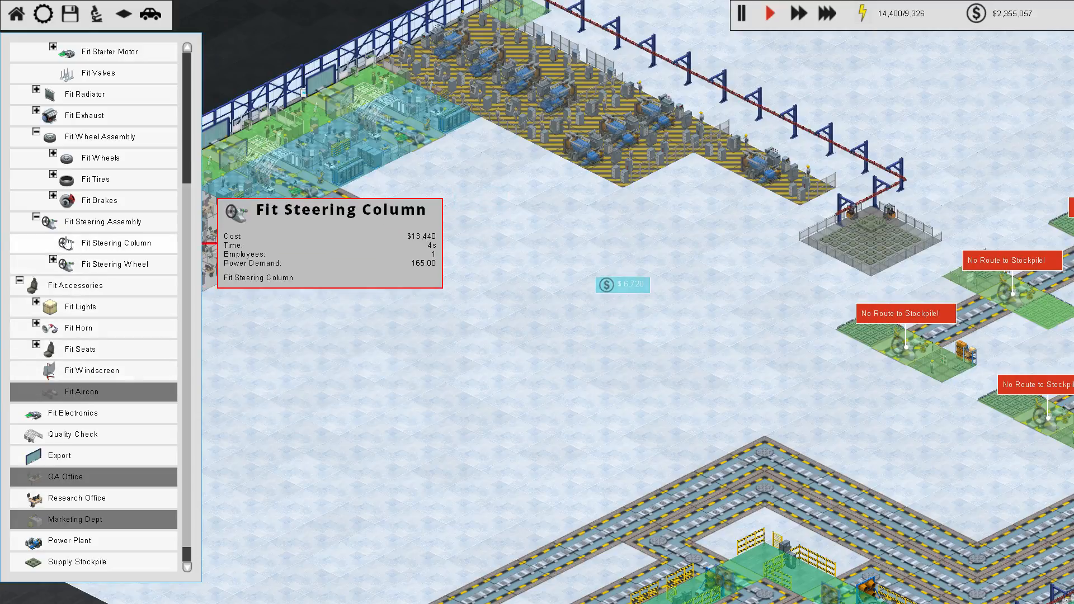
{"action": "left_click", "coordinate": [81, 306]}
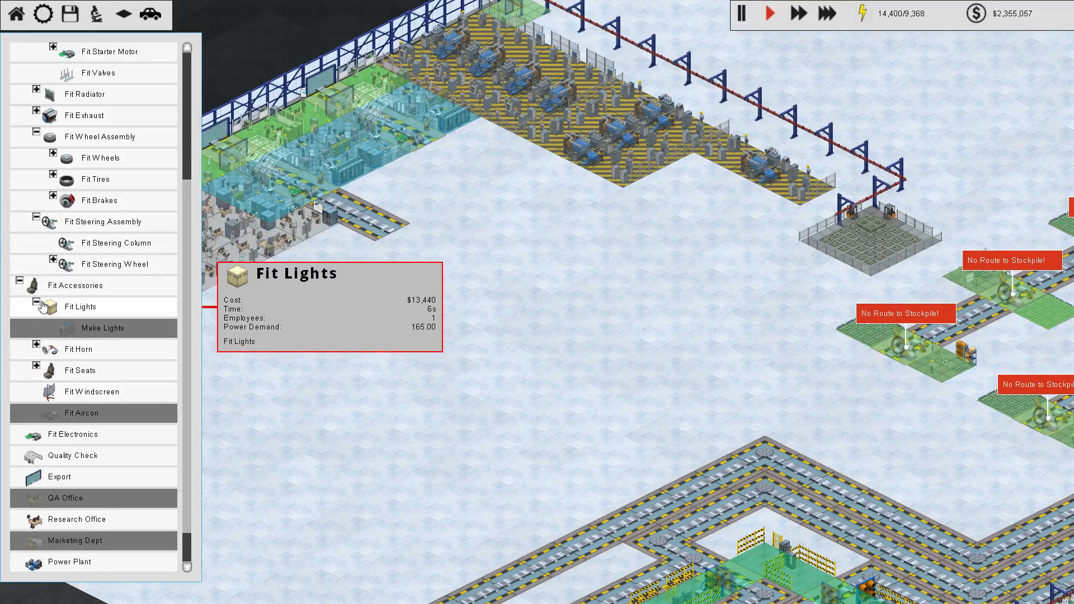
{"action": "left_click", "coordinate": [35, 307]}
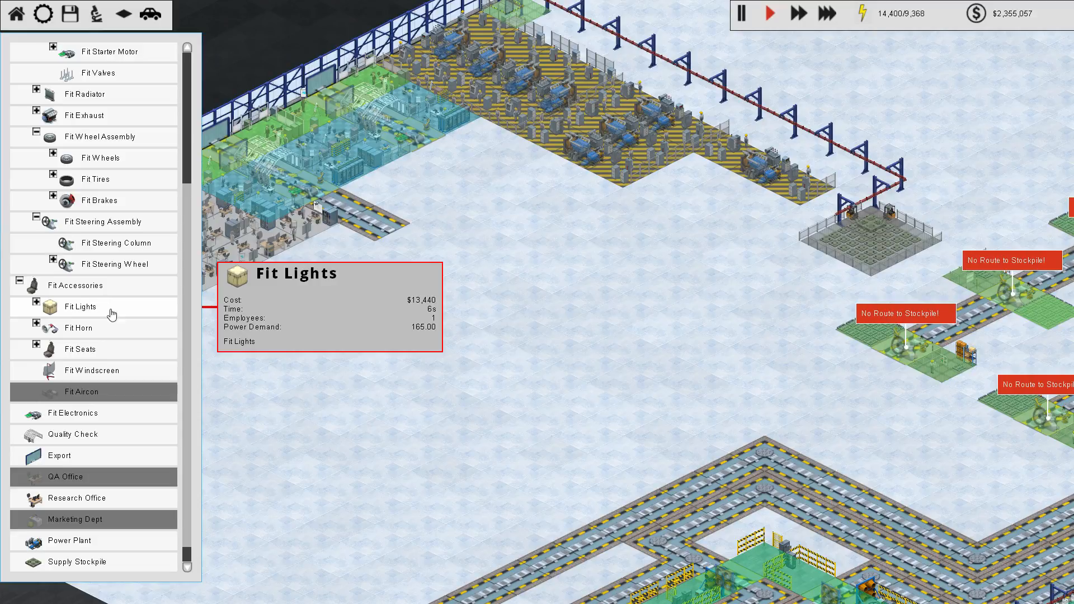
{"action": "left_click", "coordinate": [661, 393]}
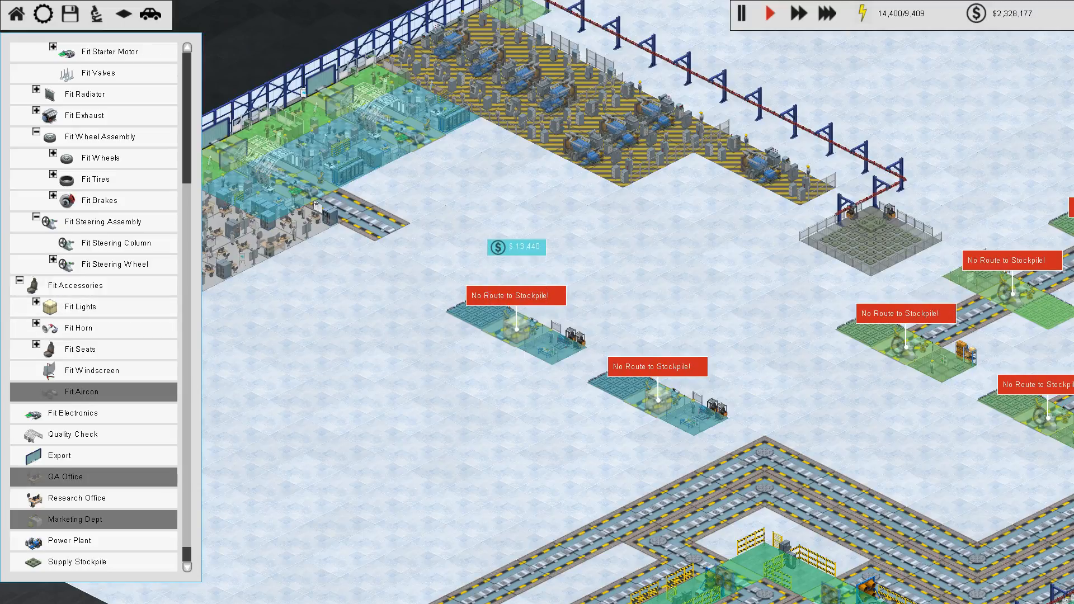
{"action": "left_click", "coordinate": [590, 448]}
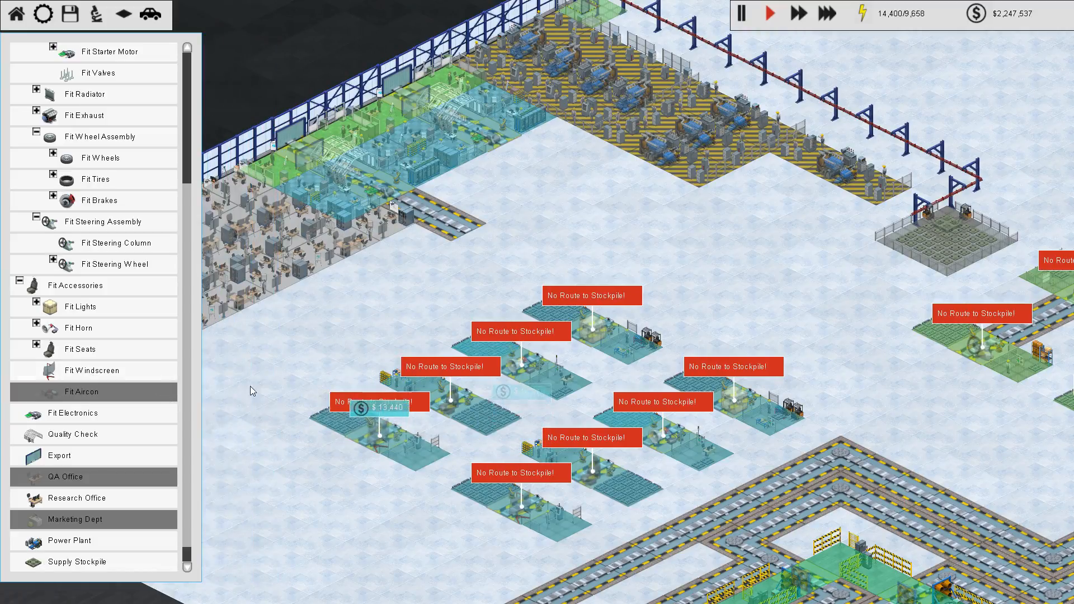
{"action": "mouse_move", "coordinate": [72, 413]}
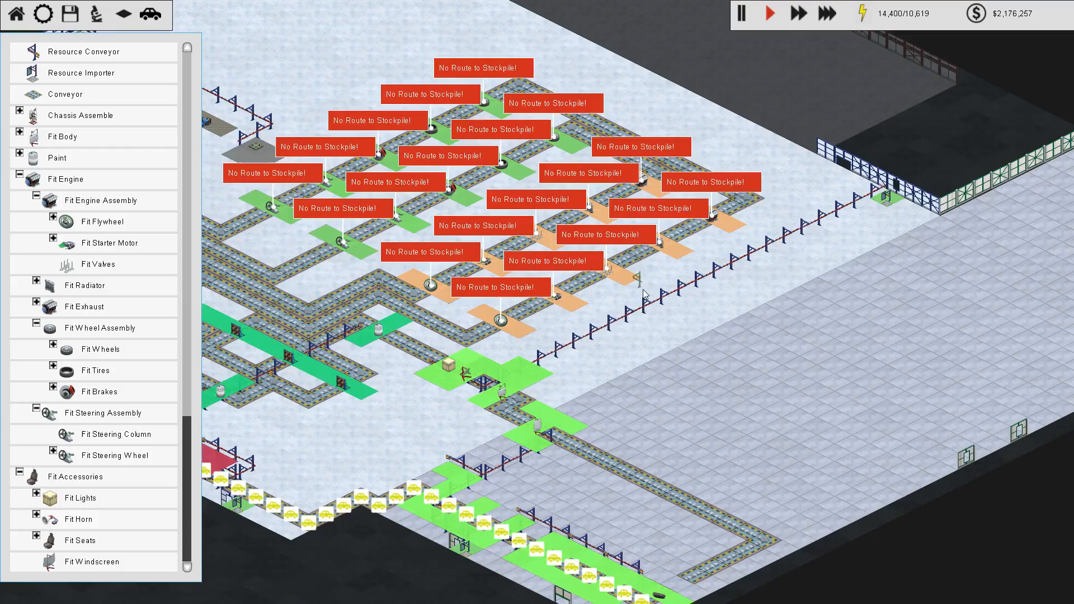
Step: Drop another cluster of Fit stations onto the conveyor loops
{"action": "scroll", "scroll_direction": "down", "scroll_amount": 3}
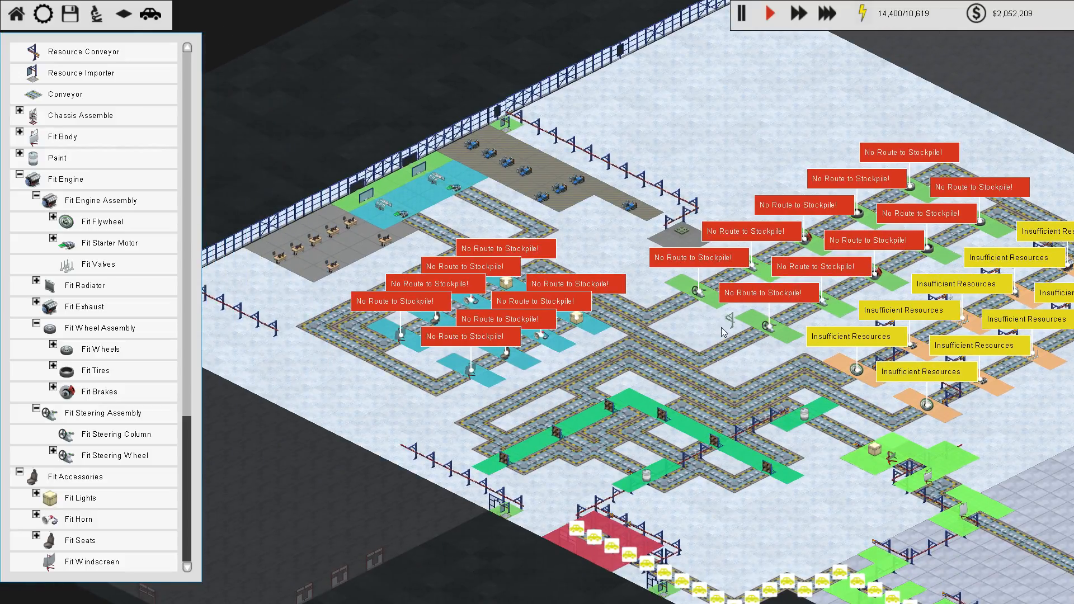
{"action": "mouse_move", "coordinate": [319, 354]}
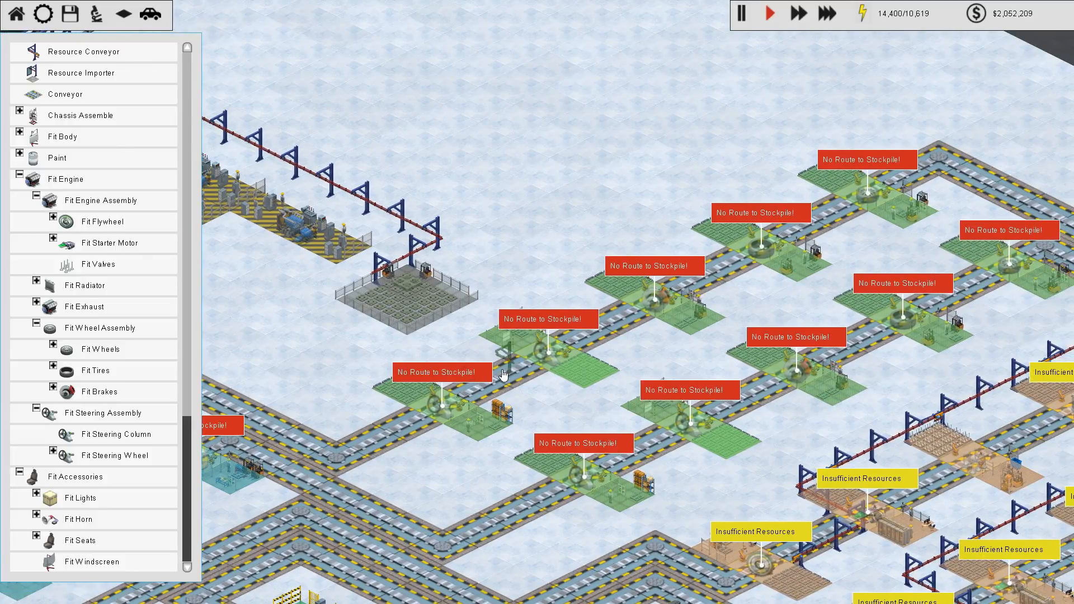
Step: Drag overhead resource conveyors from the stockpile to each new fitting-station cluster
{"action": "left_click", "coordinate": [422, 288]}
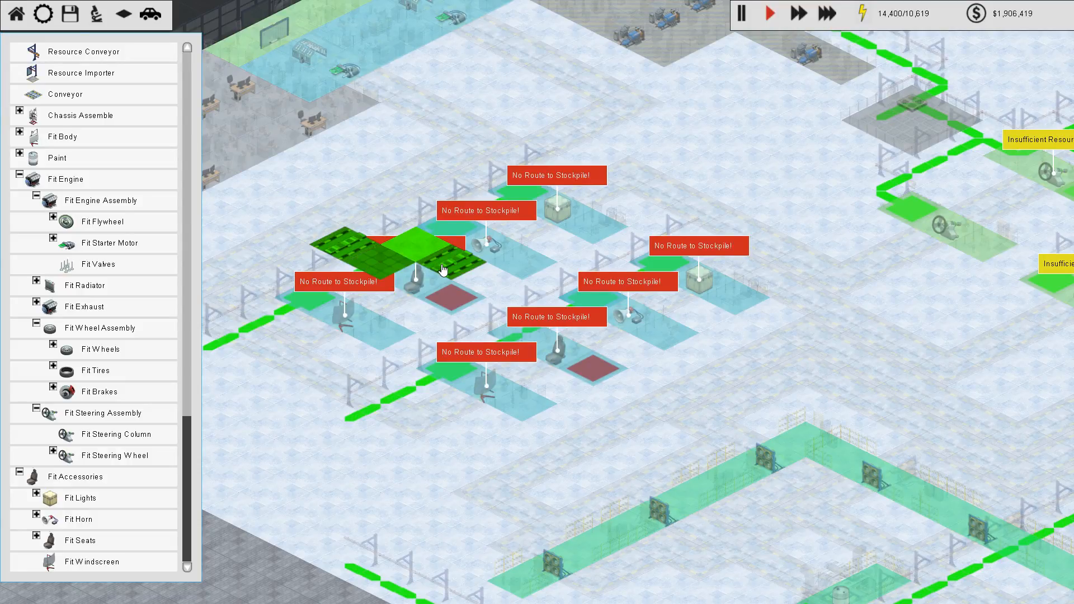
{"action": "mouse_move", "coordinate": [81, 74]}
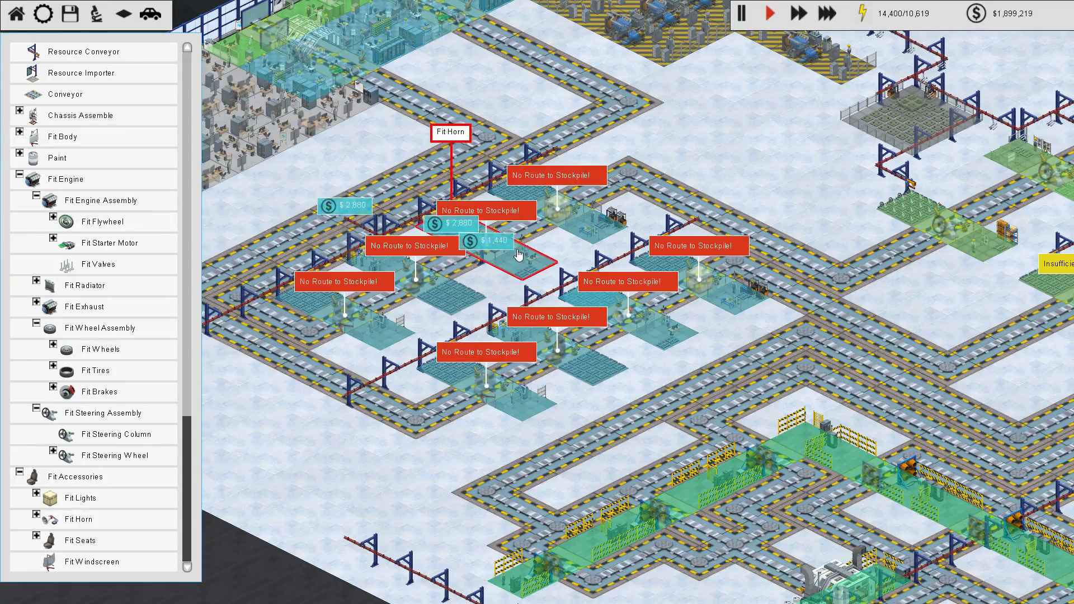
{"action": "mouse_move", "coordinate": [59, 61]}
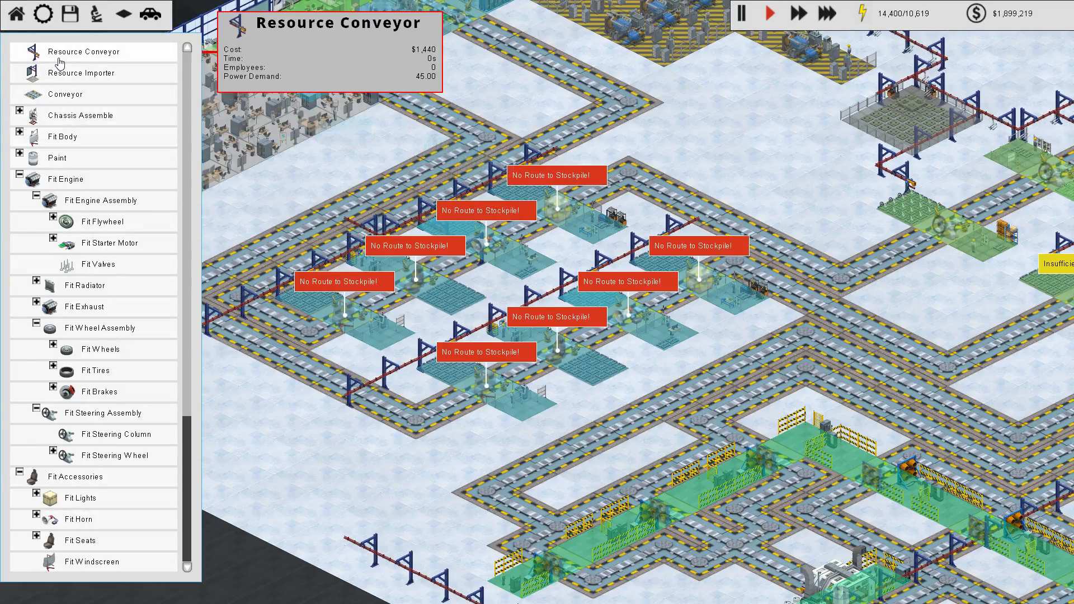
{"action": "left_click", "coordinate": [452, 329]}
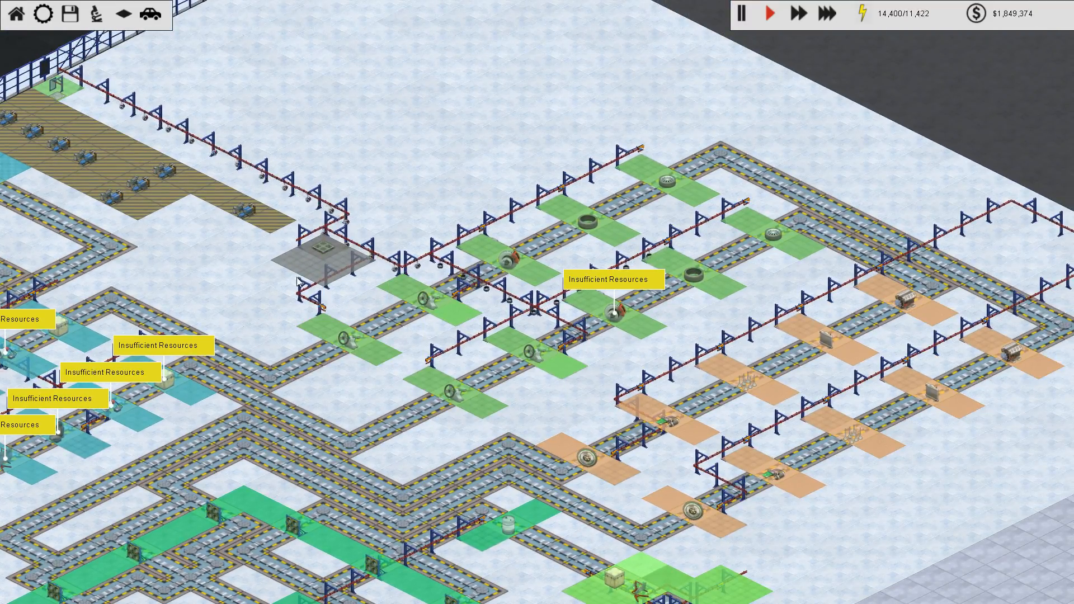
Step: Remove valves, starter motors and flywheels from the supply stockpile and pick the next research
{"action": "left_click", "coordinate": [326, 261]}
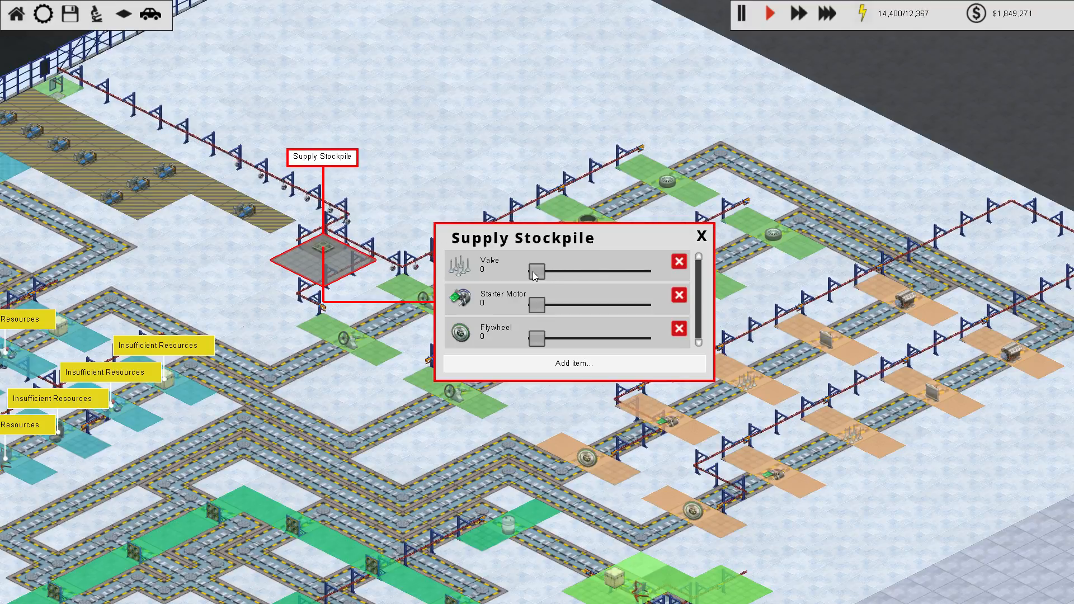
{"action": "left_click", "coordinate": [679, 262]}
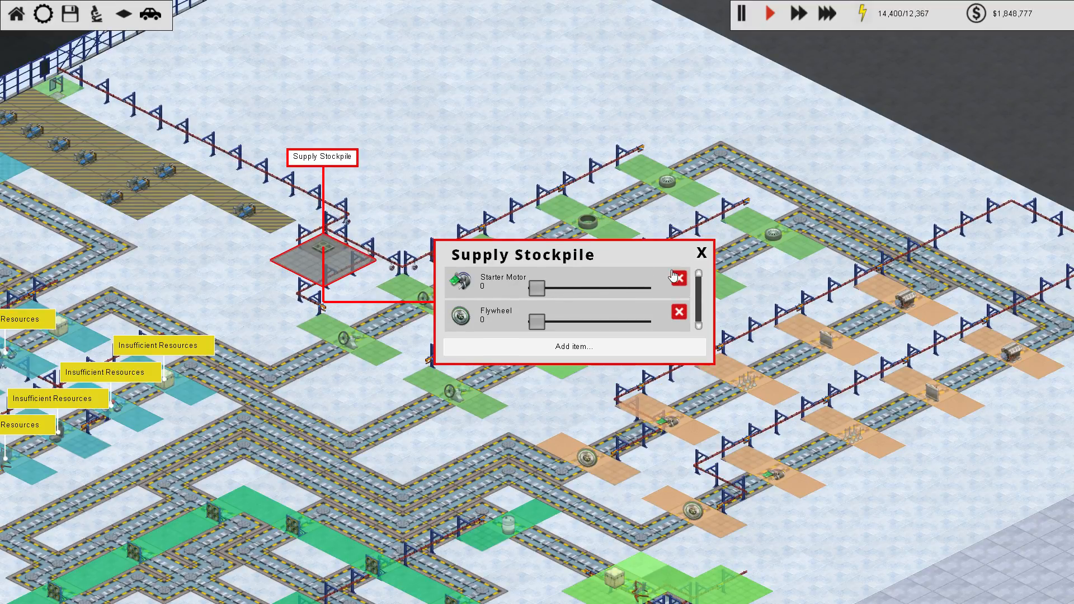
{"action": "left_click", "coordinate": [573, 347]}
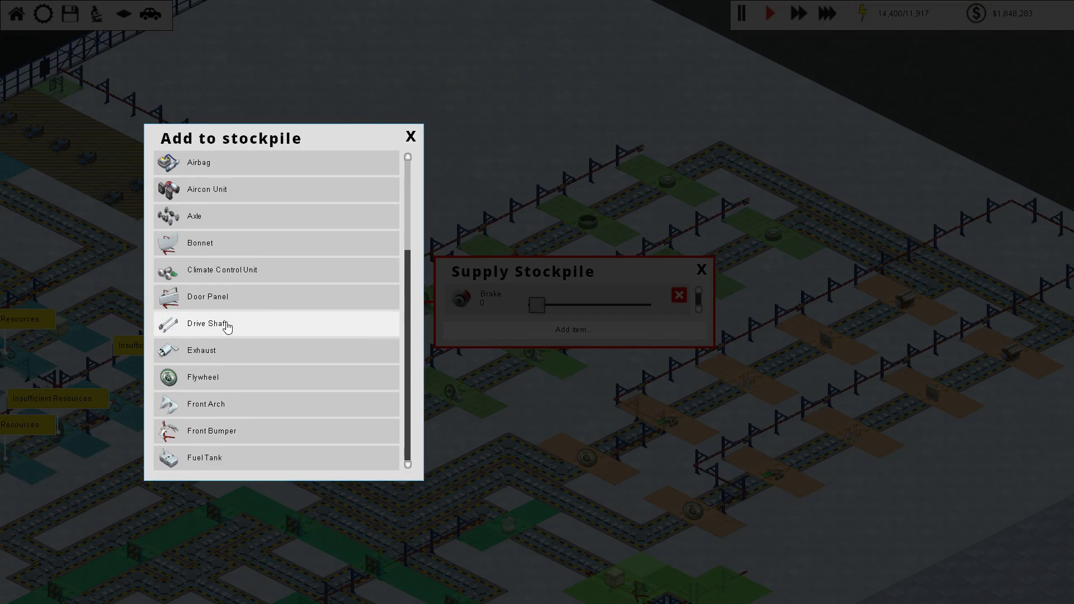
{"action": "scroll", "scroll_direction": "down", "scroll_amount": 3}
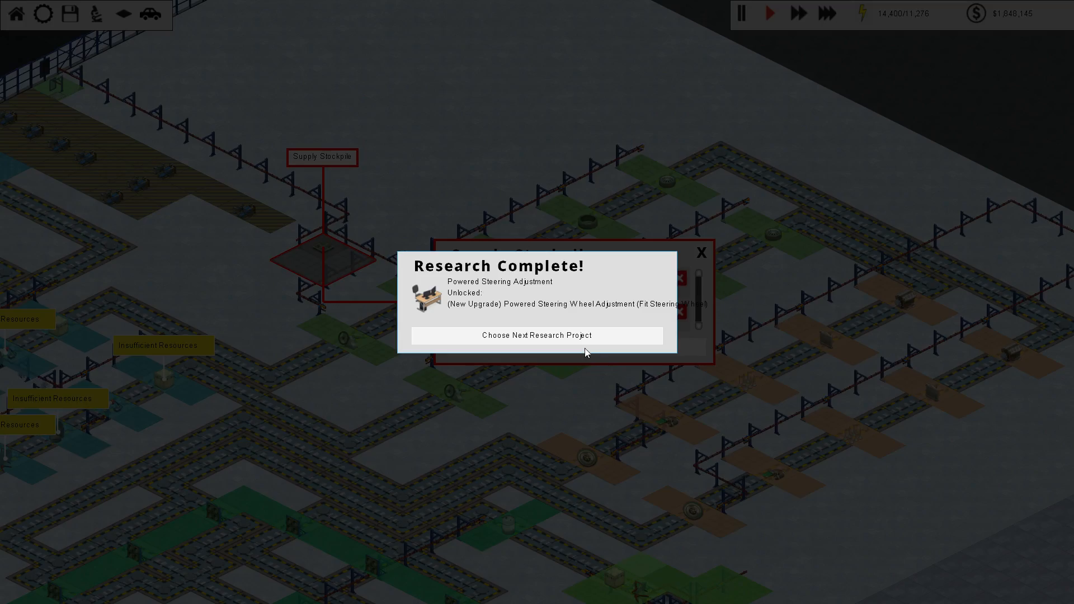
{"action": "left_click", "coordinate": [539, 336]}
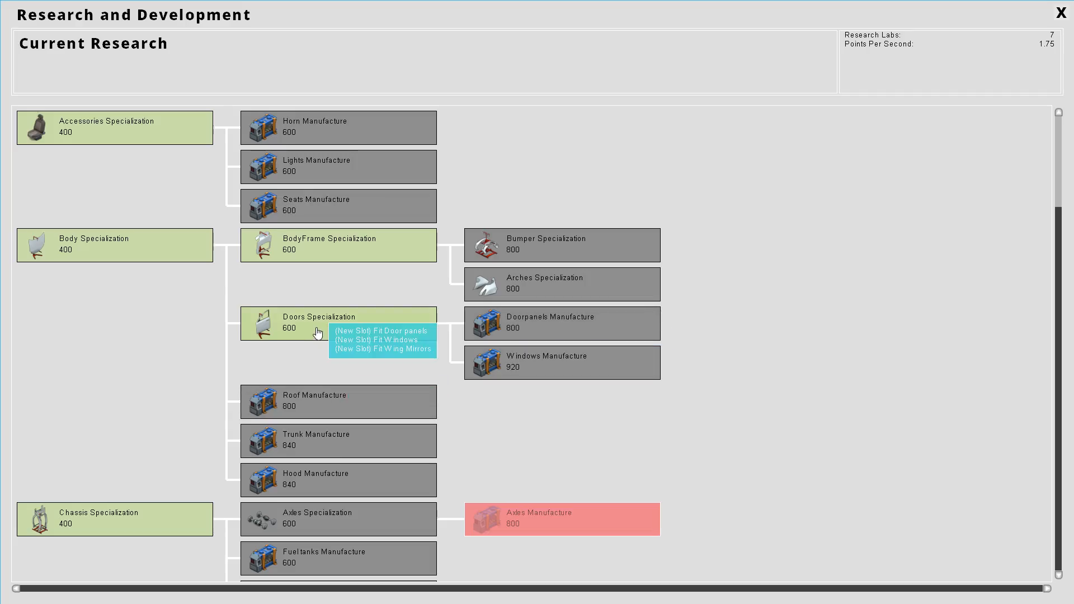
{"action": "scroll", "scroll_direction": "down", "scroll_amount": 3}
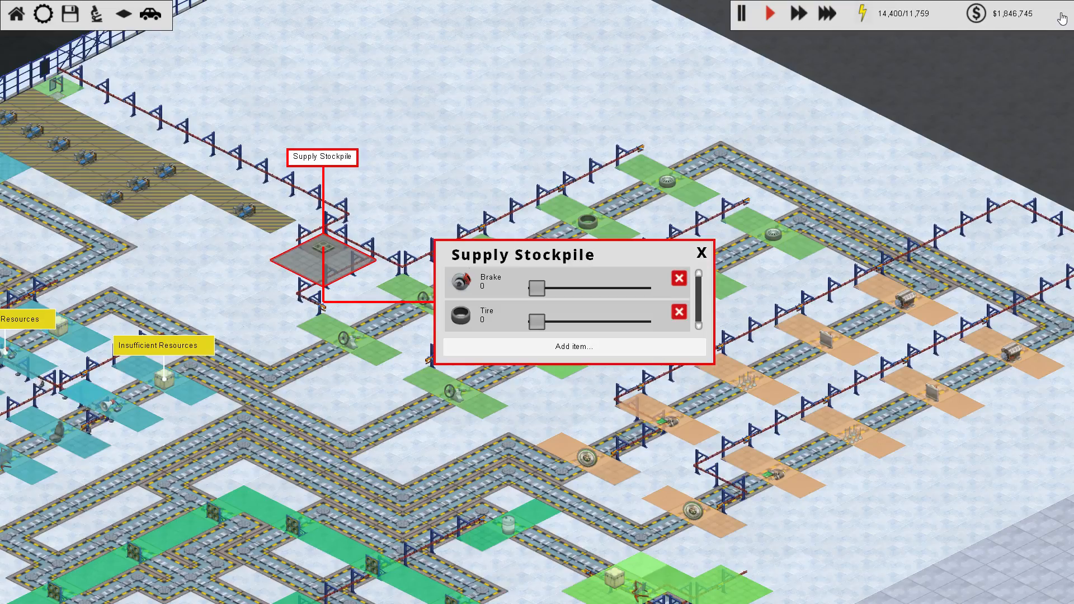
Step: Add brakes, tires and wheels to the stockpile and set their stock quantities
{"action": "left_click", "coordinate": [572, 347]}
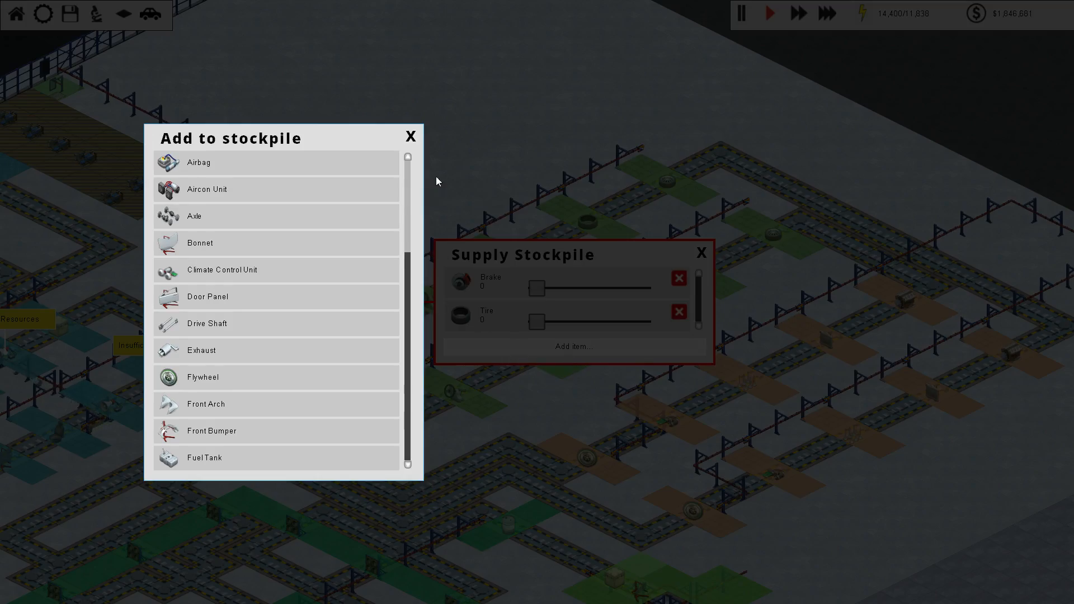
{"action": "scroll", "scroll_direction": "down", "scroll_amount": 3}
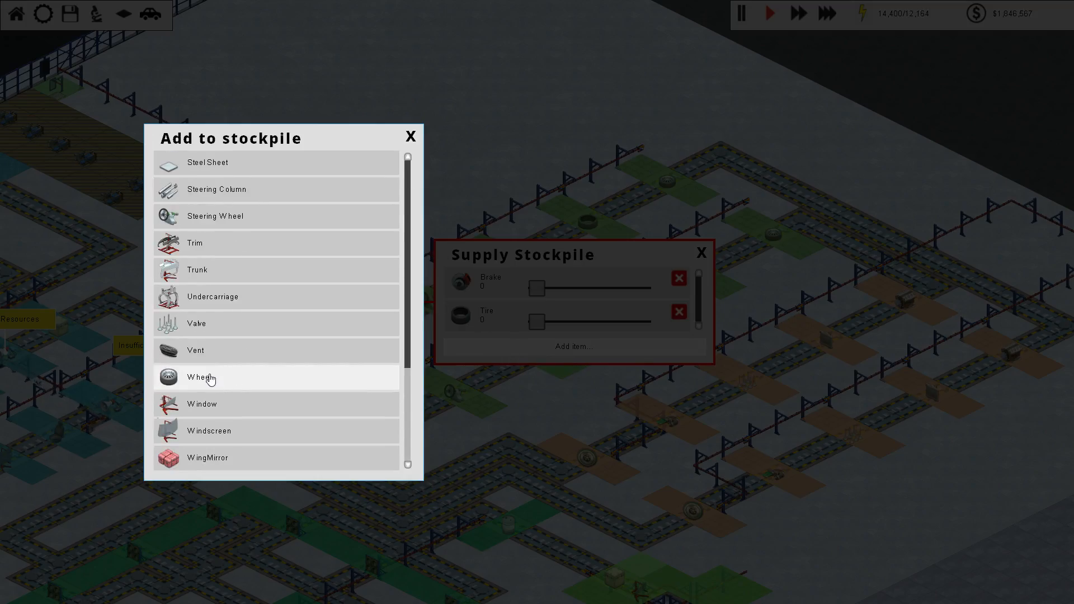
{"action": "left_click", "coordinate": [200, 377]}
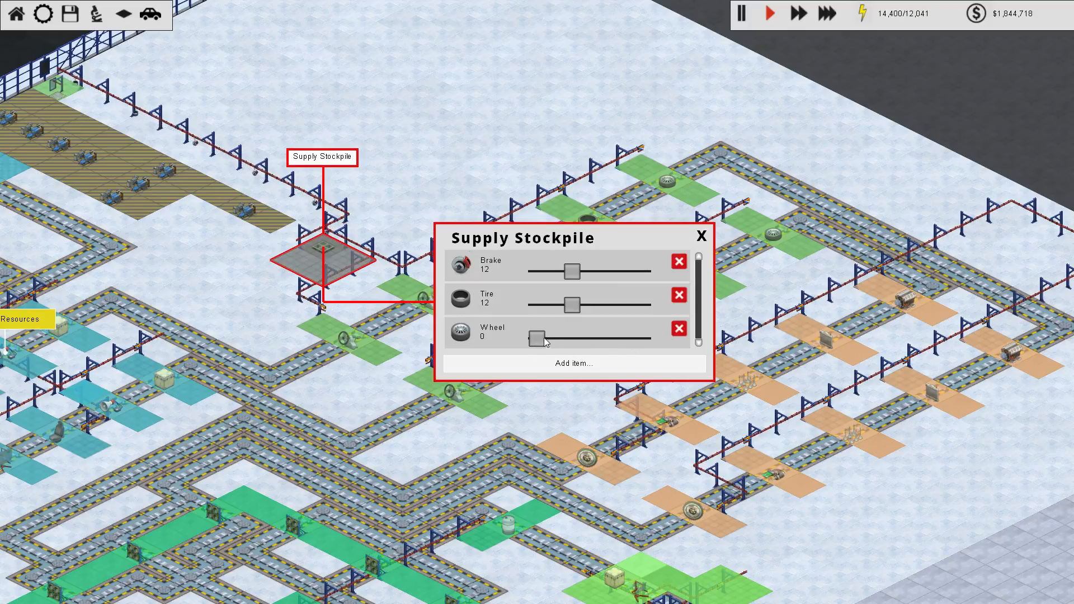
{"action": "left_click", "coordinate": [700, 236]}
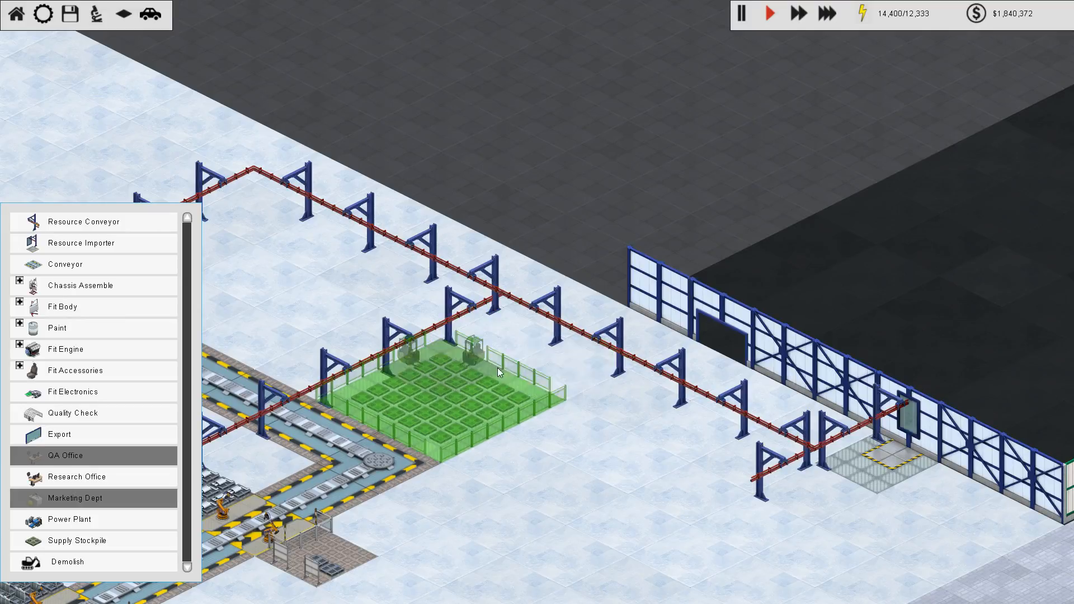
{"action": "mouse_move", "coordinate": [457, 371]}
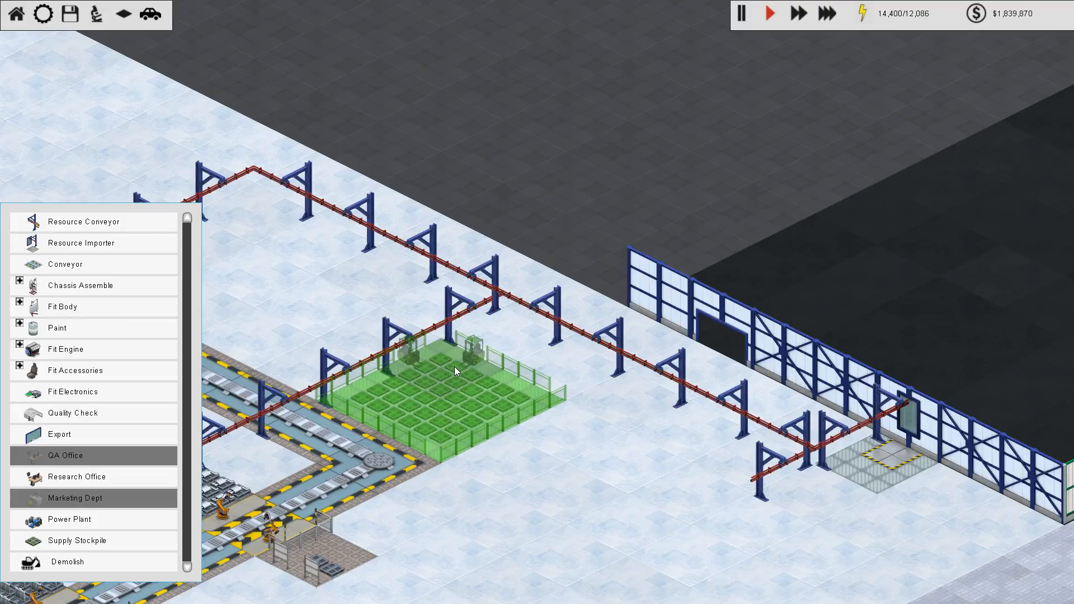
Step: Place a supply stockpile by the outer wall and add Valve to its stocked items
{"action": "left_click", "coordinate": [451, 371]}
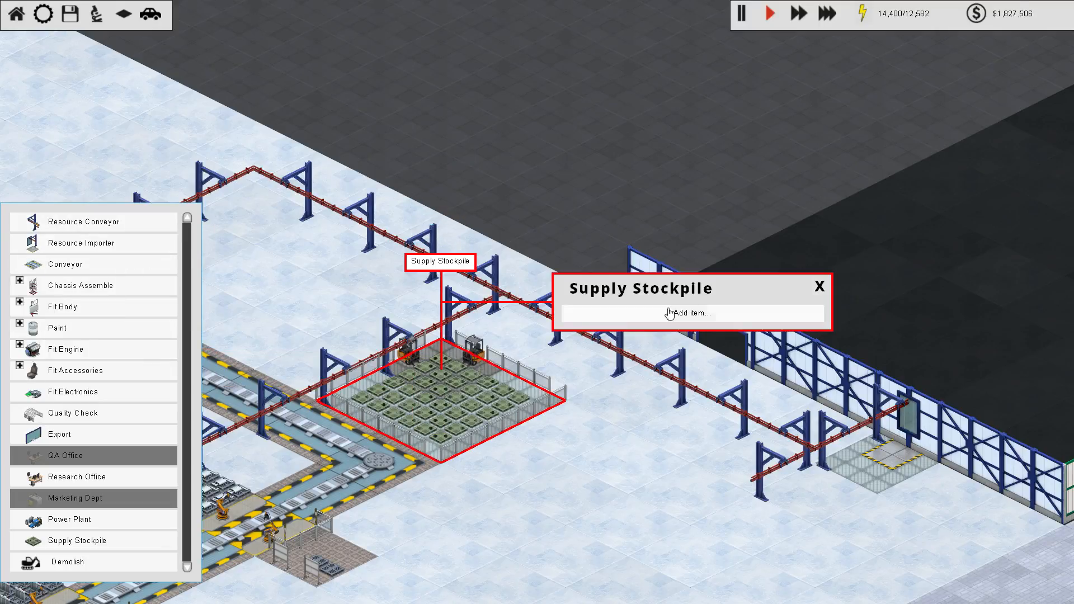
{"action": "left_click", "coordinate": [690, 313]}
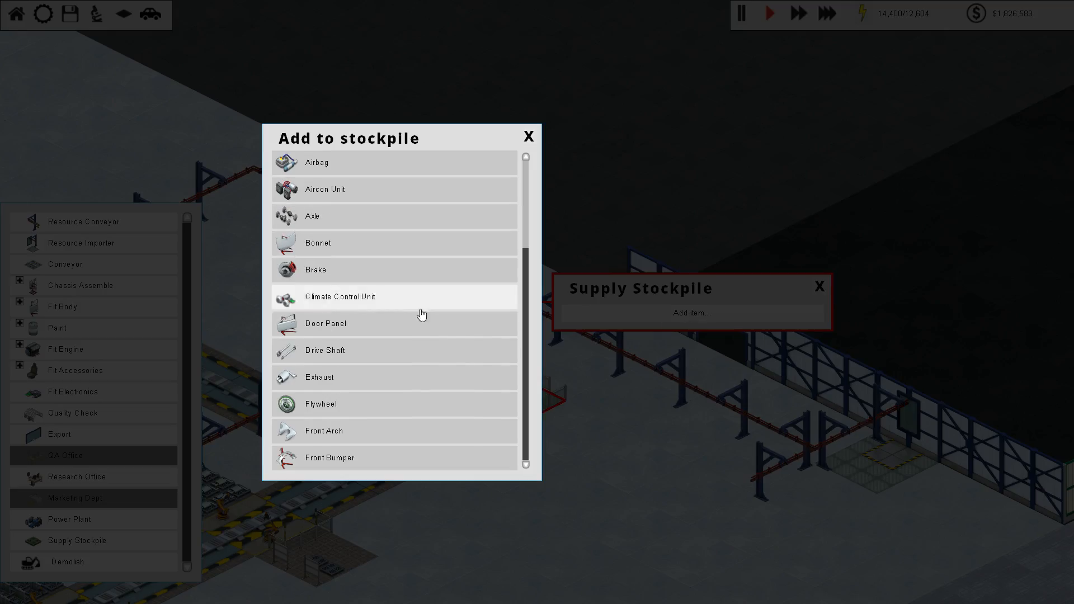
{"action": "scroll", "scroll_direction": "down", "scroll_amount": 3}
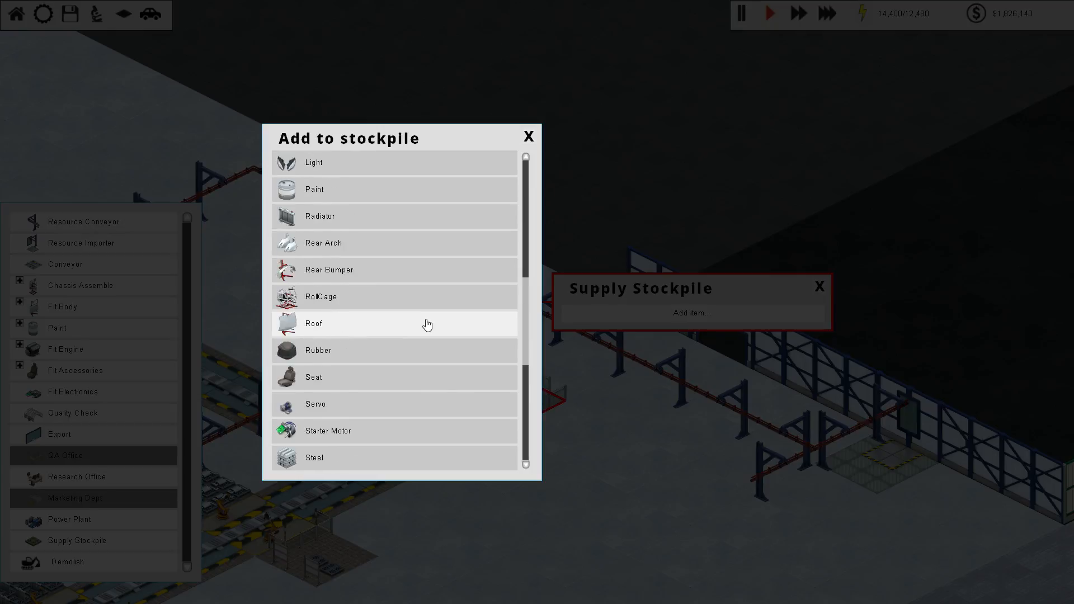
{"action": "scroll", "scroll_direction": "down", "scroll_amount": 3}
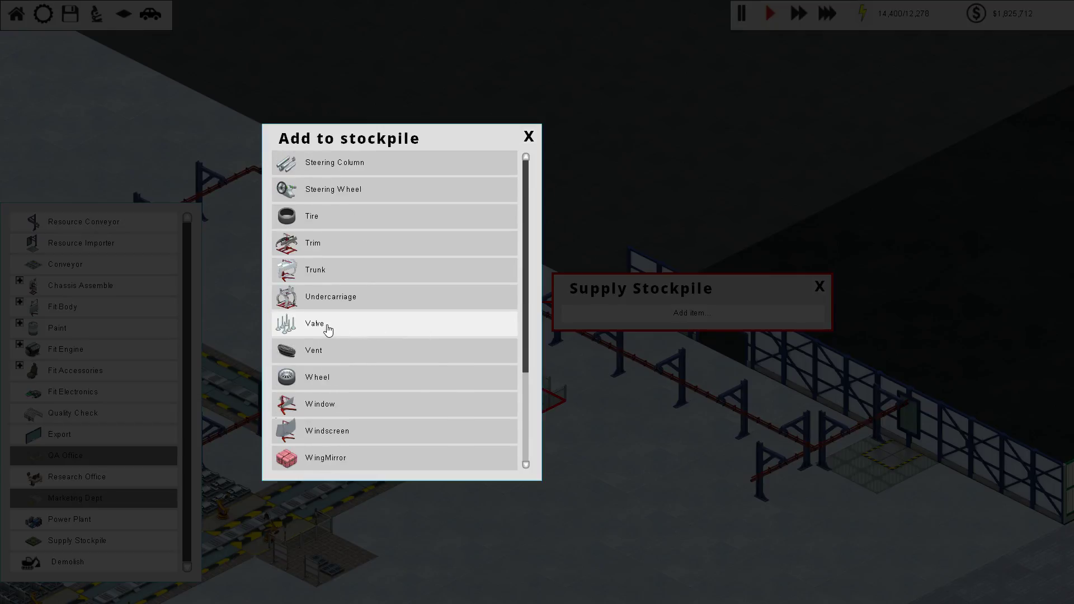
{"action": "left_click", "coordinate": [316, 323]}
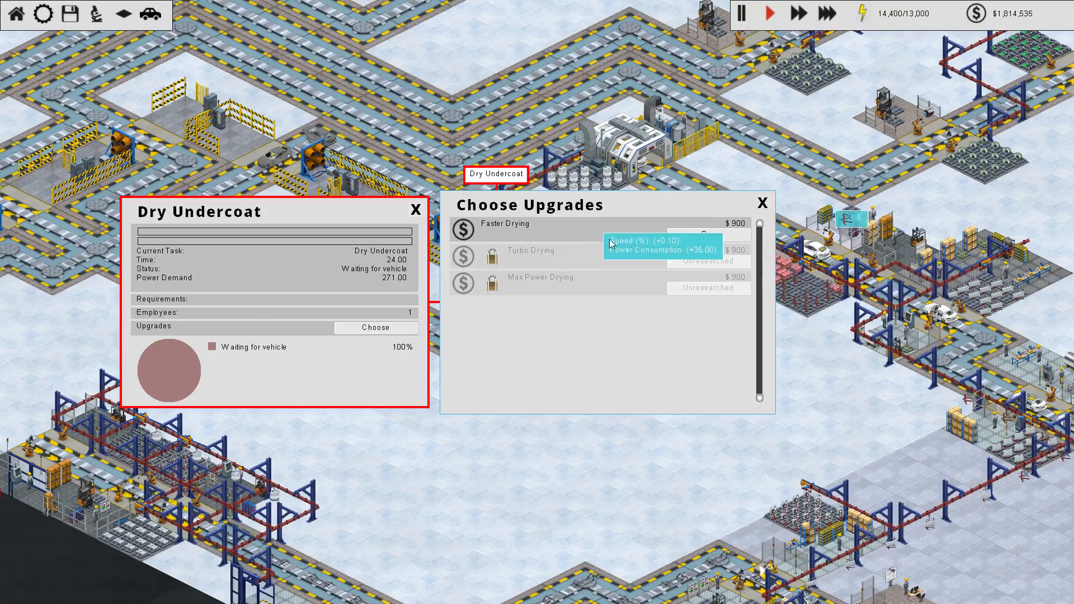
Step: Buy Faster Drying for $900 on one Dry Undercoat station and move on to the next one
{"action": "left_click", "coordinate": [761, 204]}
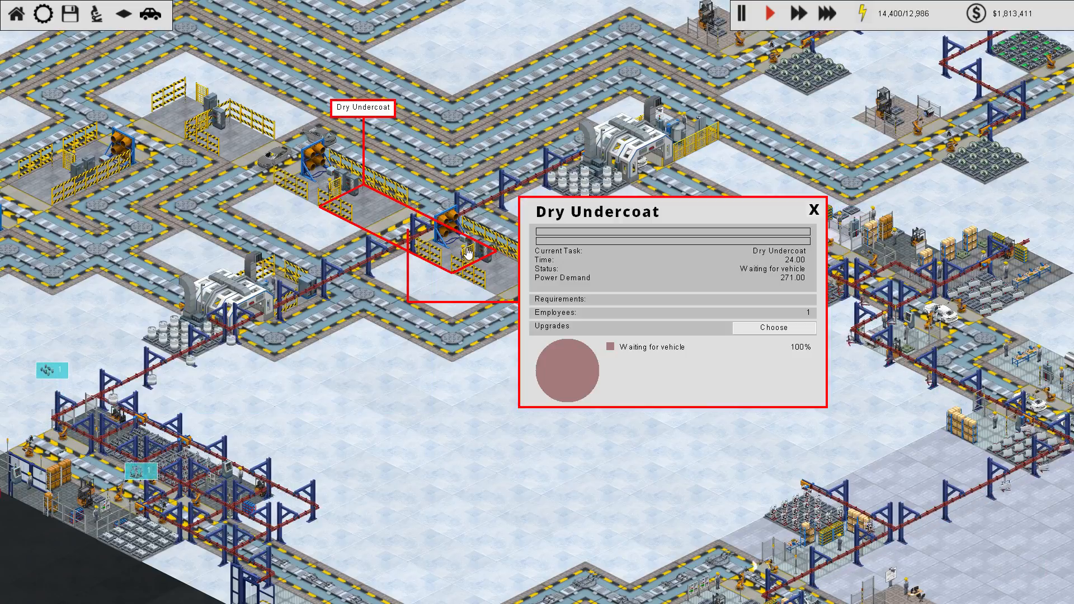
{"action": "left_click", "coordinate": [774, 328]}
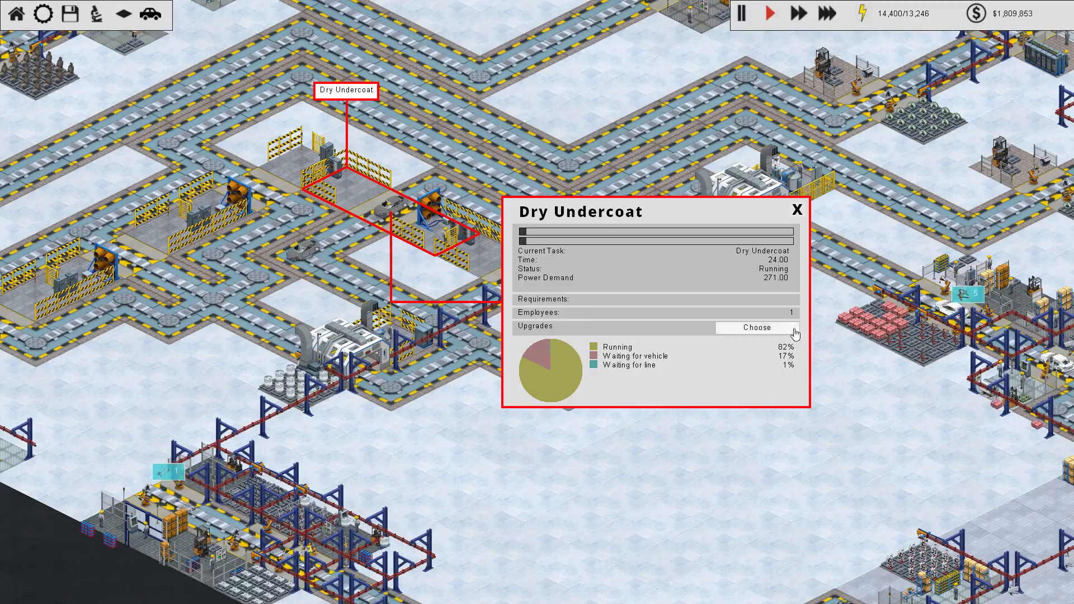
{"action": "left_click", "coordinate": [757, 327]}
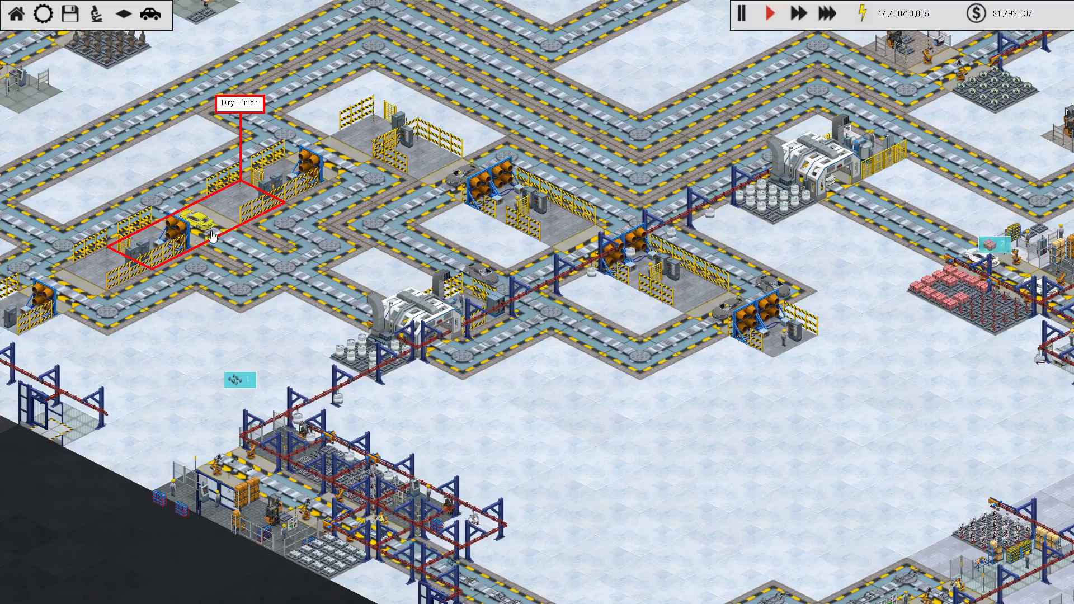
{"action": "left_click", "coordinate": [192, 226]}
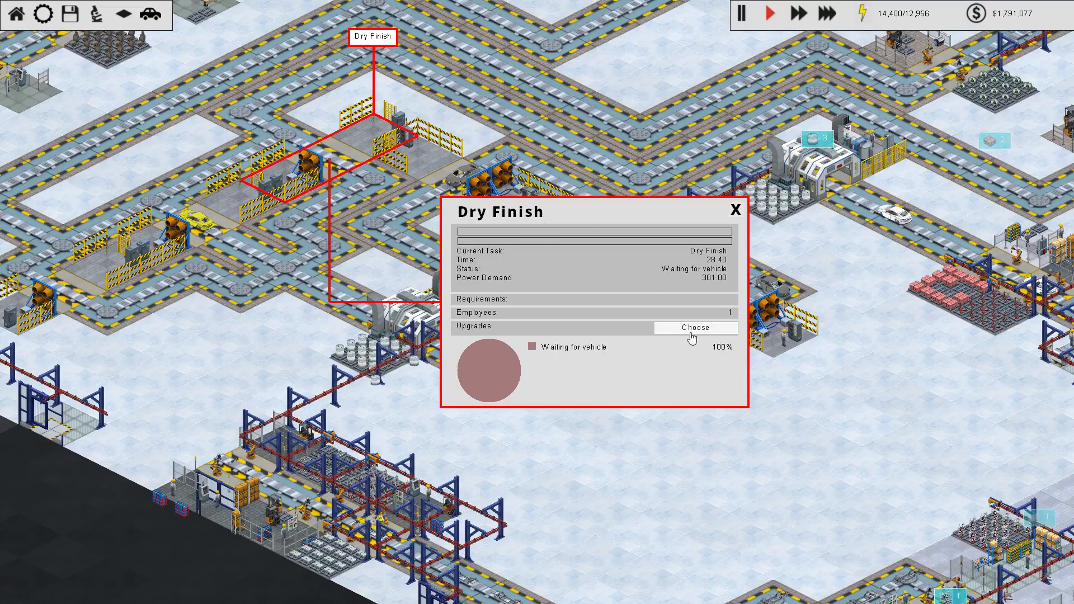
{"action": "left_click", "coordinate": [695, 327]}
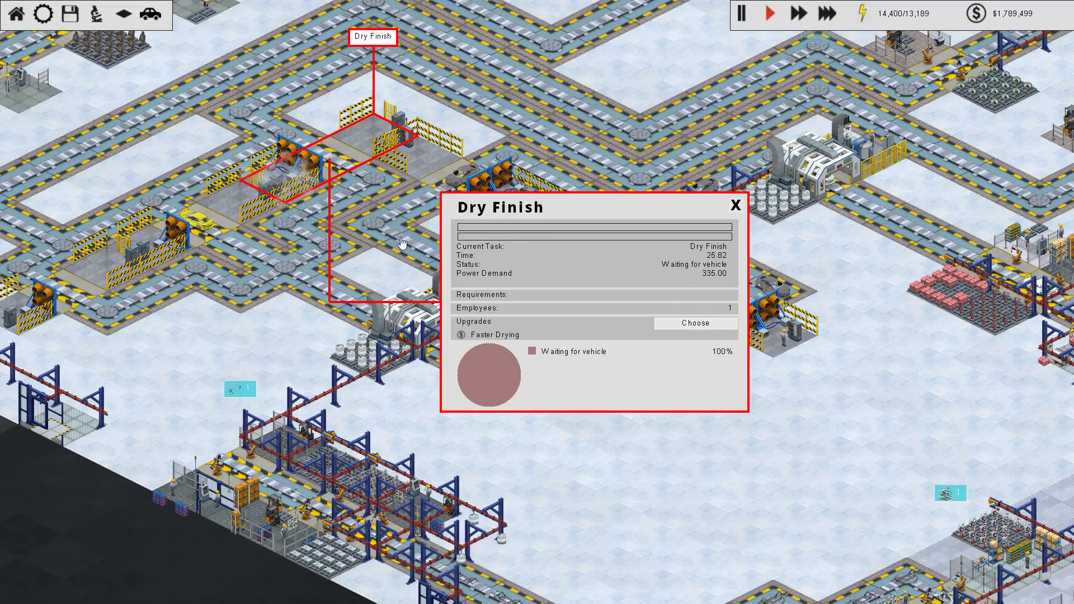
{"action": "left_click", "coordinate": [488, 373]}
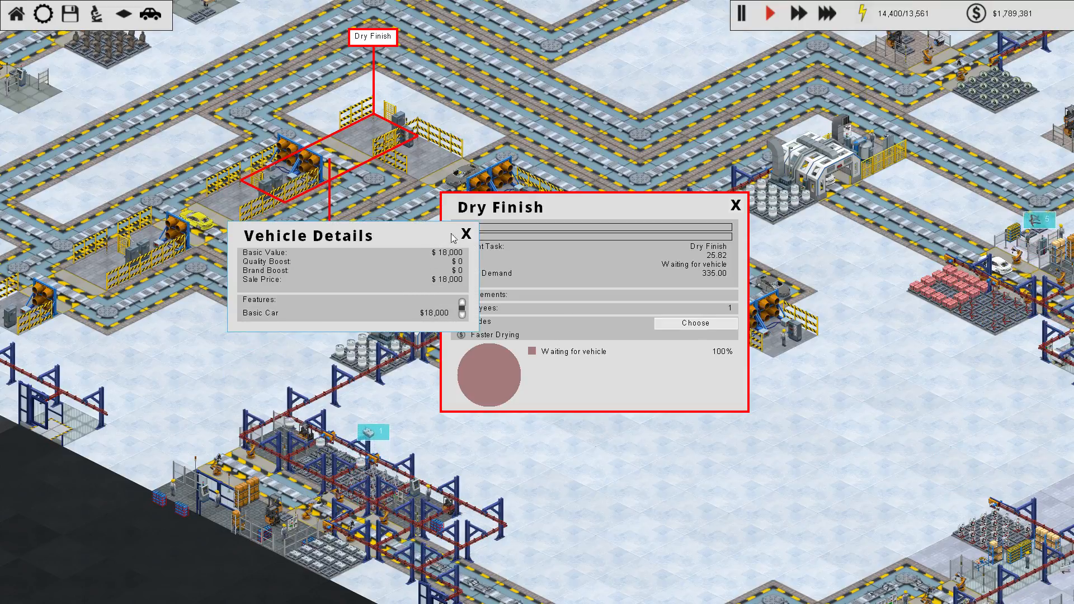
{"action": "left_click", "coordinate": [465, 233]}
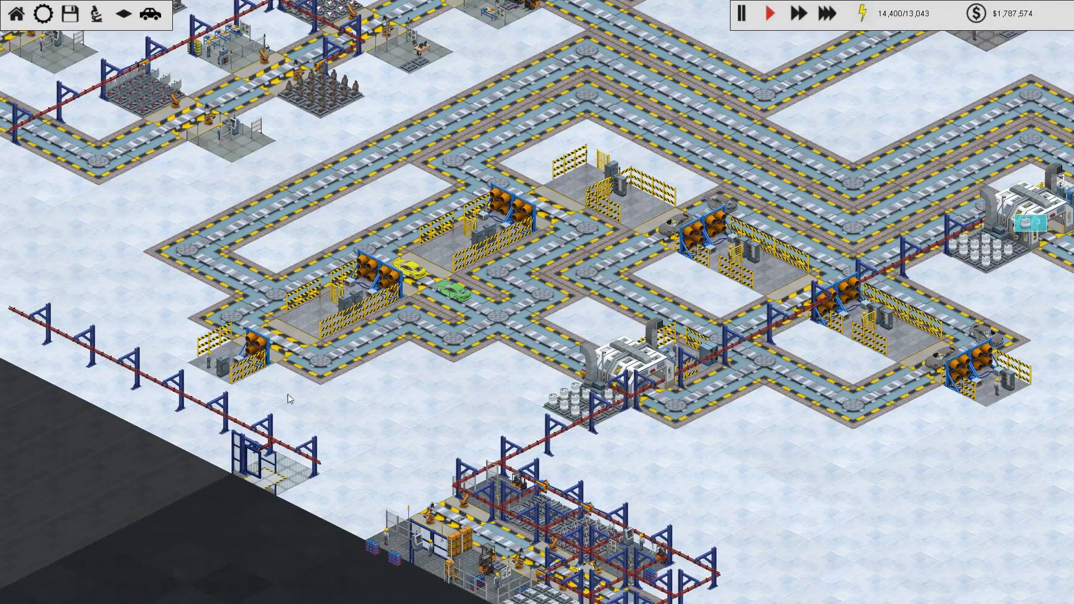
{"action": "left_click", "coordinate": [252, 363]}
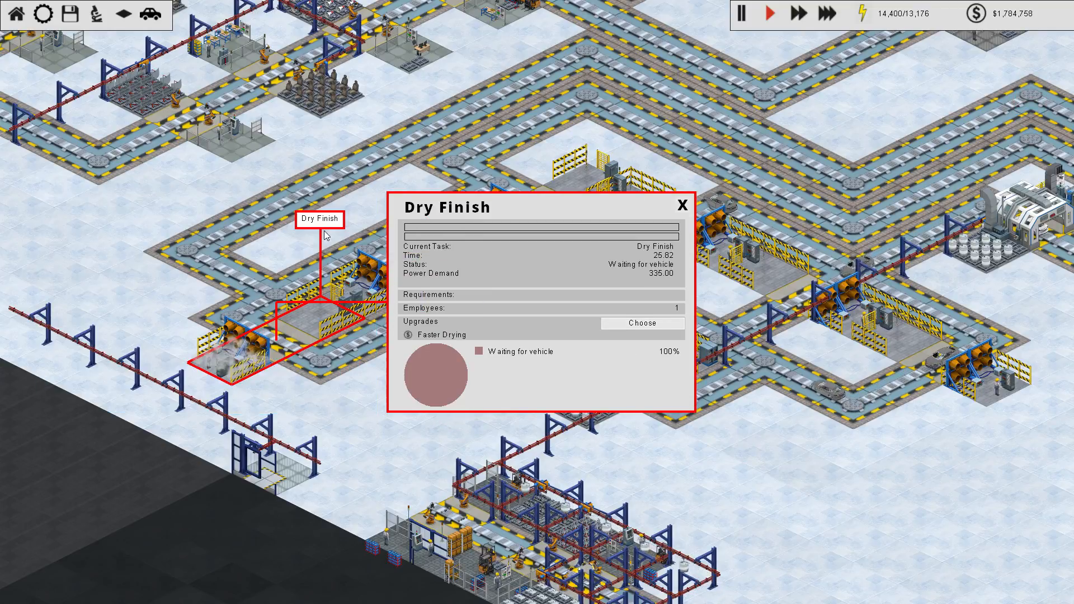
{"action": "left_click", "coordinate": [682, 206]}
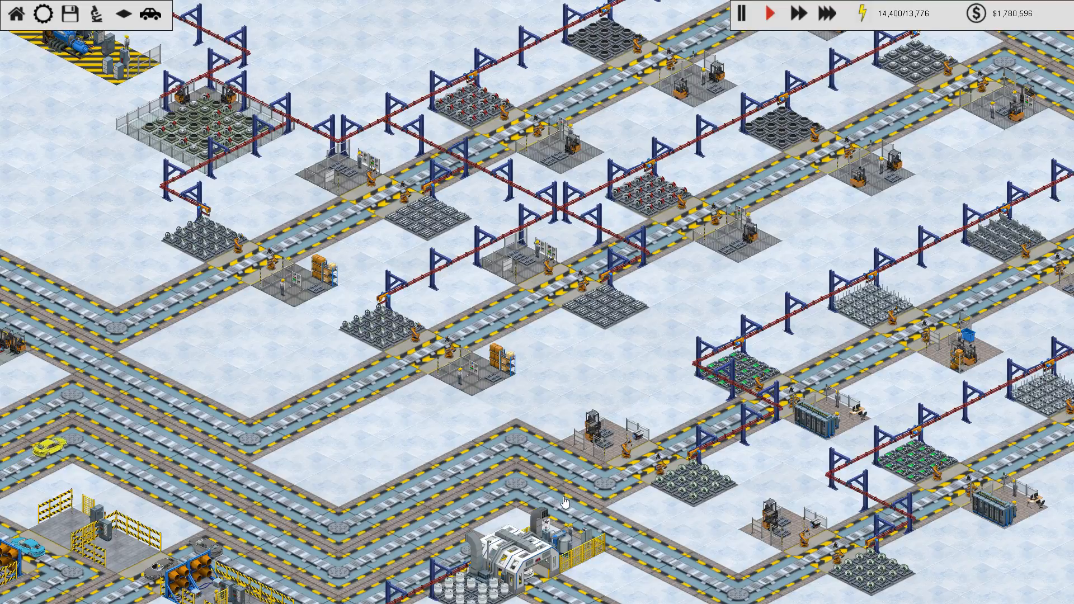
Step: Pause the simulation from the top-right speed controls
{"action": "left_click", "coordinate": [745, 12]}
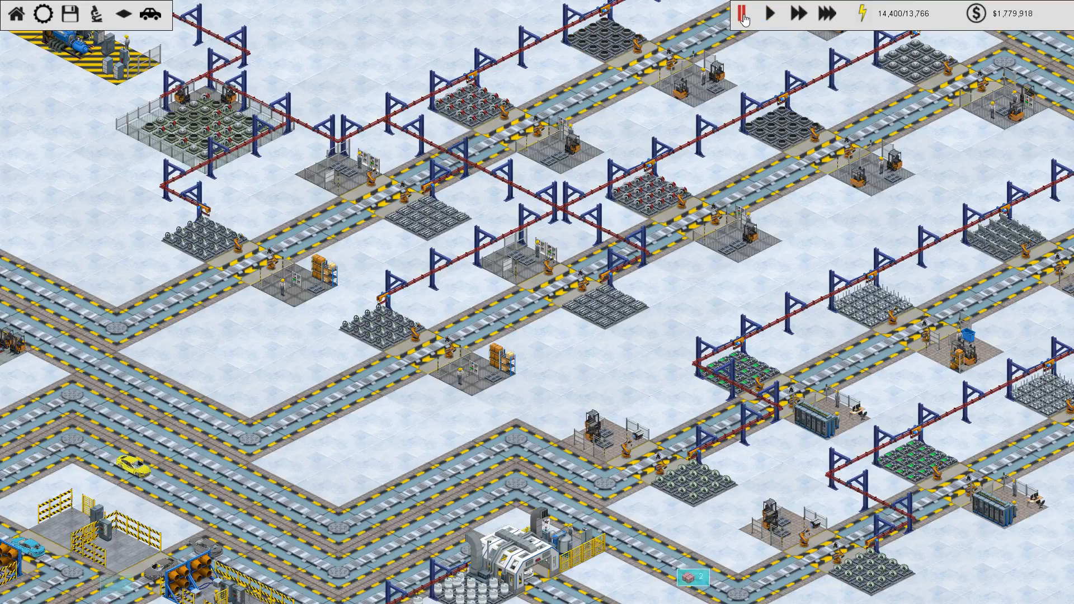
{"action": "left_click", "coordinate": [741, 14]}
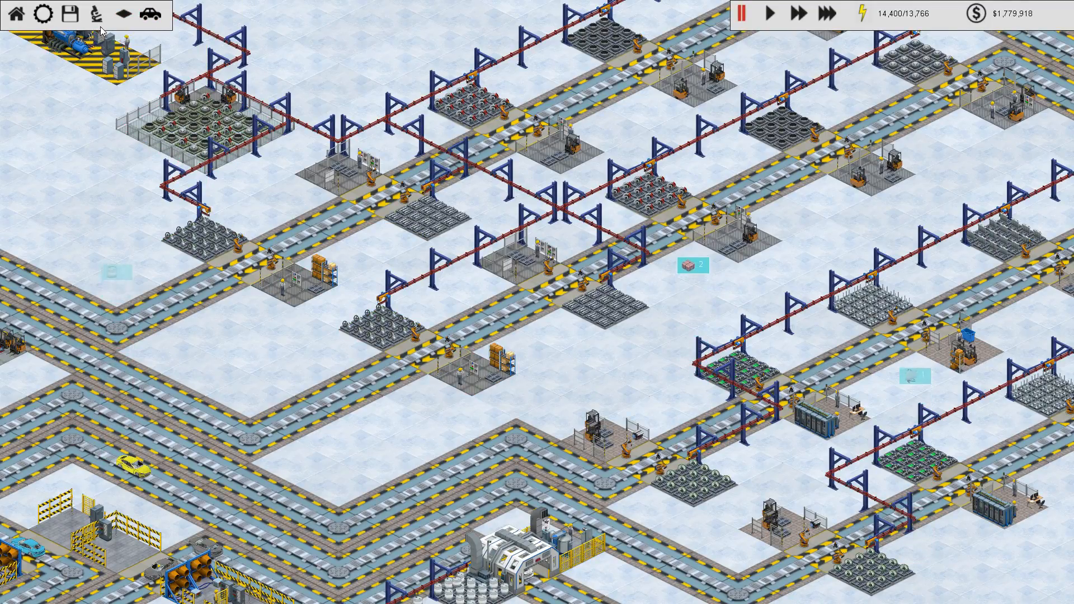
{"action": "left_click", "coordinate": [43, 14]}
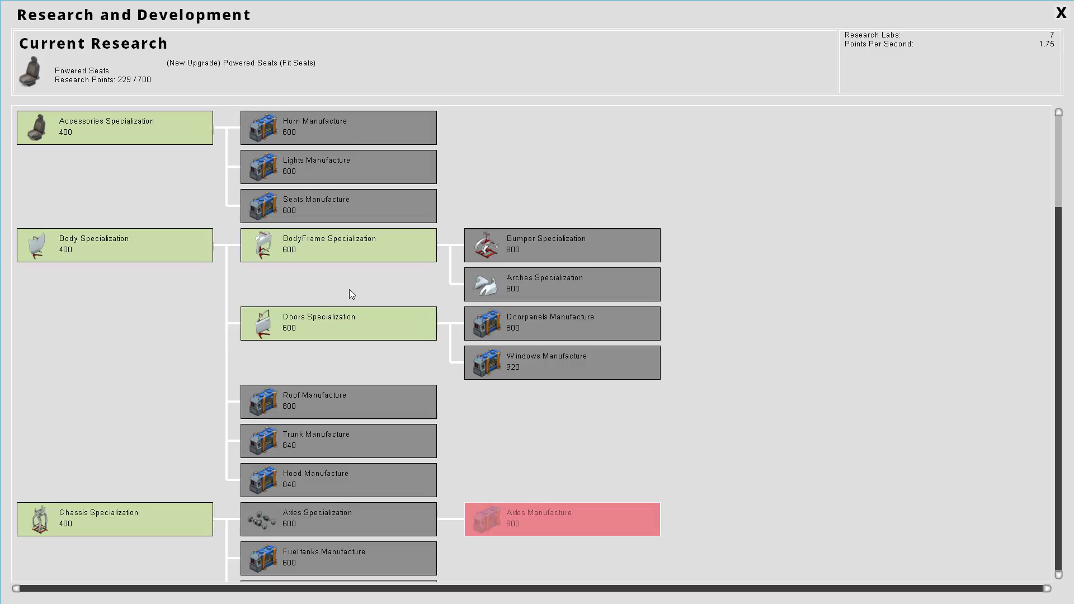
{"action": "scroll", "scroll_direction": "down", "scroll_amount": 3}
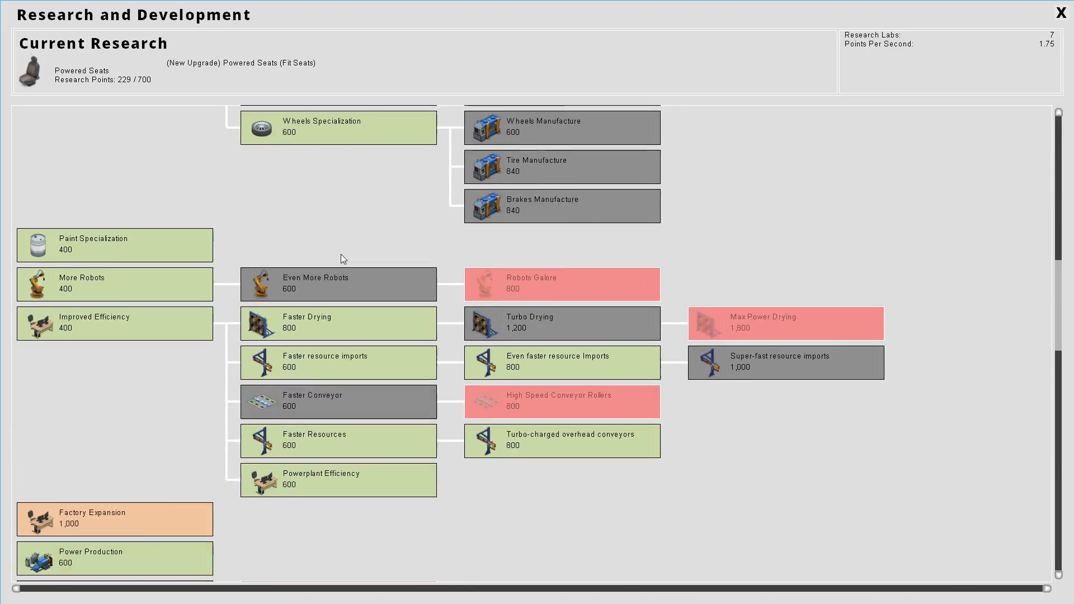
{"action": "scroll", "scroll_direction": "down", "scroll_amount": 3}
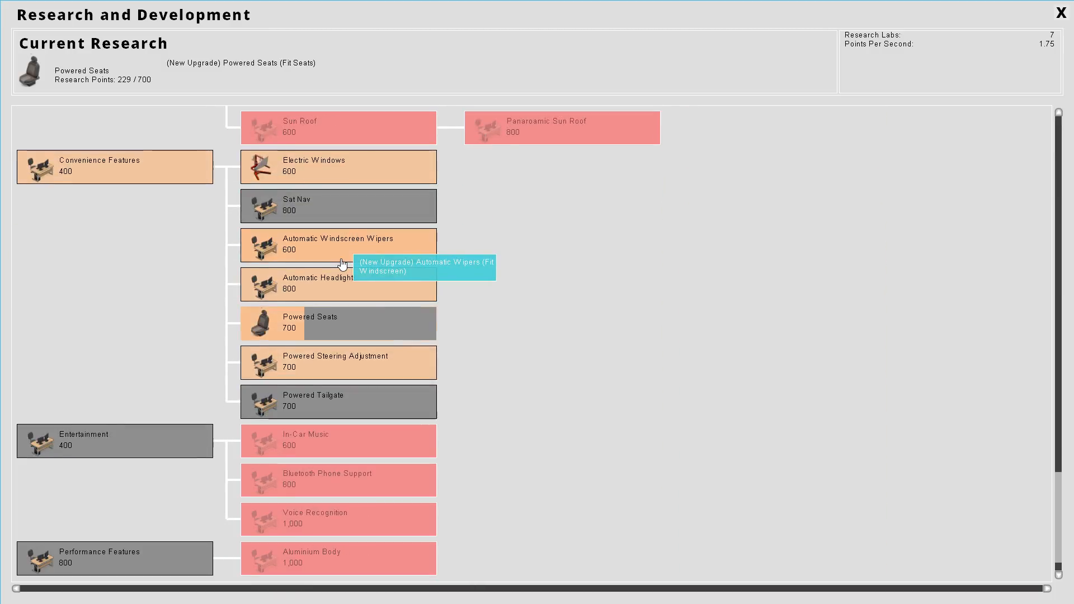
{"action": "mouse_move", "coordinate": [380, 255]}
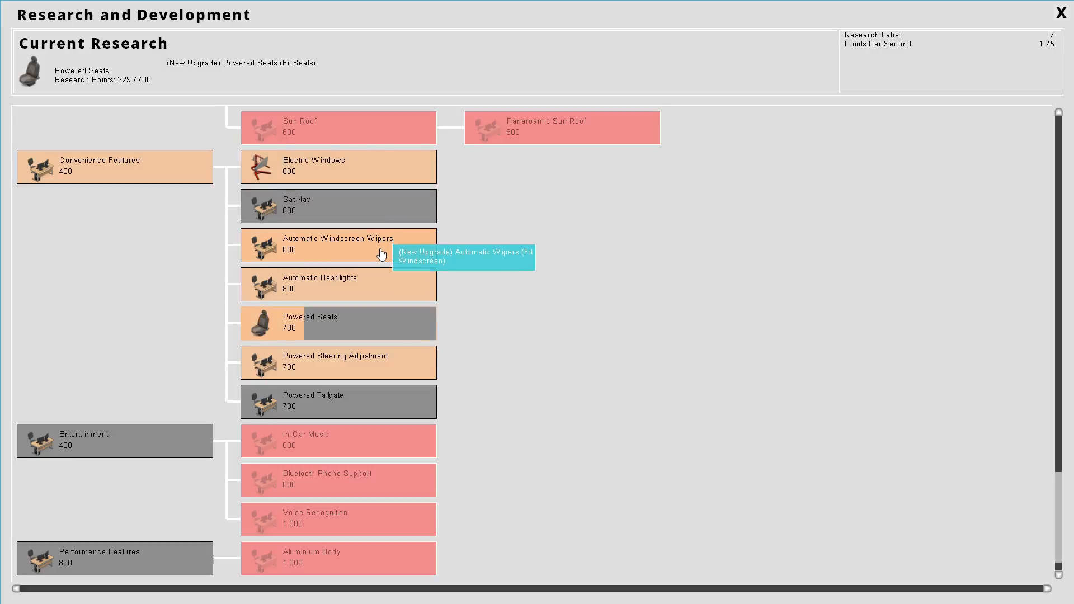
{"action": "mouse_move", "coordinate": [373, 170]}
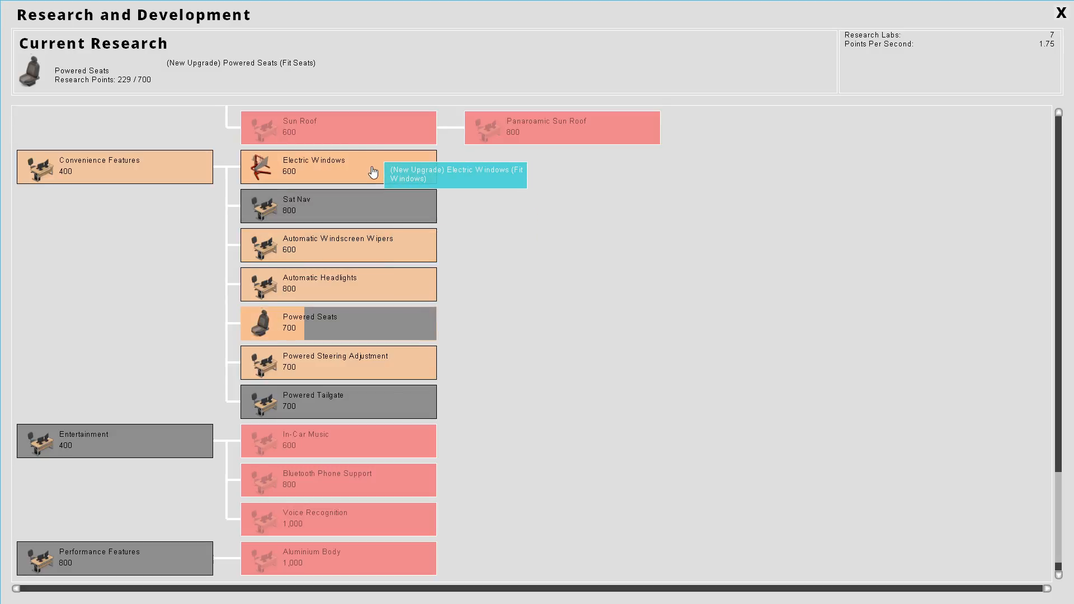
{"action": "mouse_move", "coordinate": [375, 286]}
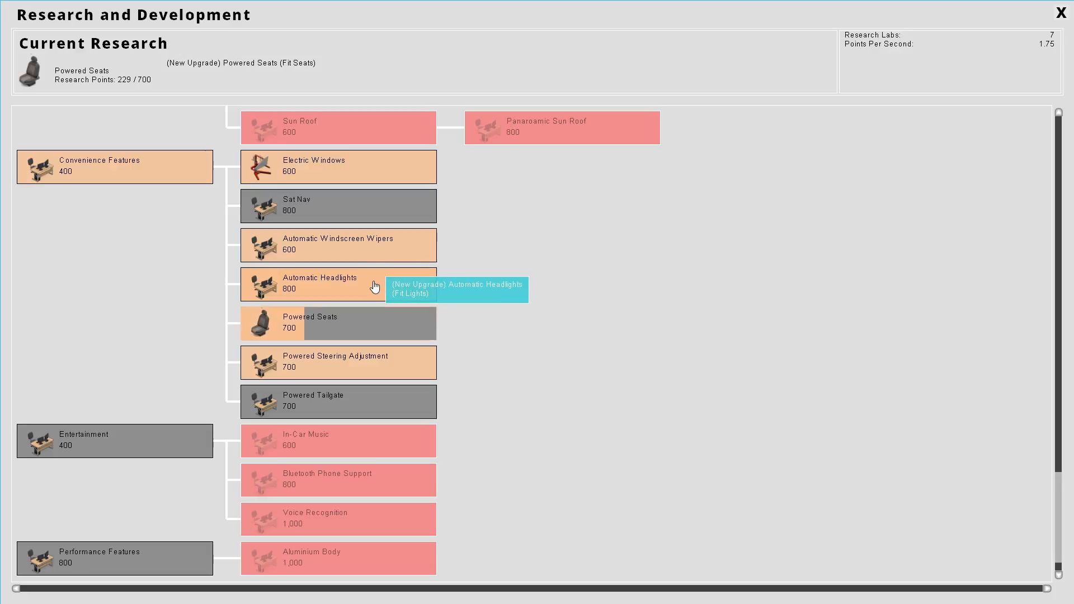
{"action": "mouse_move", "coordinate": [362, 359]}
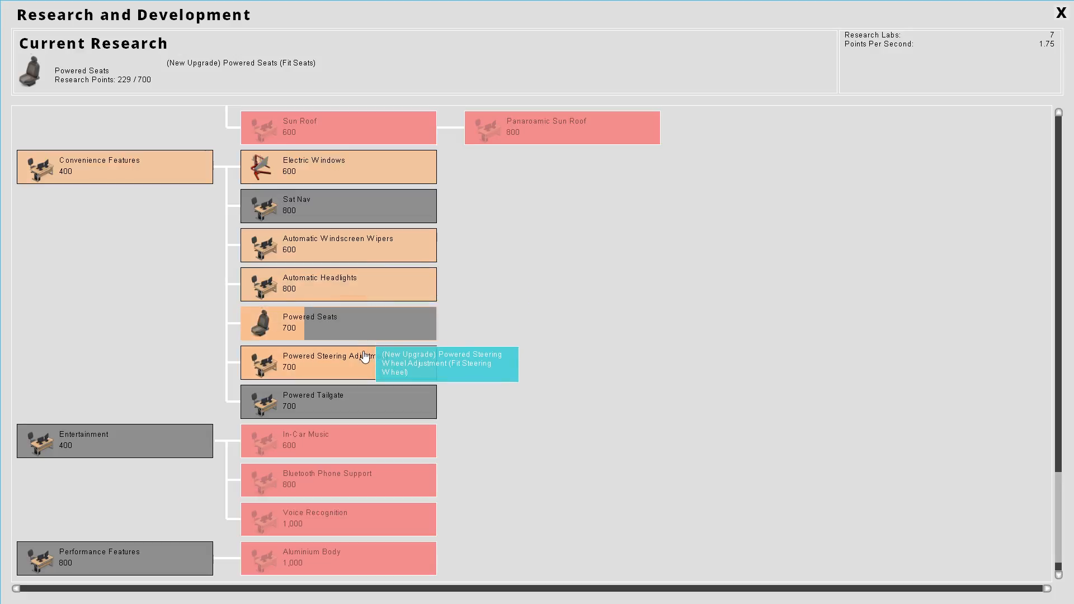
{"action": "mouse_move", "coordinate": [903, 43]}
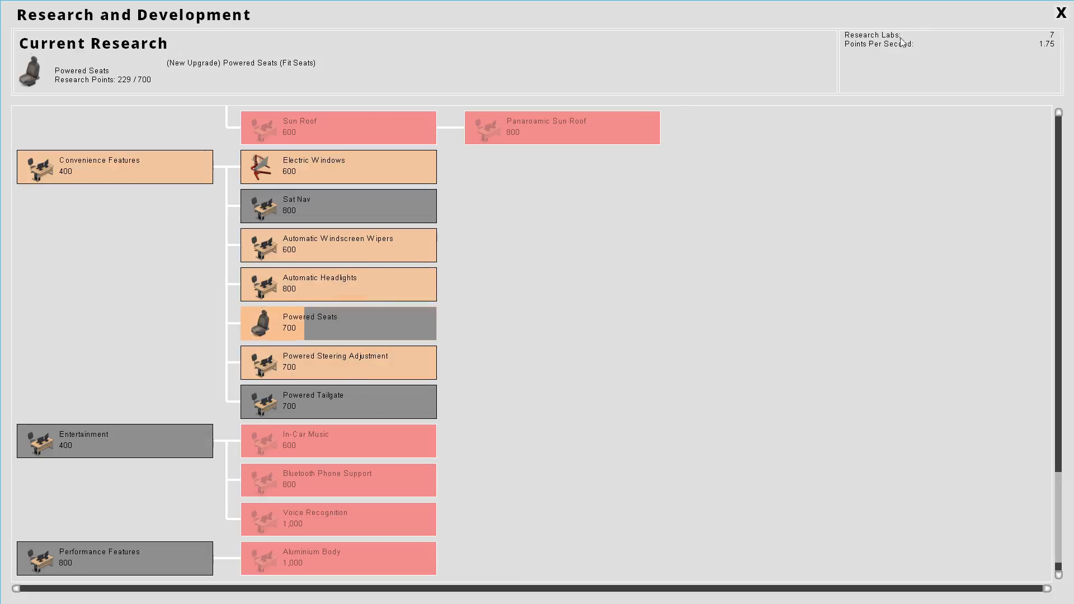
{"action": "left_click", "coordinate": [1061, 12]}
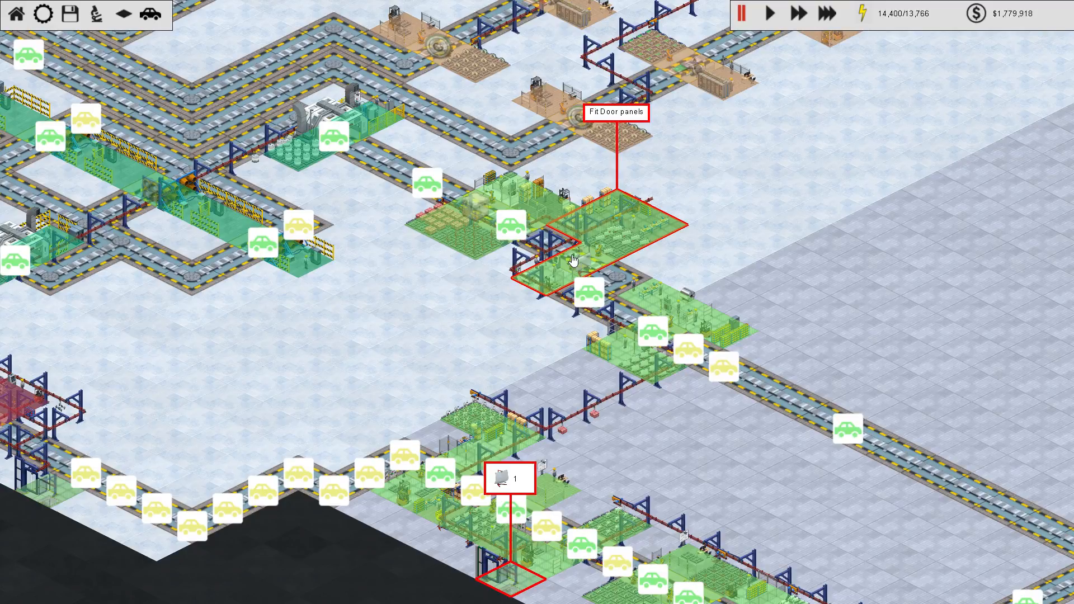
Step: Check the window fitting station, then bring up a Fit Steering Wheel station's details
{"action": "left_click", "coordinate": [574, 261]}
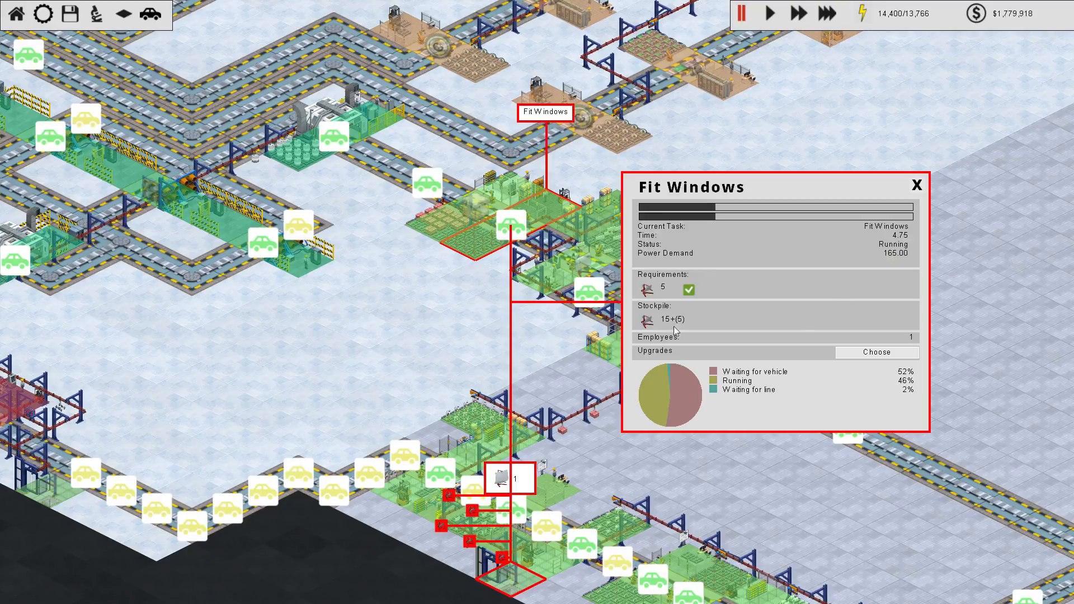
{"action": "left_click", "coordinate": [877, 353]}
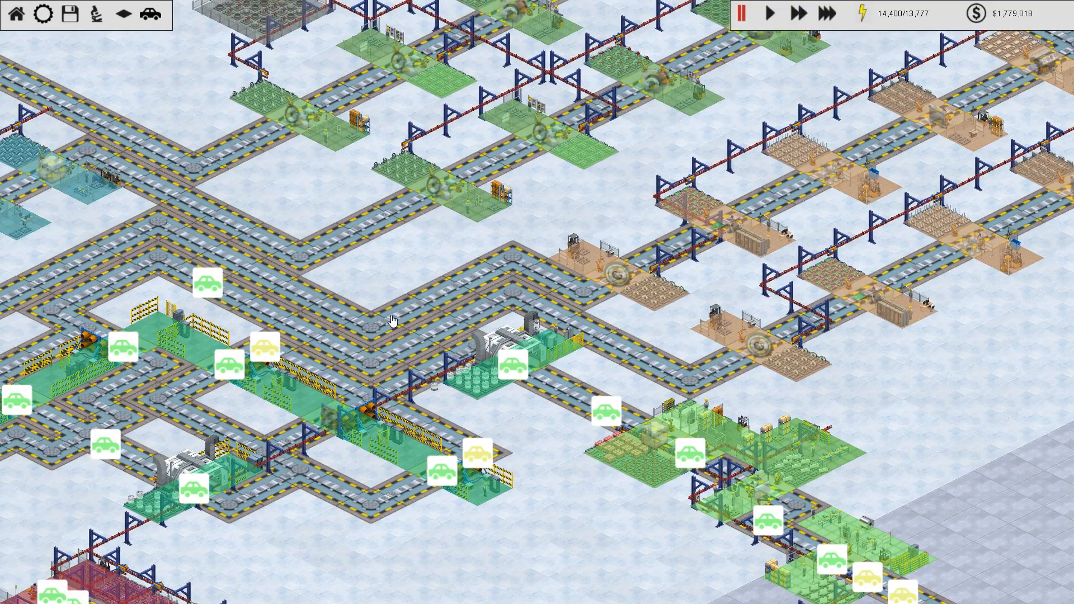
{"action": "mouse_move", "coordinate": [429, 270]}
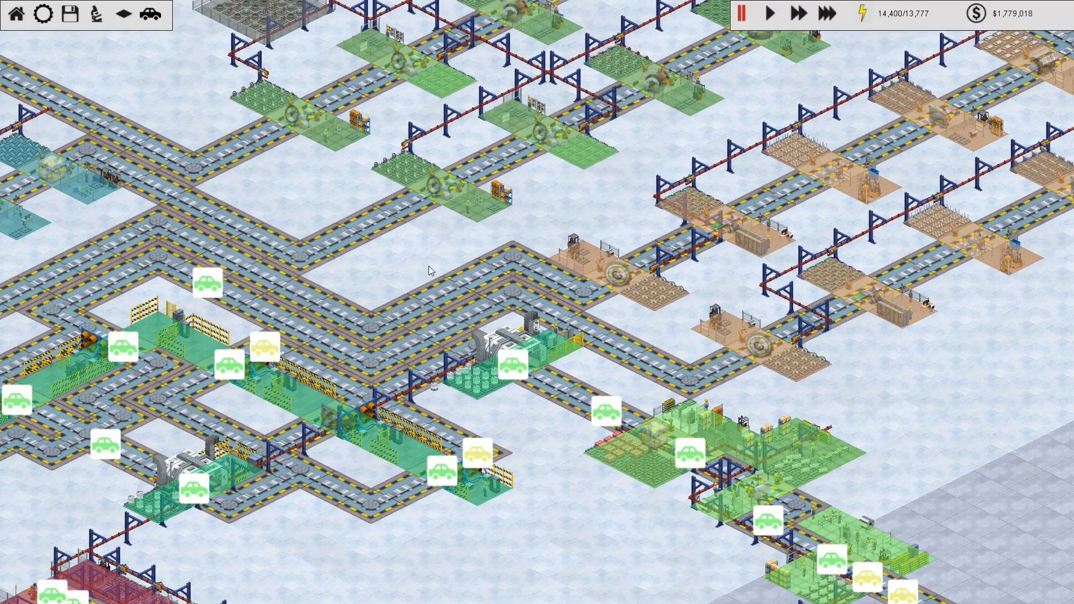
{"action": "mouse_move", "coordinate": [511, 178]}
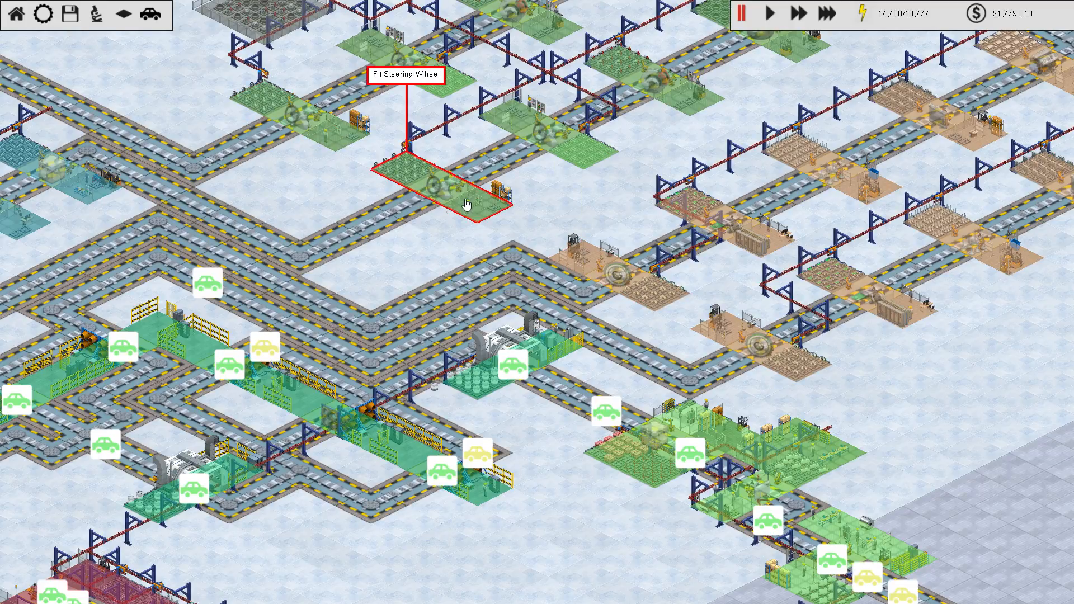
{"action": "left_click", "coordinate": [466, 202]}
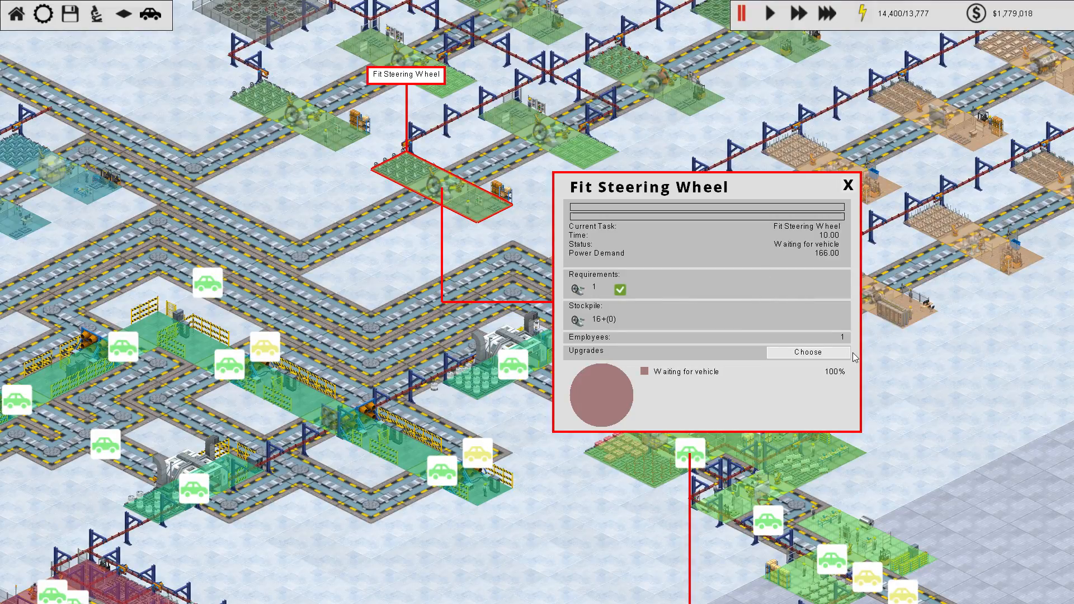
{"action": "left_click", "coordinate": [808, 351]}
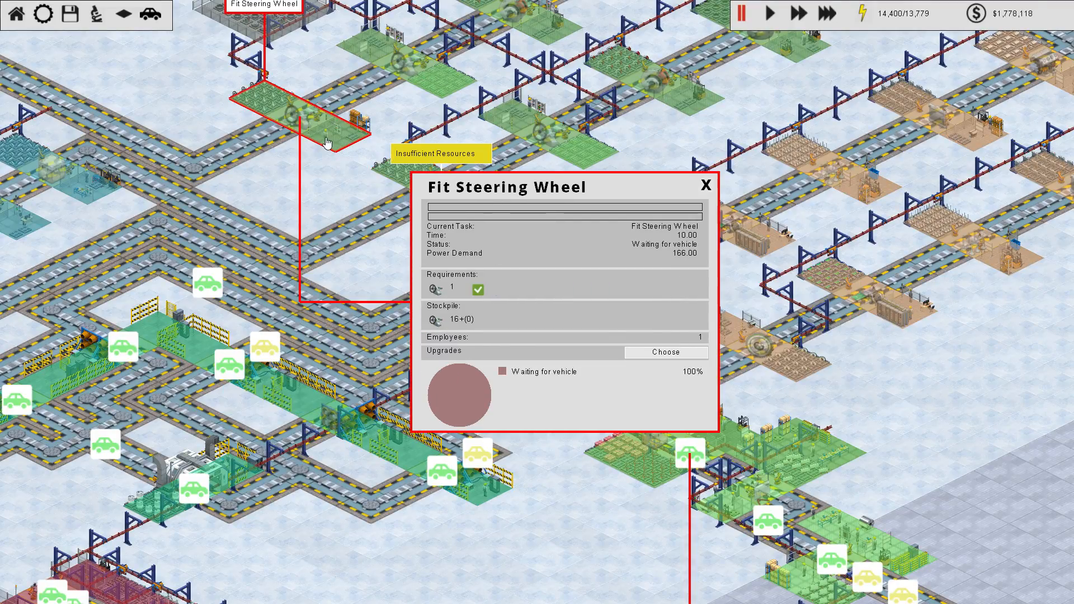
Step: Buy Powered Steering Wheel Adjustment for the steering wheel station and dismiss the steering column panel
{"action": "left_click", "coordinate": [663, 351]}
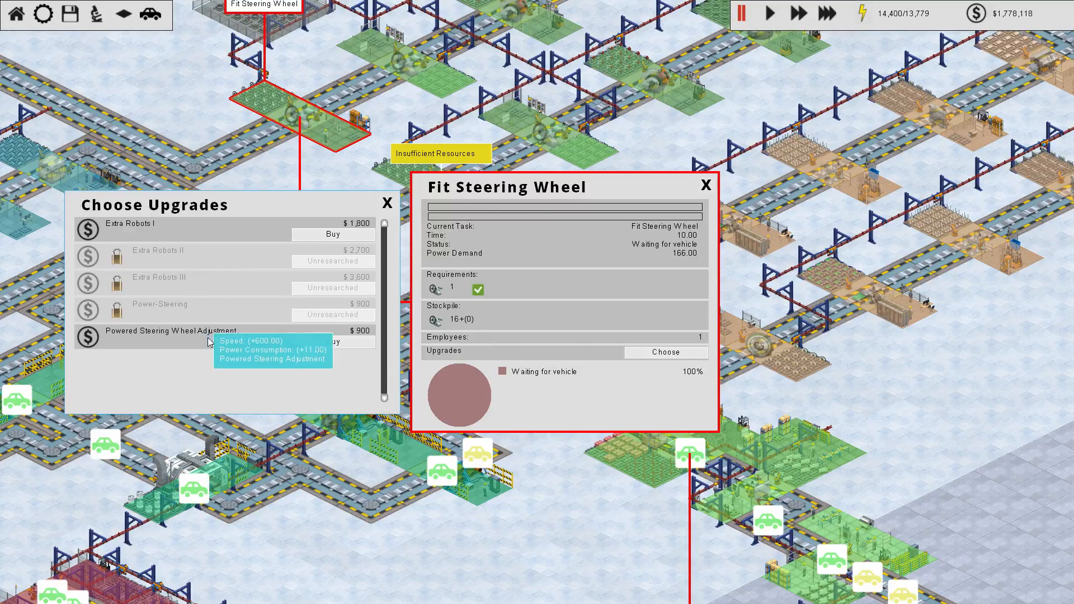
{"action": "left_click", "coordinate": [333, 340]}
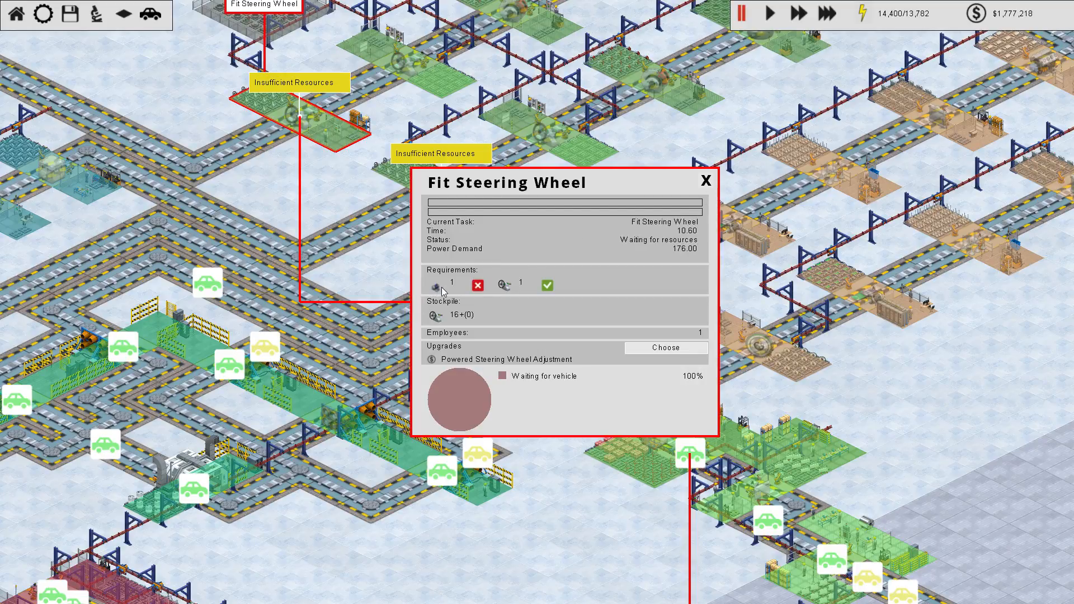
{"action": "left_click", "coordinate": [704, 181]}
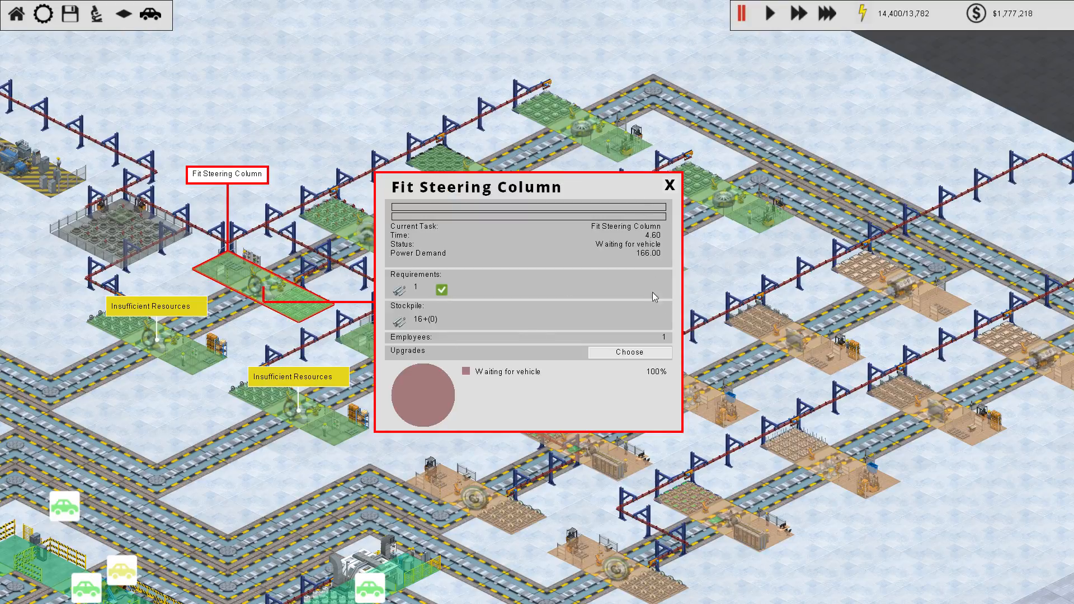
{"action": "left_click", "coordinate": [628, 352]}
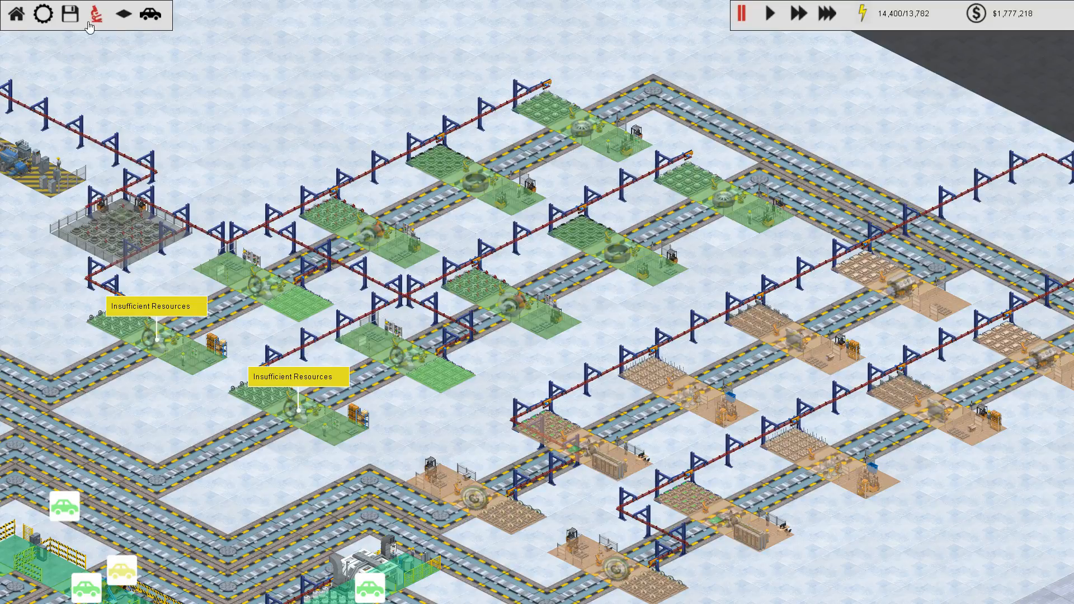
{"action": "left_click", "coordinate": [90, 13]}
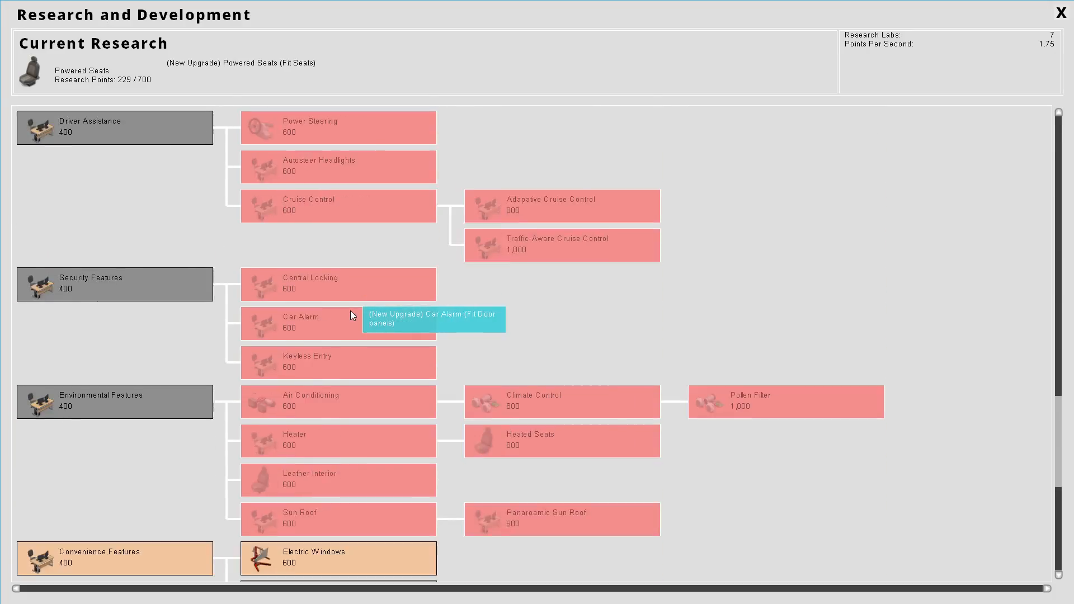
{"action": "scroll", "scroll_direction": "down", "scroll_amount": 3}
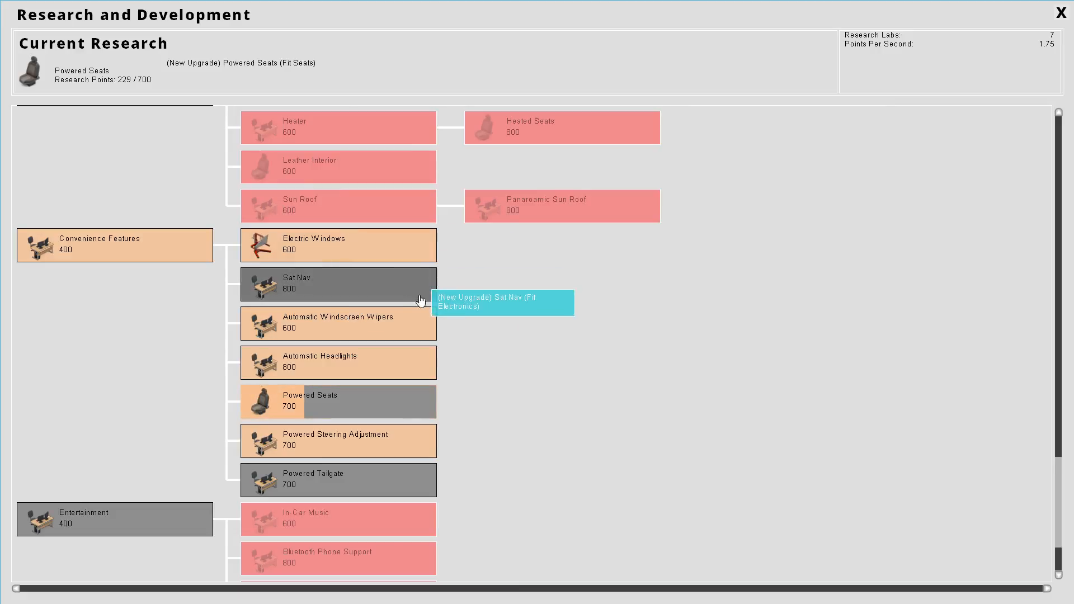
{"action": "mouse_move", "coordinate": [363, 368]}
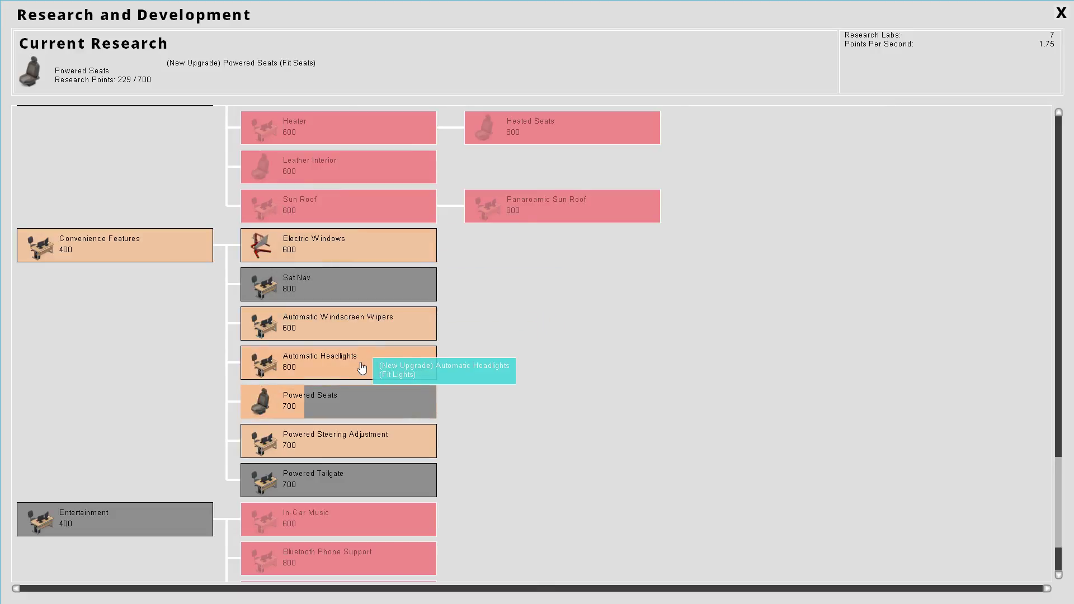
{"action": "mouse_move", "coordinate": [543, 295]}
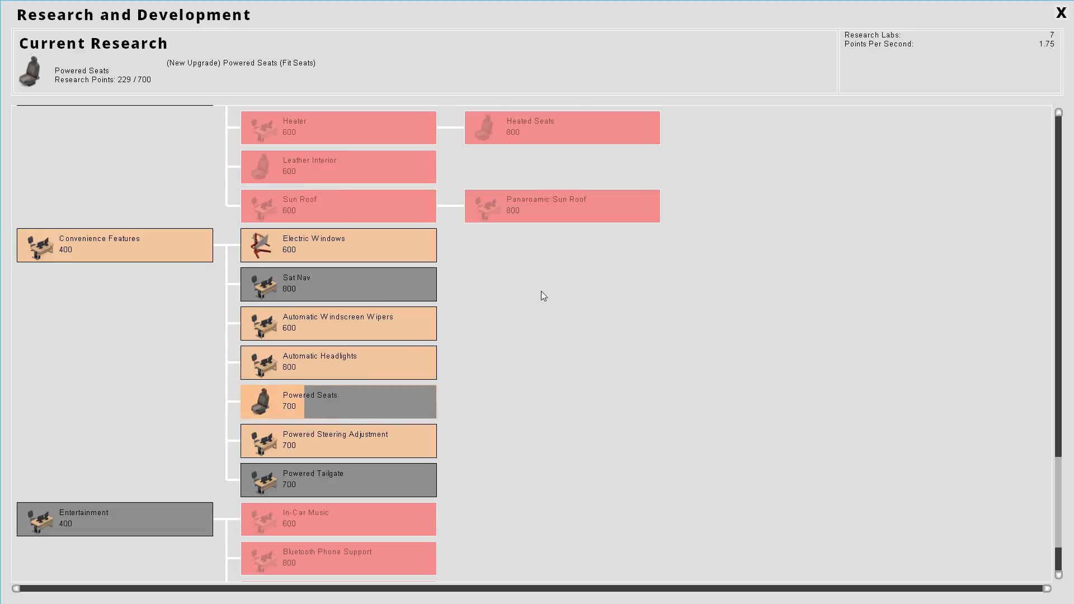
{"action": "left_click", "coordinate": [1060, 12]}
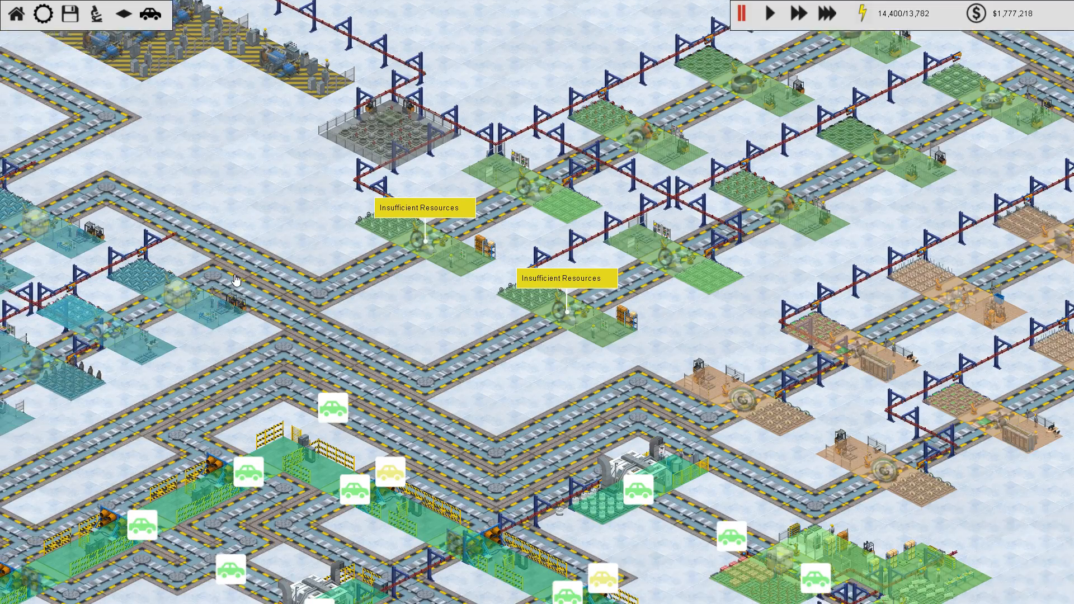
Step: Buy Automatic Headlights for the Fit Lights station
{"action": "left_click", "coordinate": [267, 271]}
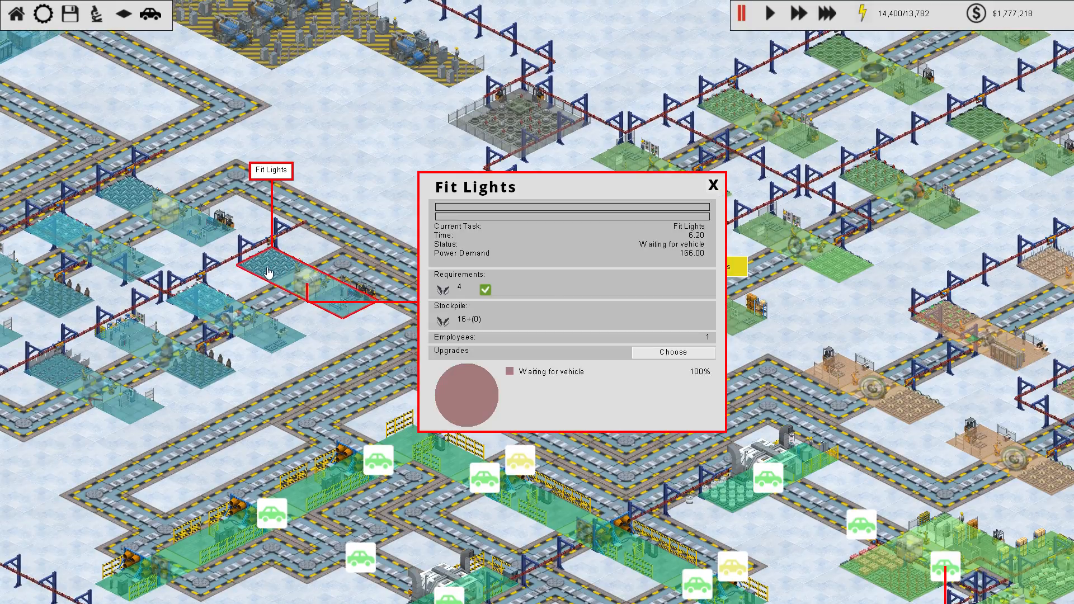
{"action": "left_click", "coordinate": [673, 352]}
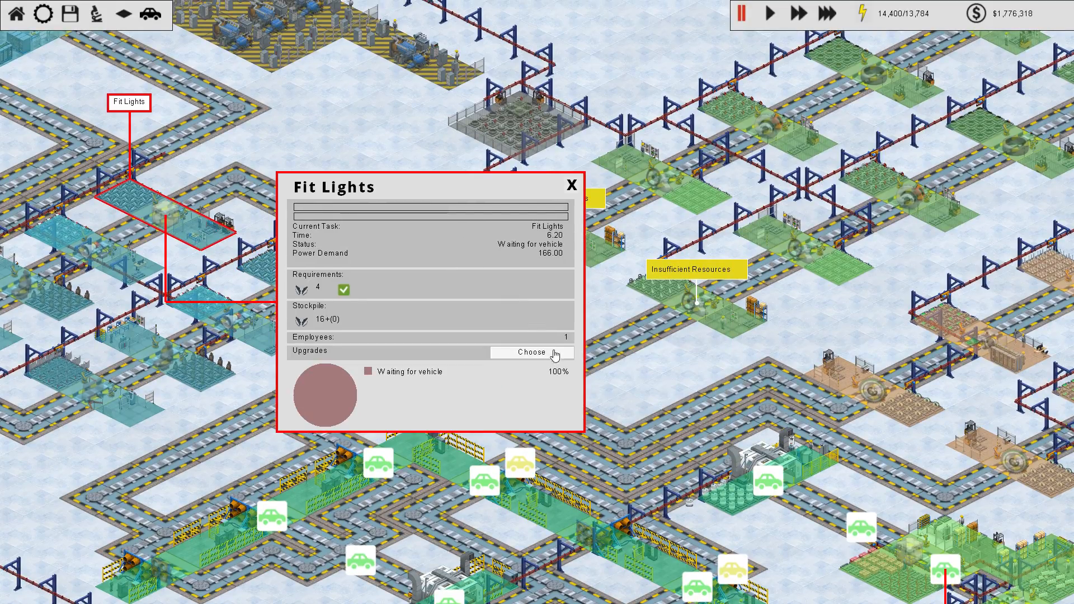
{"action": "left_click", "coordinate": [533, 353]}
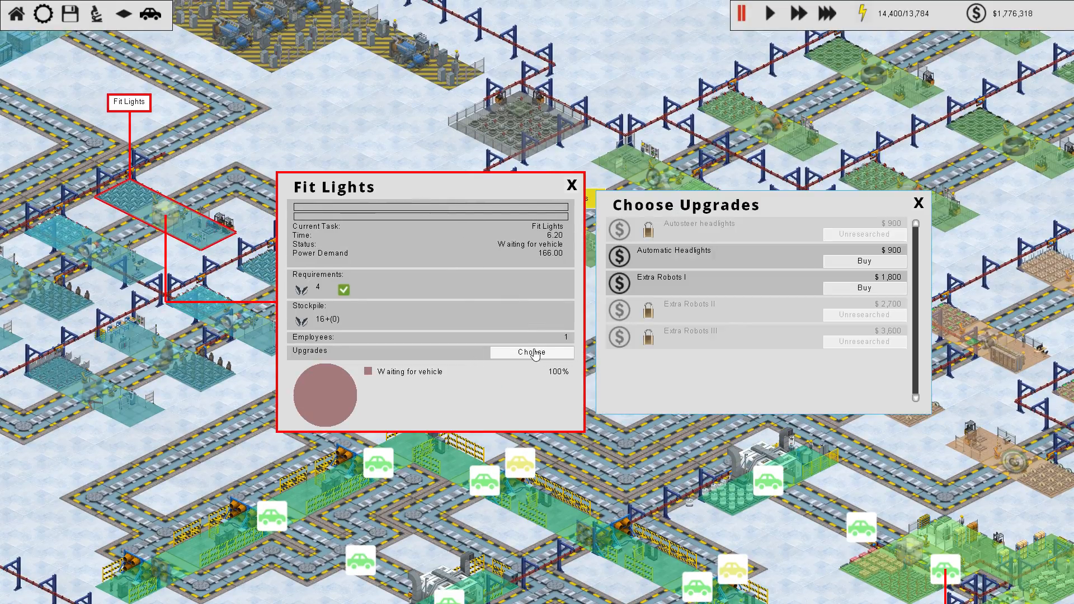
{"action": "left_click", "coordinate": [864, 260]}
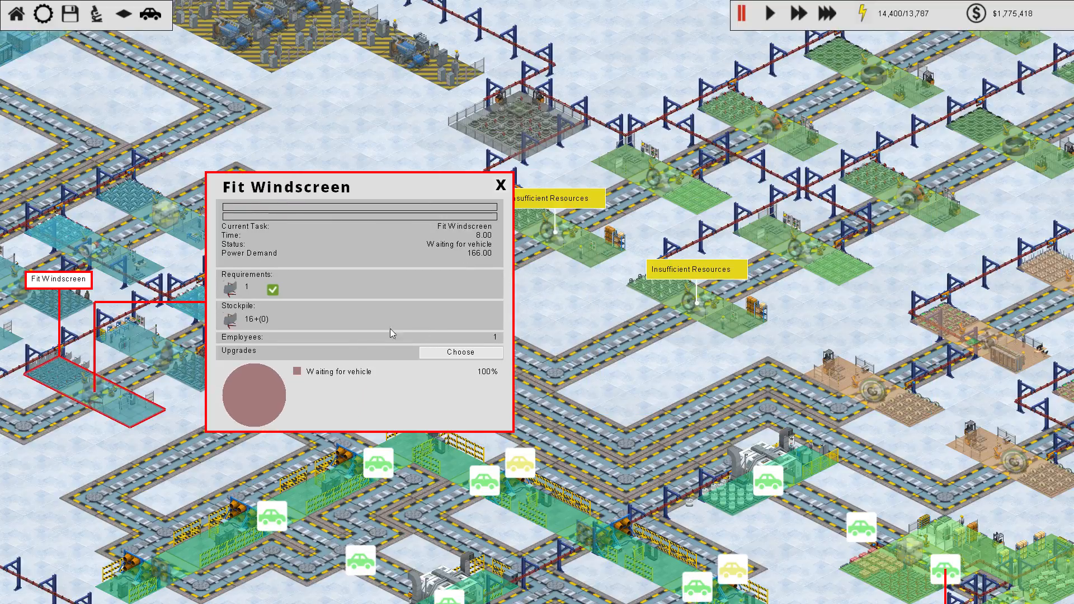
Step: Buy Automatic Wipers for the Fit Windscreen station and close its panel
{"action": "left_click", "coordinate": [460, 351]}
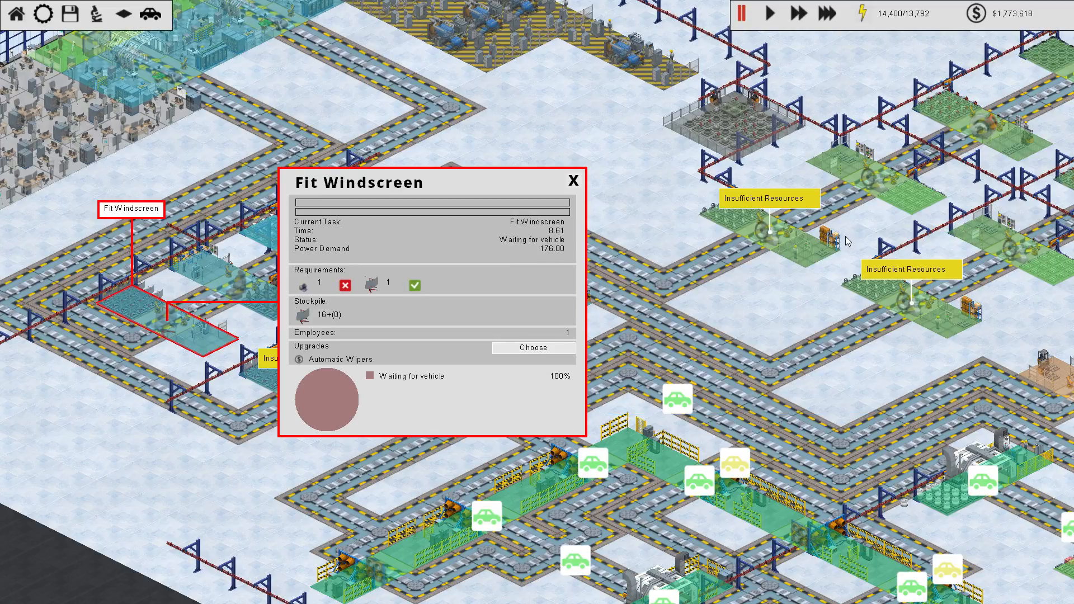
{"action": "left_click", "coordinate": [572, 181]}
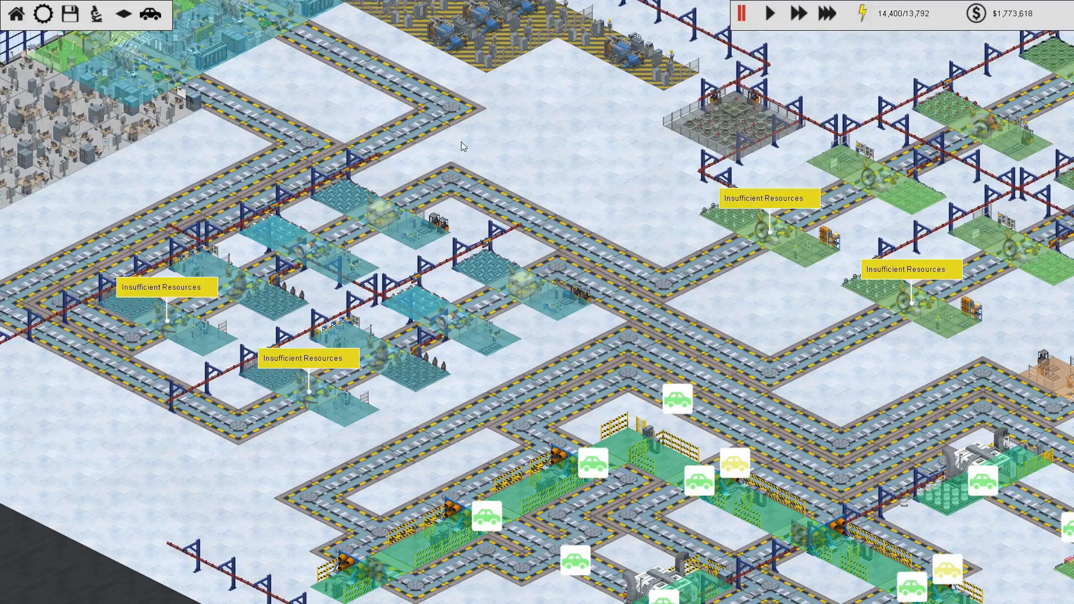
Step: Unpause the factory, close the windscreen panel and switch to the fastest speed over the orange stations
{"action": "left_click", "coordinate": [769, 14]}
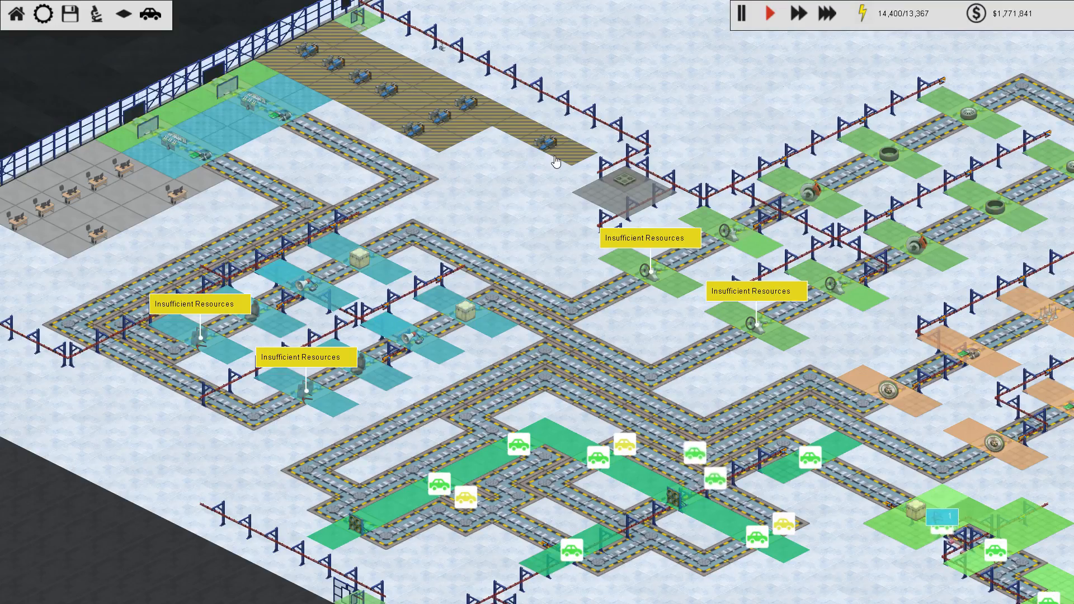
{"action": "mouse_move", "coordinate": [522, 227]}
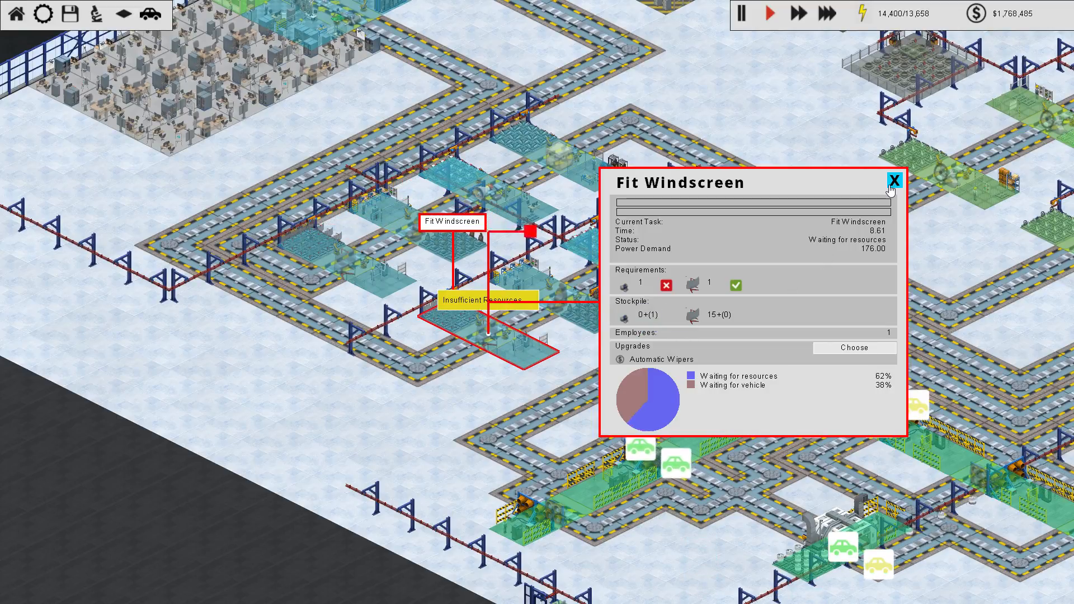
{"action": "left_click", "coordinate": [894, 181]}
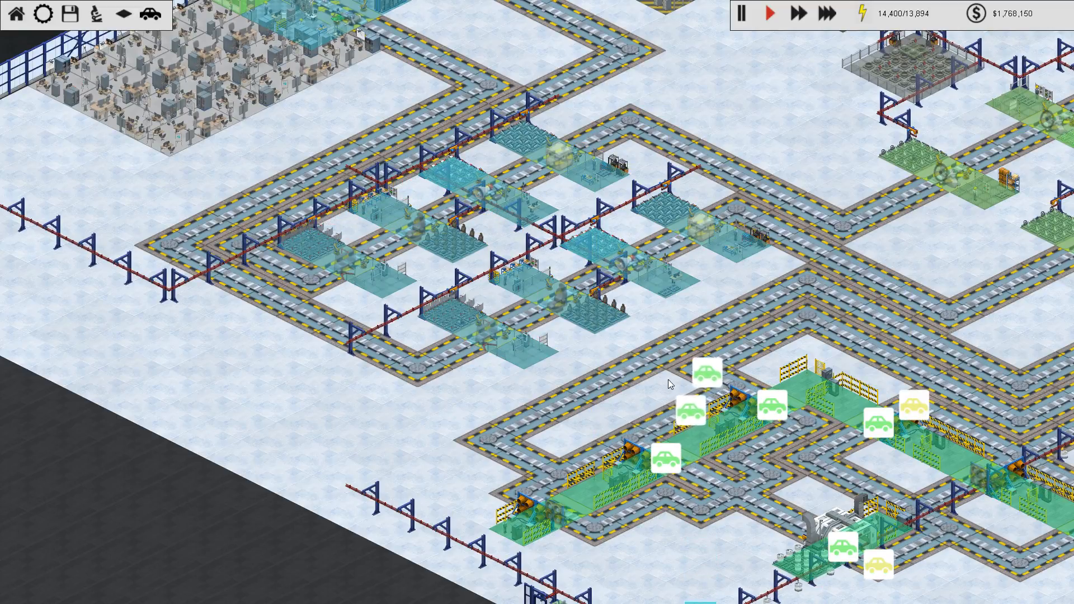
{"action": "left_click", "coordinate": [816, 14]}
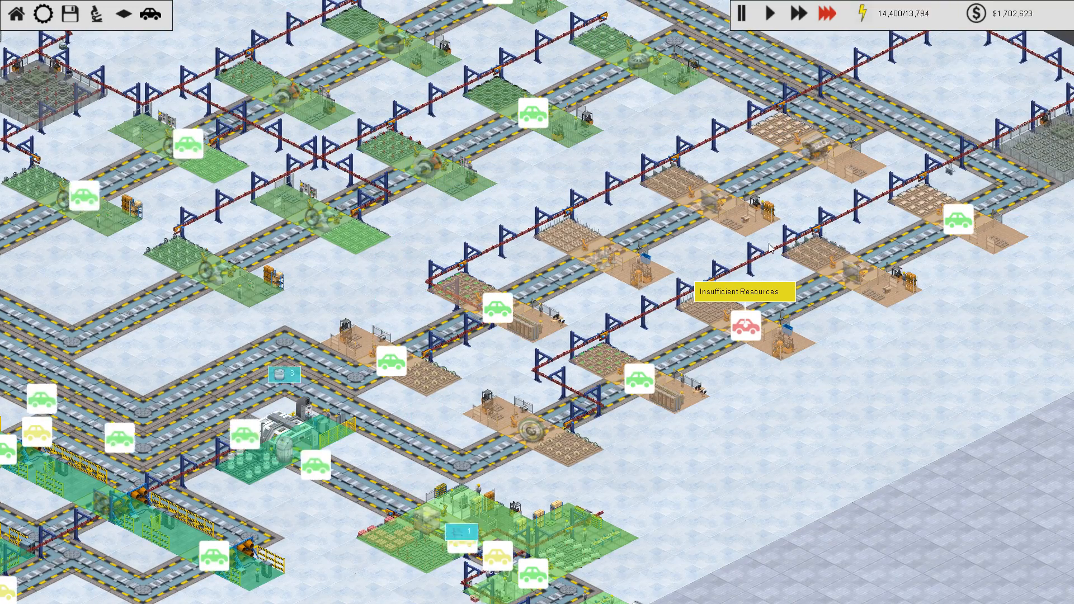
{"action": "left_click", "coordinate": [770, 14]}
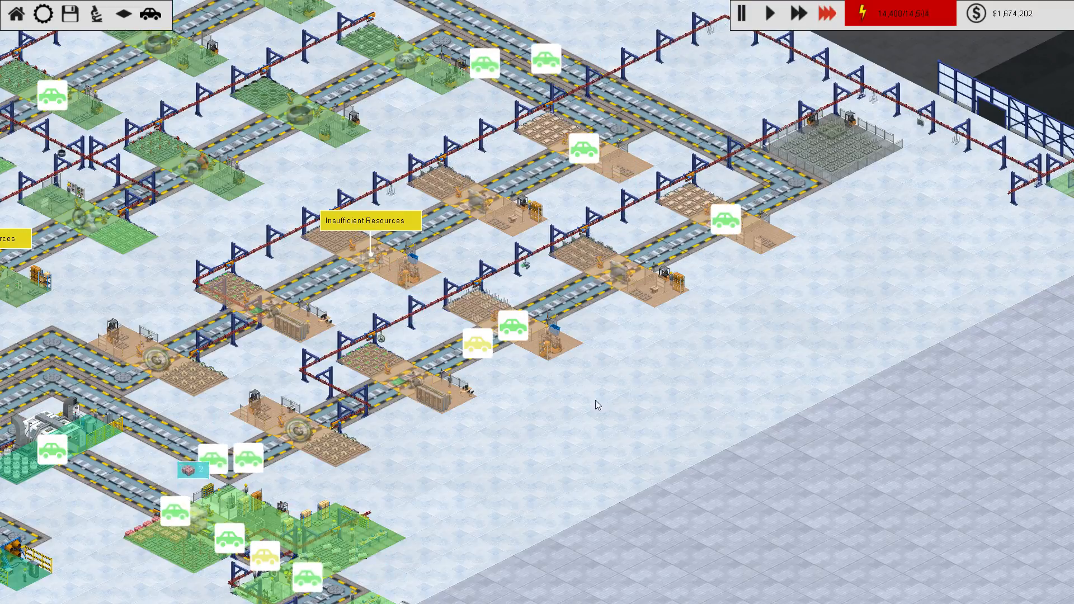
{"action": "left_click", "coordinate": [371, 261]}
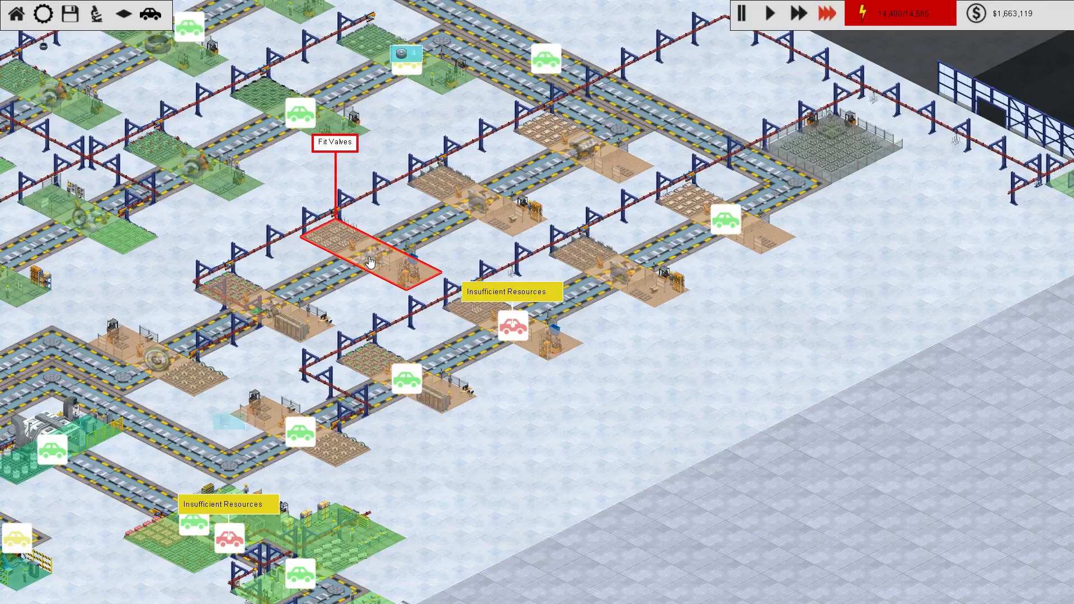
{"action": "left_click", "coordinate": [834, 144]}
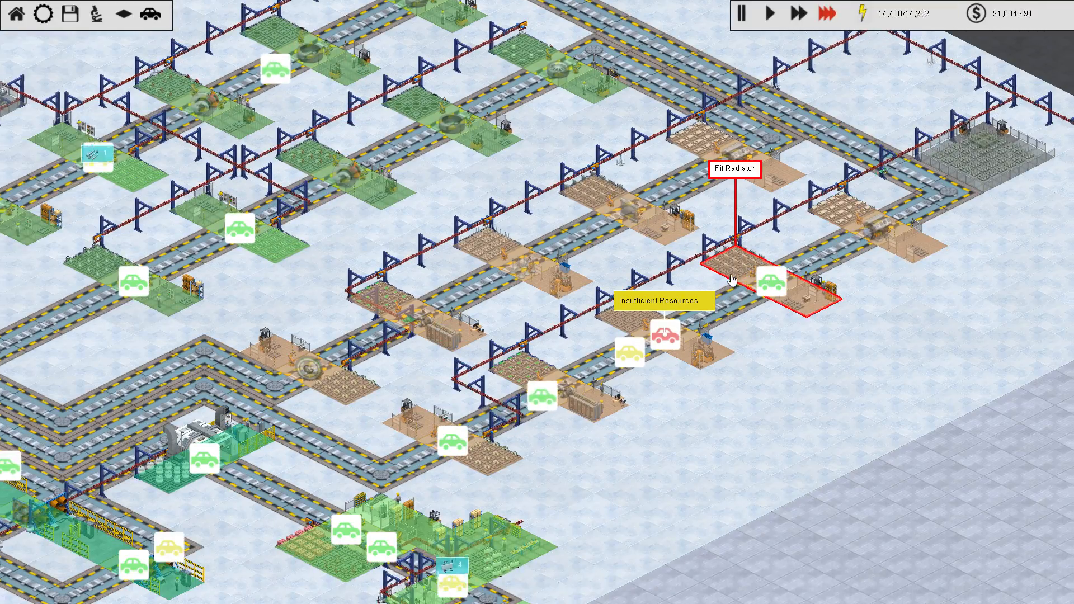
Step: Name the new $18,680 car design 'Vanilla Boomalope' and save it
{"action": "left_click", "coordinate": [150, 14]}
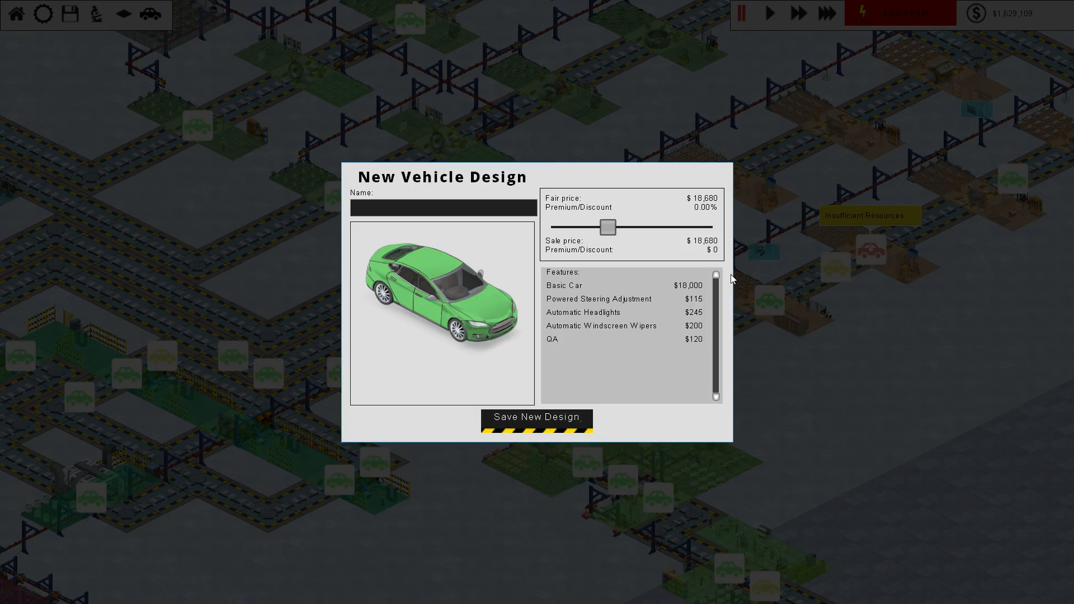
{"action": "left_click", "coordinate": [443, 208]}
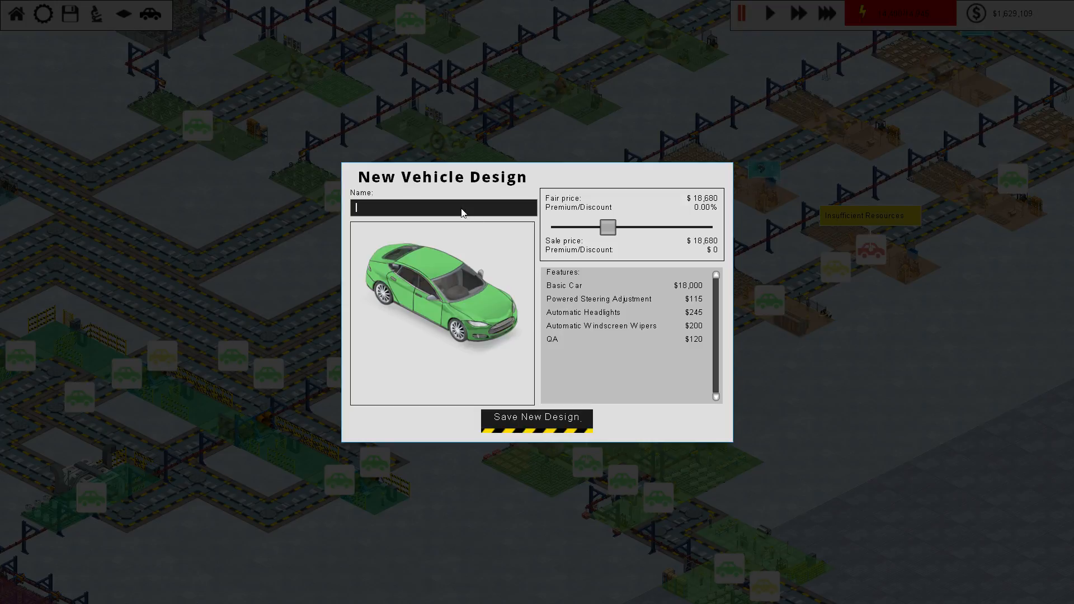
{"action": "mouse_move", "coordinate": [497, 233]}
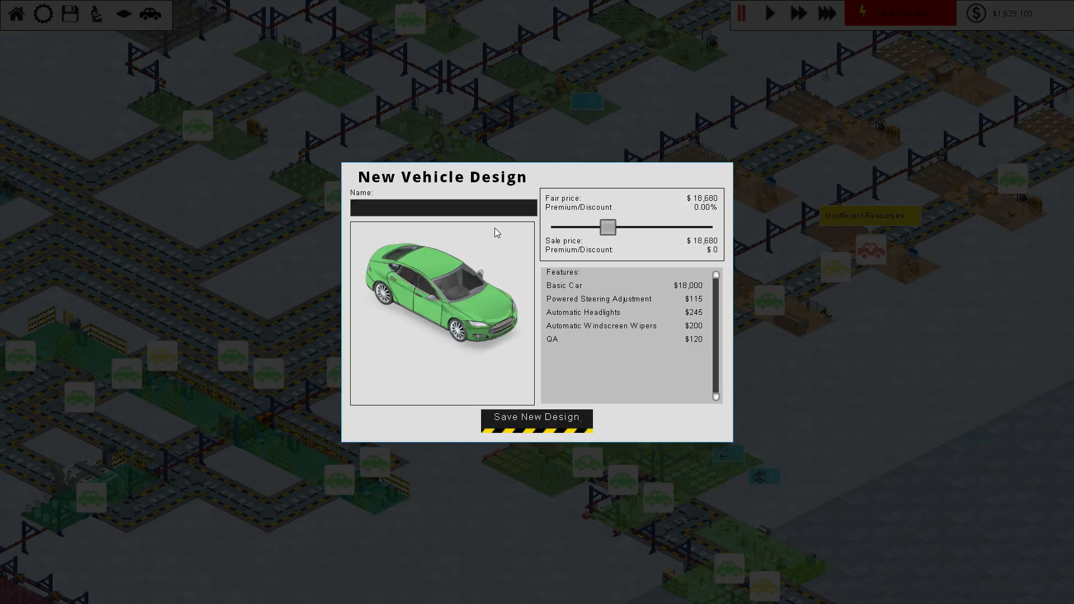
{"action": "type", "text": "Vanilla"}
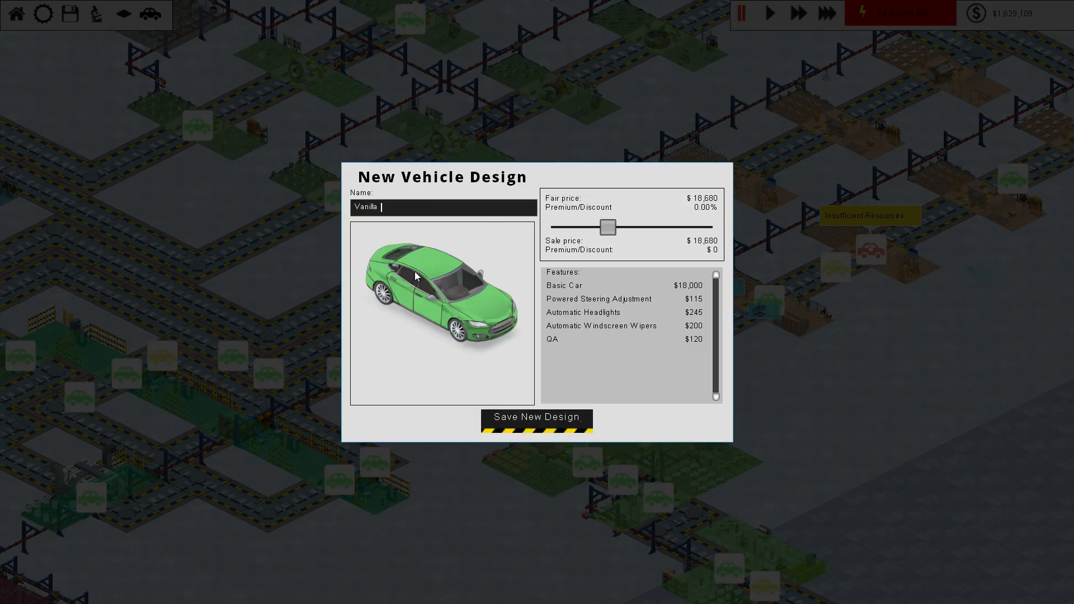
{"action": "mouse_move", "coordinate": [602, 325]}
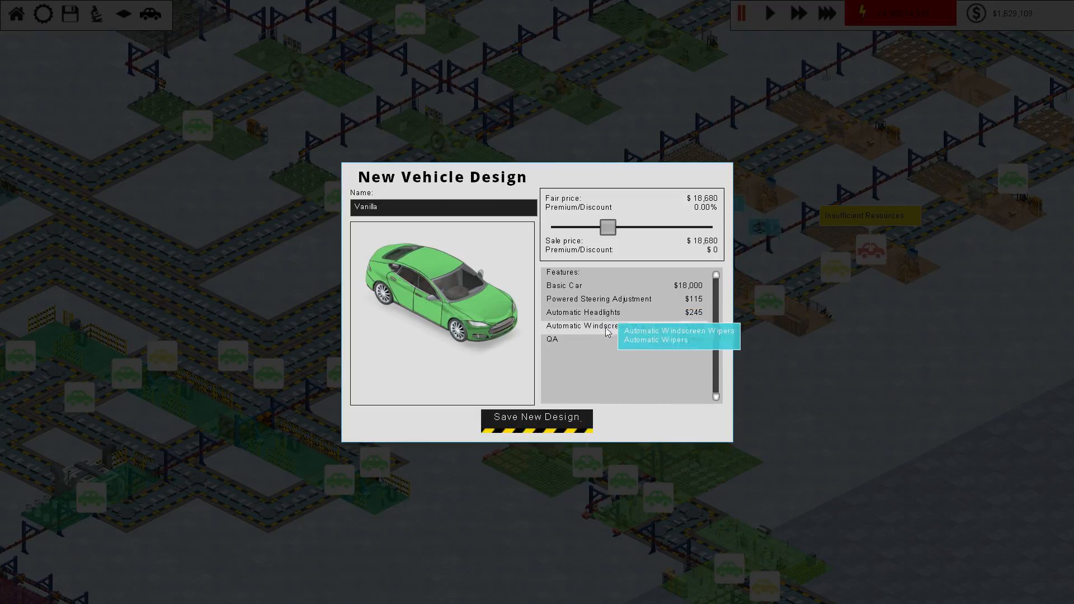
{"action": "mouse_move", "coordinate": [427, 213]}
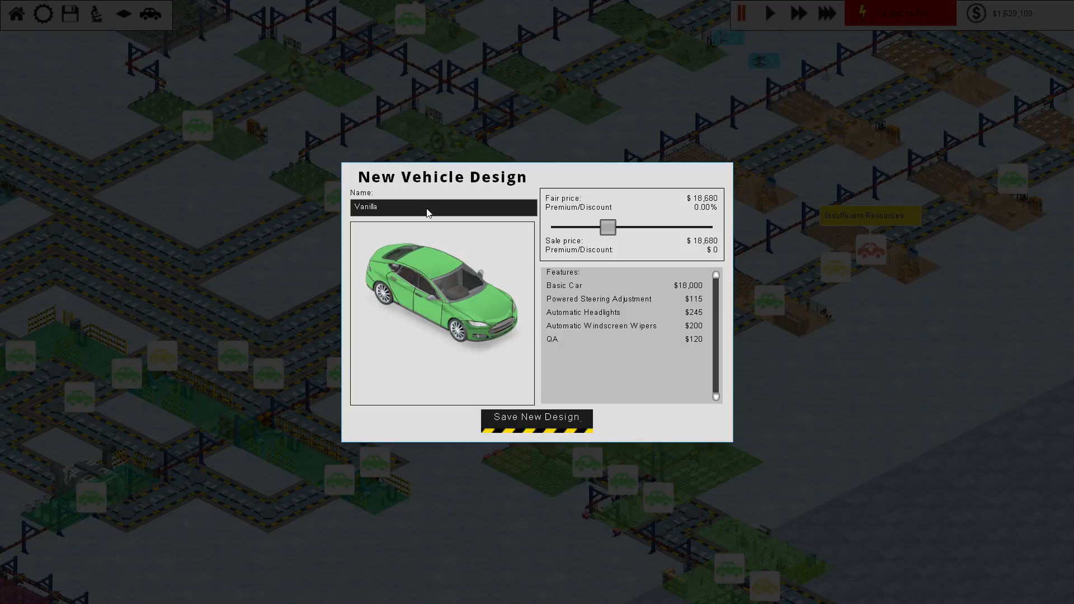
{"action": "type", "text": "B"}
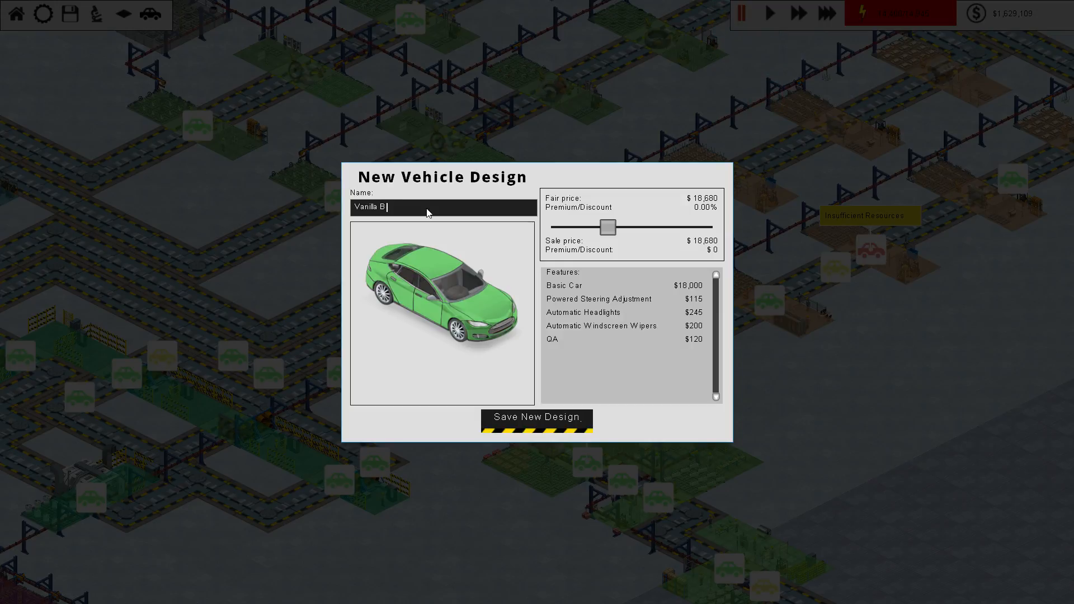
{"action": "type", "text": "oomalope"}
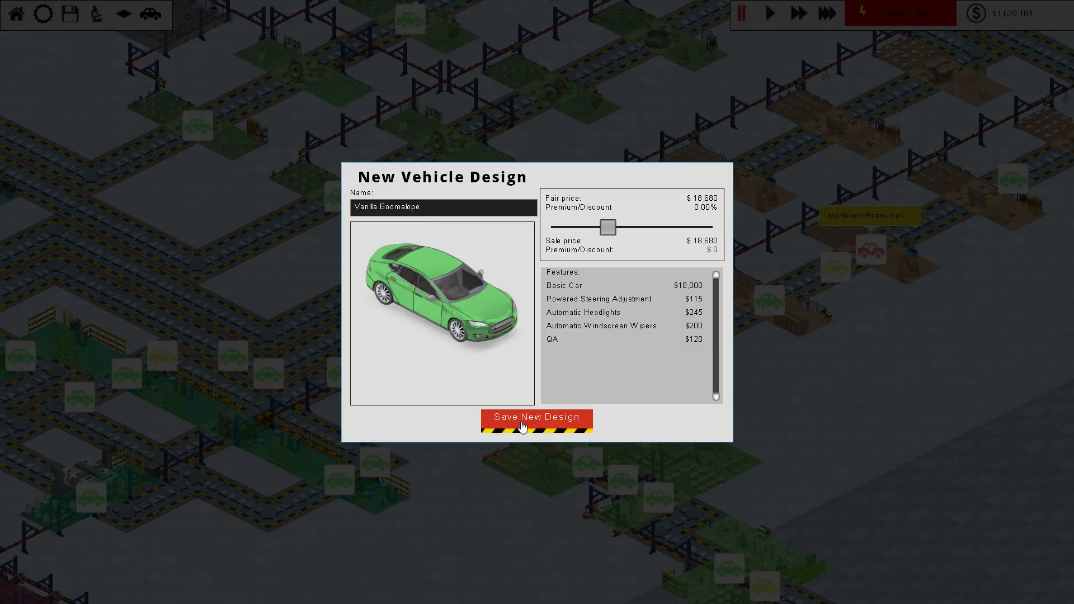
{"action": "left_click", "coordinate": [537, 418]}
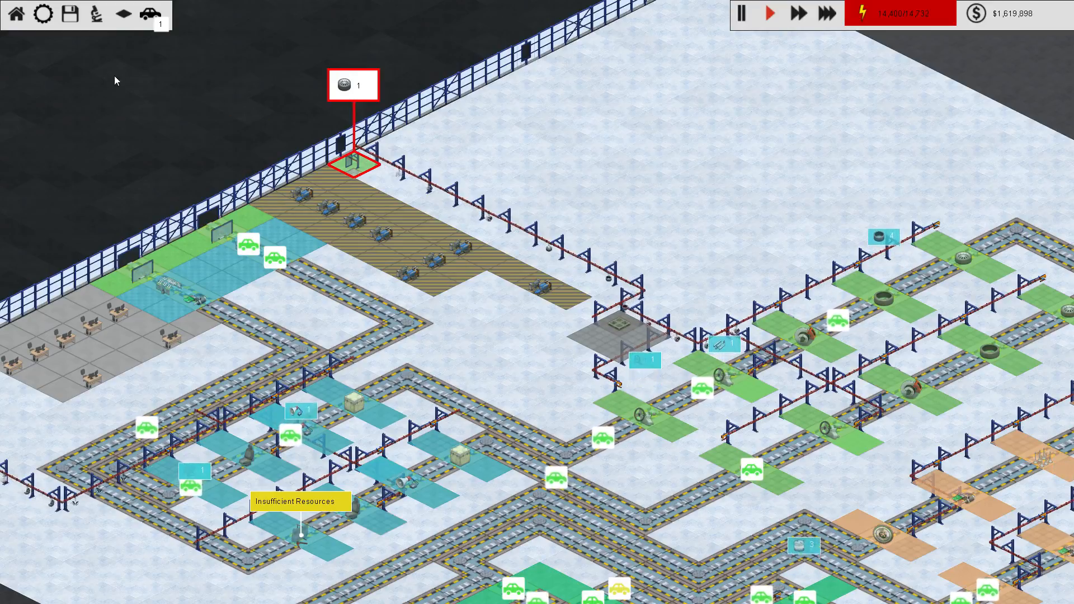
Step: Raise the Vanilla Boomalope's showroom price to $21,119, a 13% premium
{"action": "left_click", "coordinate": [351, 159]}
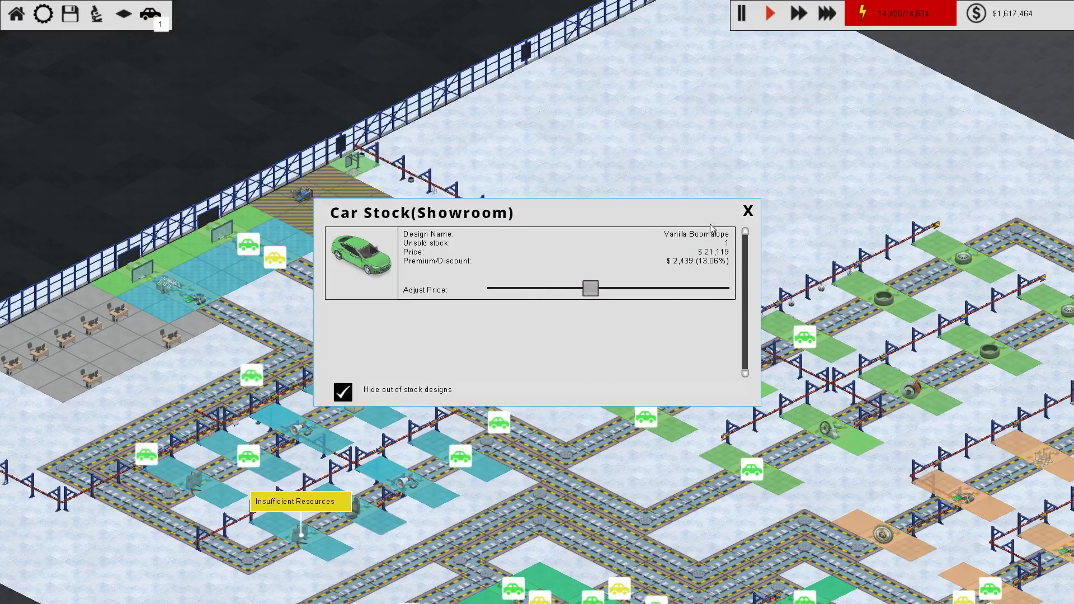
{"action": "left_click", "coordinate": [747, 211]}
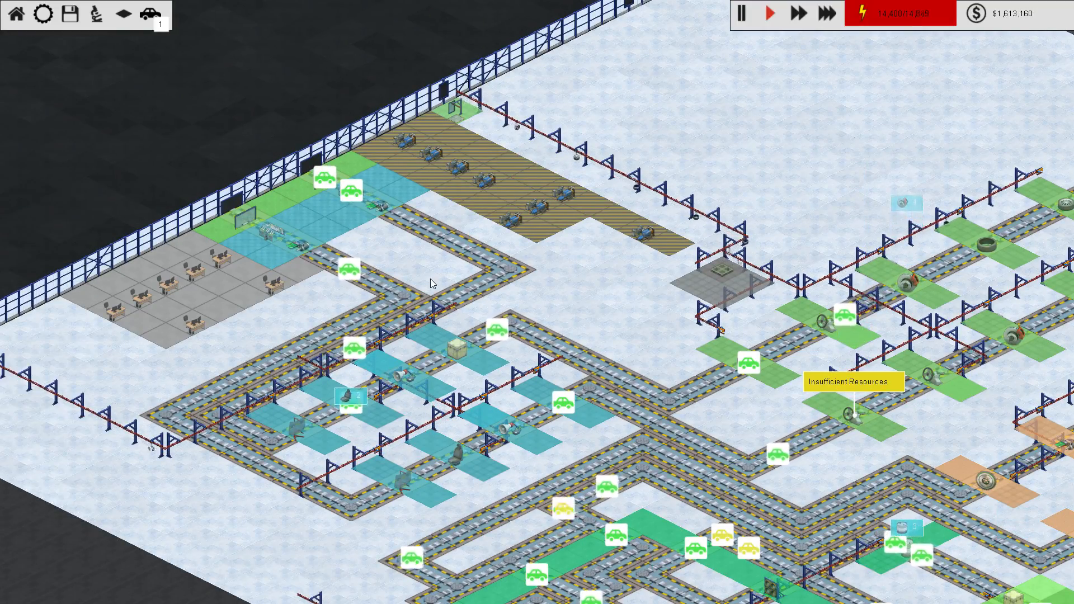
{"action": "left_click", "coordinate": [142, 14]}
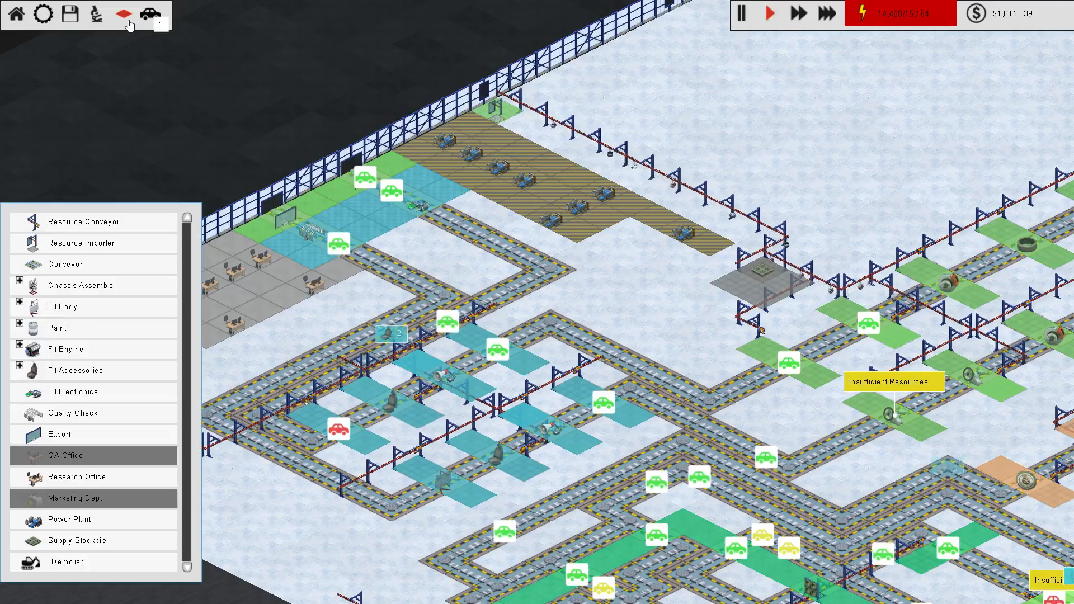
{"action": "mouse_move", "coordinate": [77, 370]}
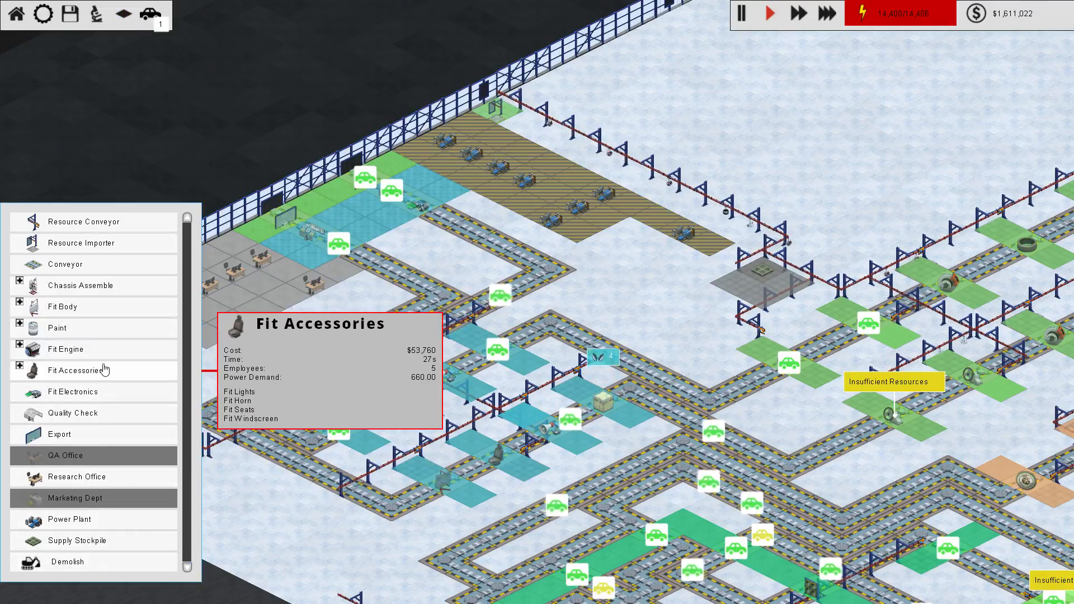
{"action": "mouse_move", "coordinate": [55, 536]}
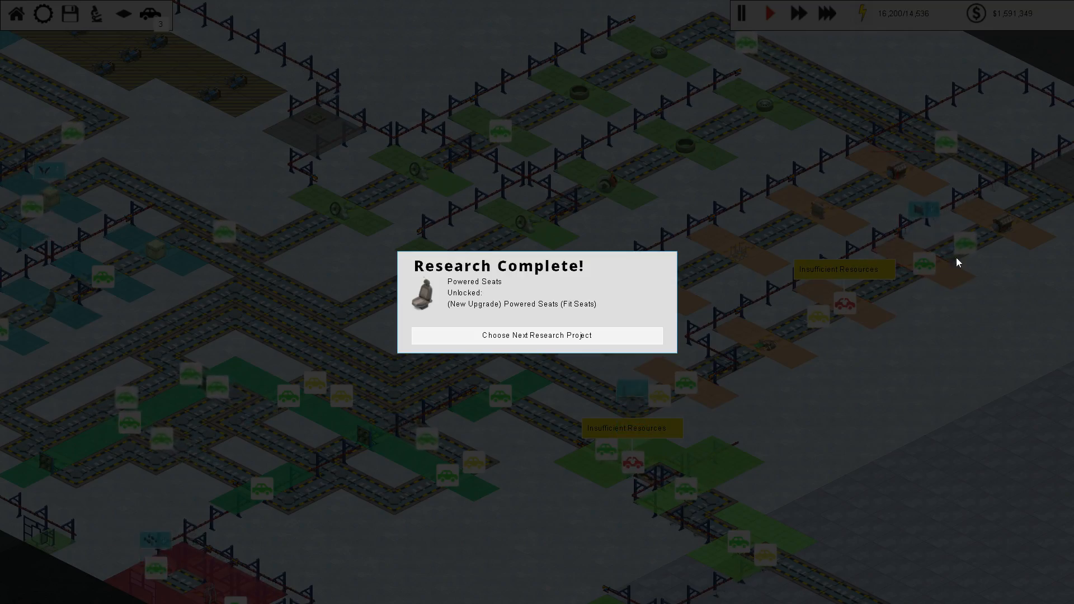
{"action": "left_click", "coordinate": [537, 335]}
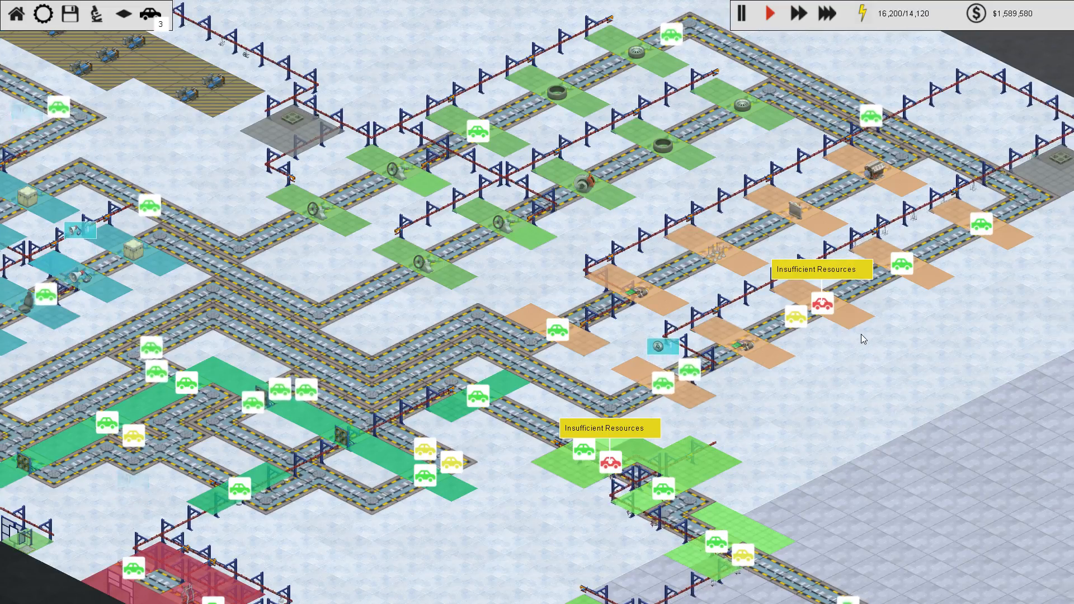